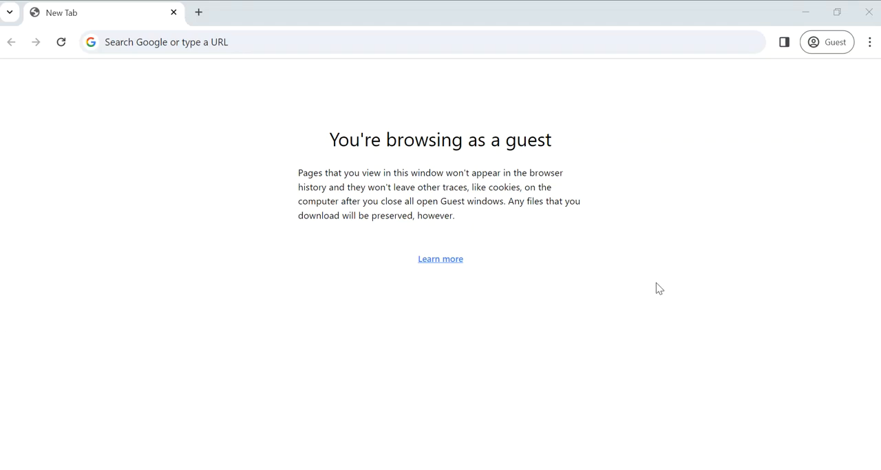
pyautogui.moveTo(687, 287)
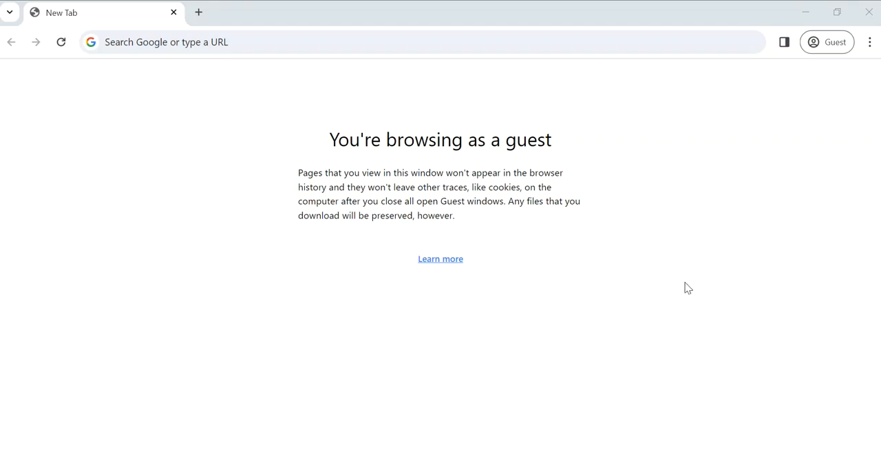
pyautogui.moveTo(520, 213)
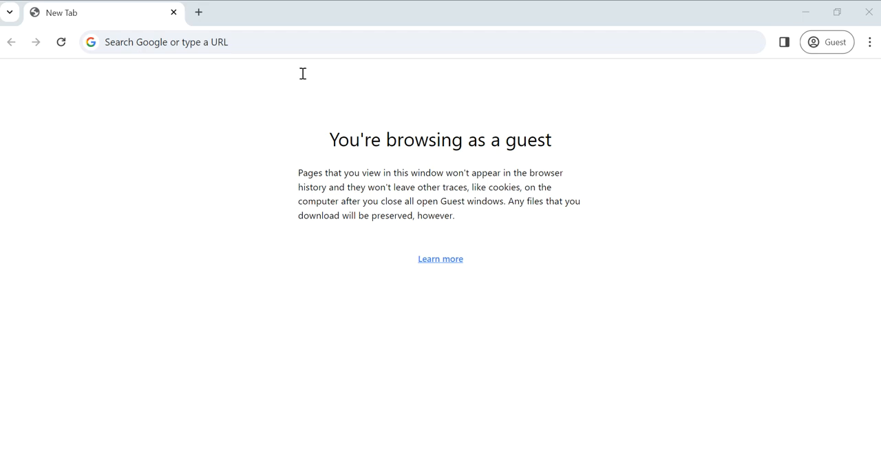
# - Go to codap.concord.org and open the CODAP Forums page from the site header
pyautogui.click(258, 42)
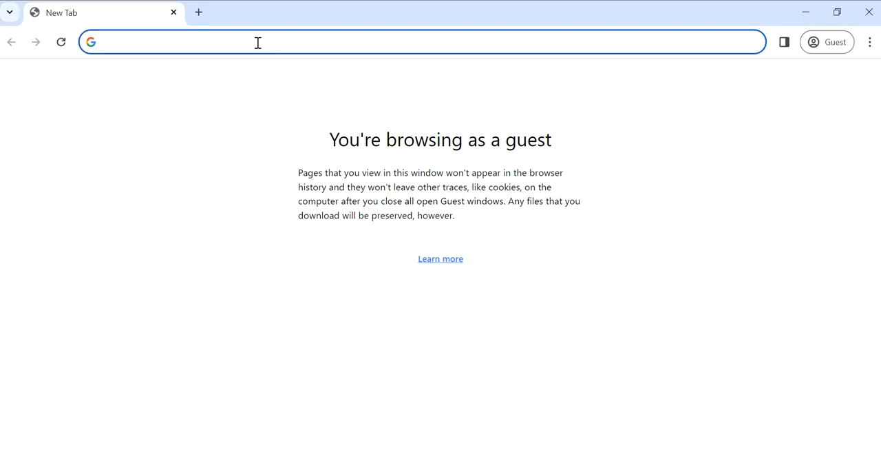
pyautogui.write('codap.concord.org')
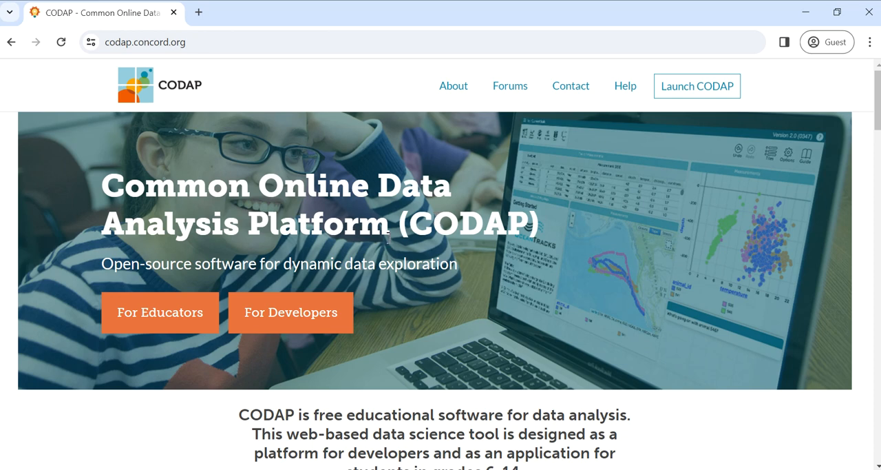
pyautogui.moveTo(410, 256)
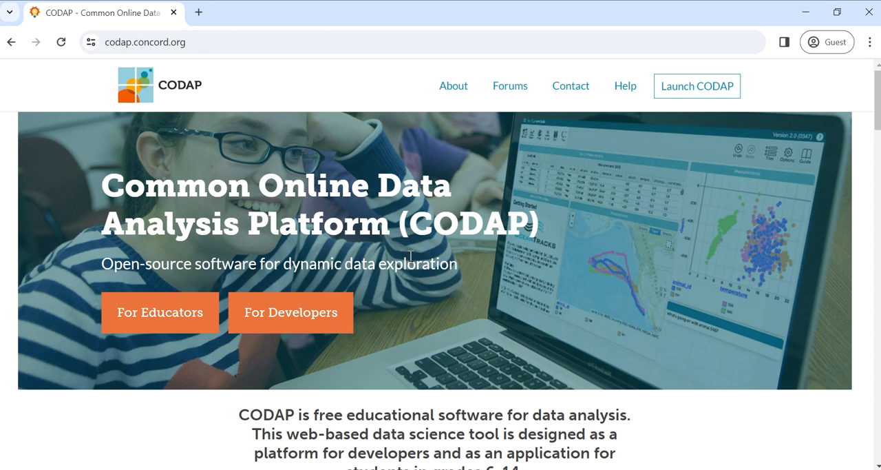
pyautogui.scroll(-3)
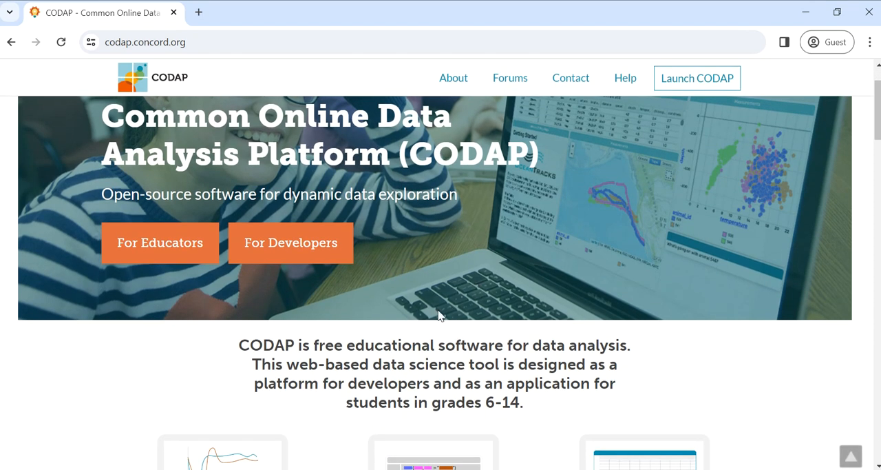
pyautogui.moveTo(510, 355)
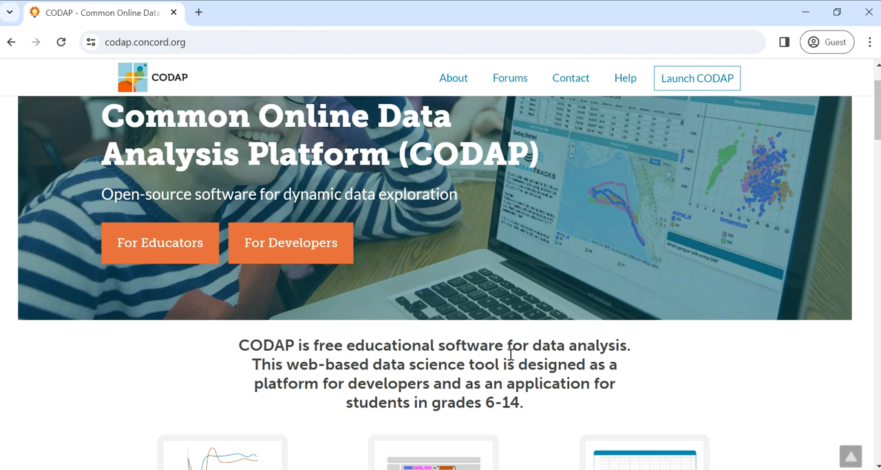
pyautogui.moveTo(554, 366)
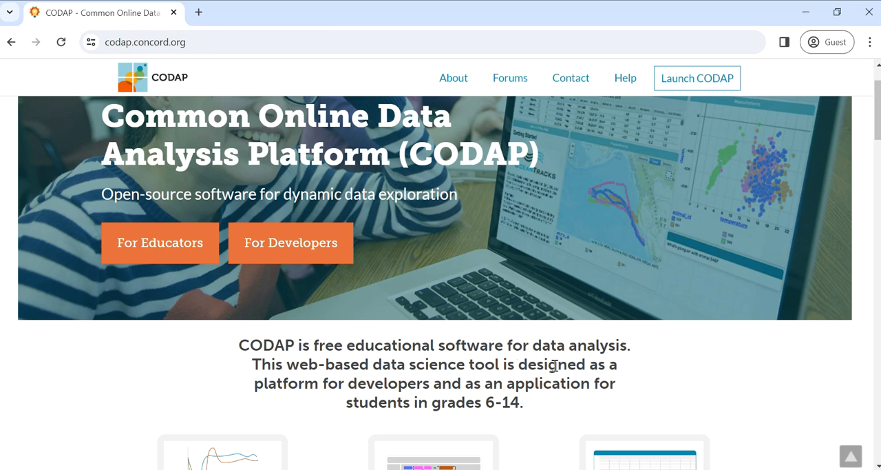
pyautogui.moveTo(626, 377)
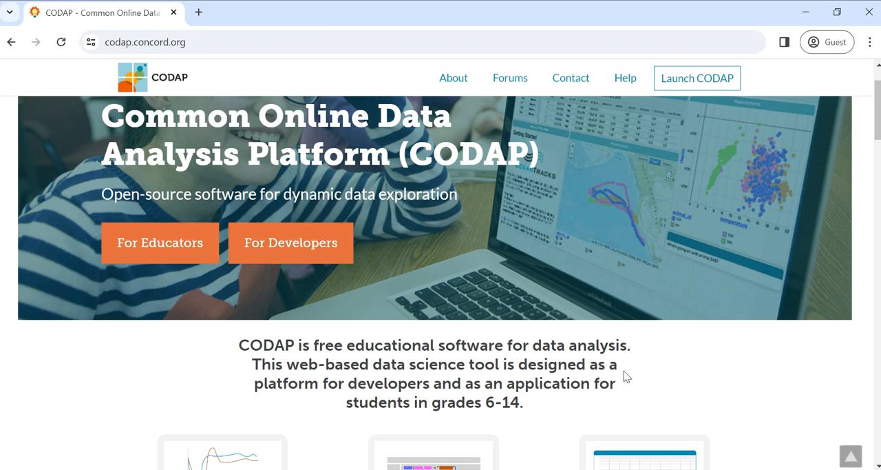
pyautogui.moveTo(655, 389)
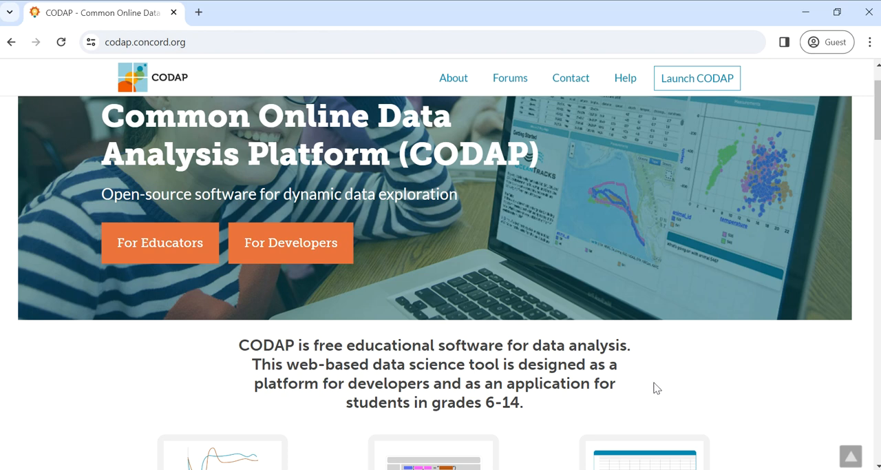
pyautogui.moveTo(815, 347)
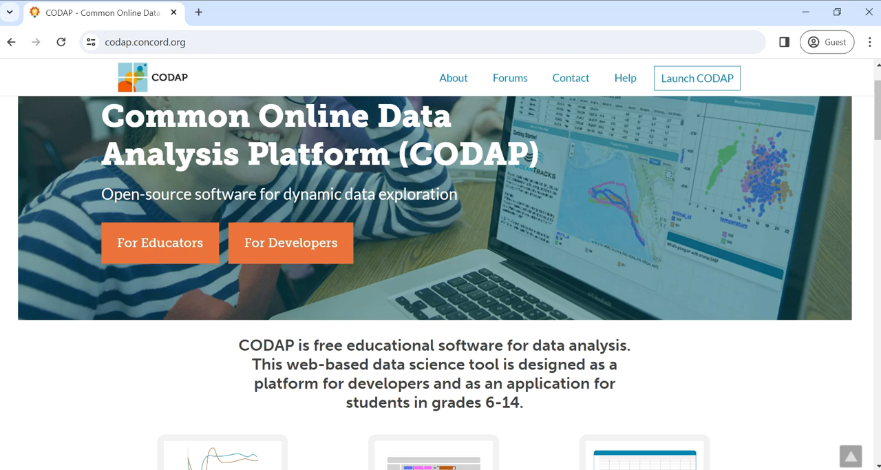
pyautogui.moveTo(159, 242)
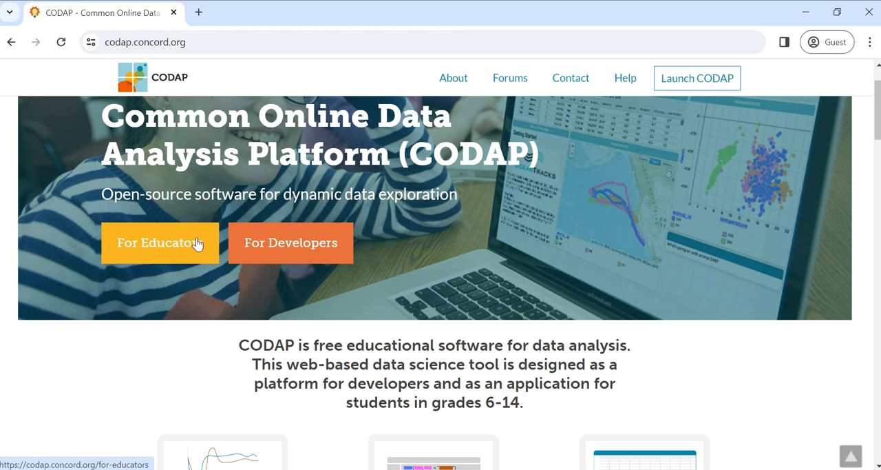
pyautogui.moveTo(510, 77)
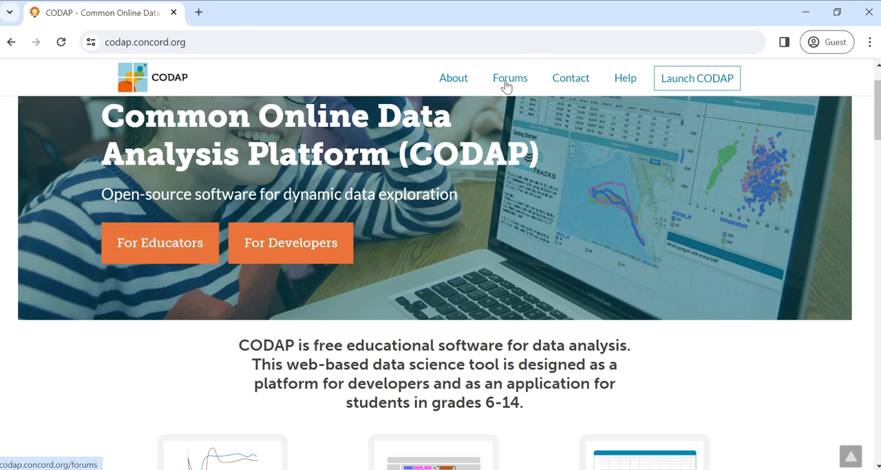
pyautogui.click(510, 77)
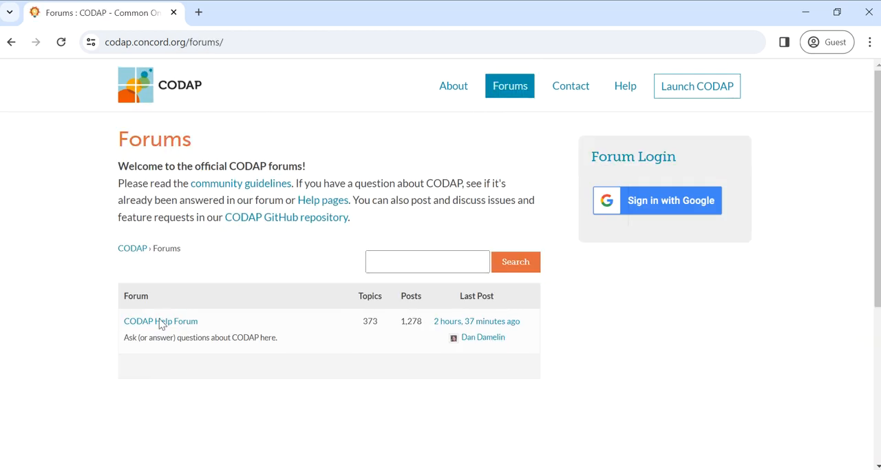
pyautogui.moveTo(160, 321)
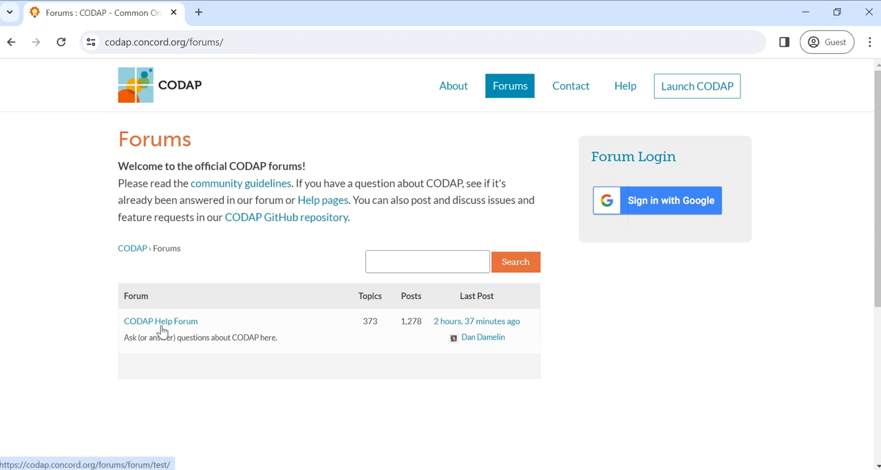
# - Open codap.concord.org in a new tab and launch a fresh CODAP document
pyautogui.click(160, 85)
pyautogui.write('codap.c')
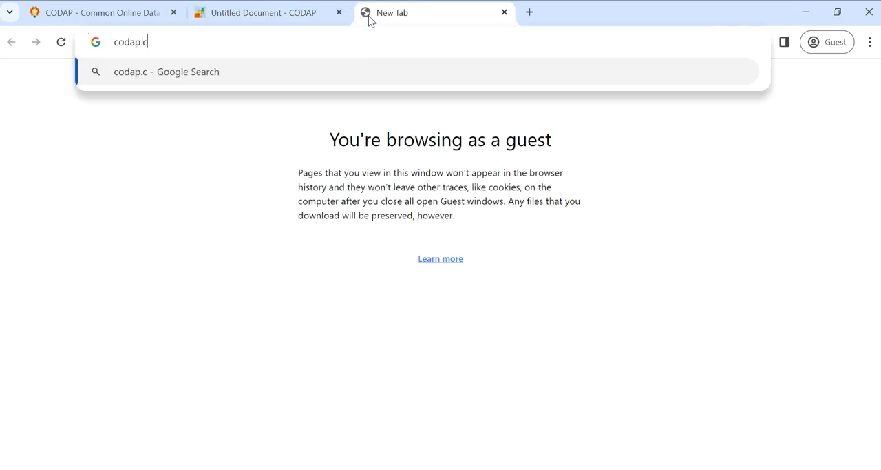
pyautogui.write('oncord.org/app/static/dg/en/cert/index.html')
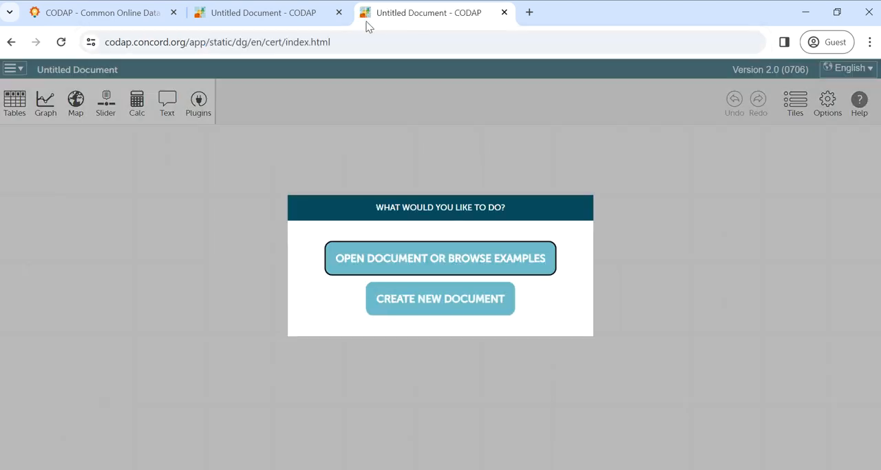
pyautogui.moveTo(194, 25)
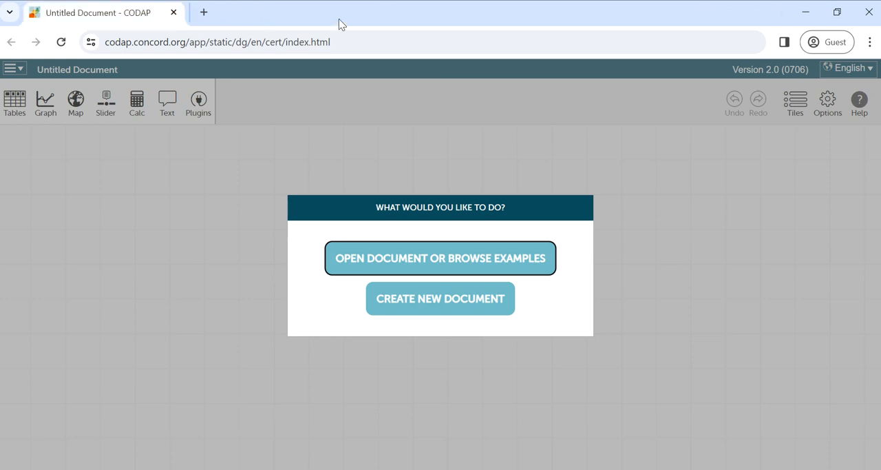
pyautogui.moveTo(523, 177)
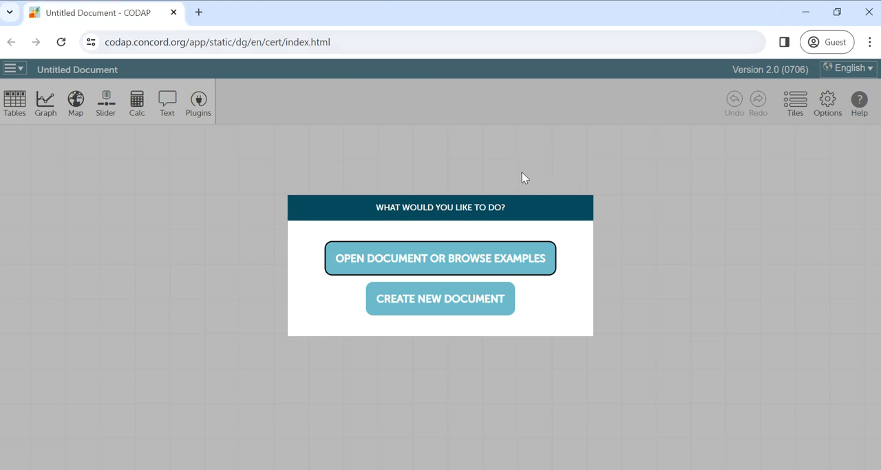
pyautogui.moveTo(526, 170)
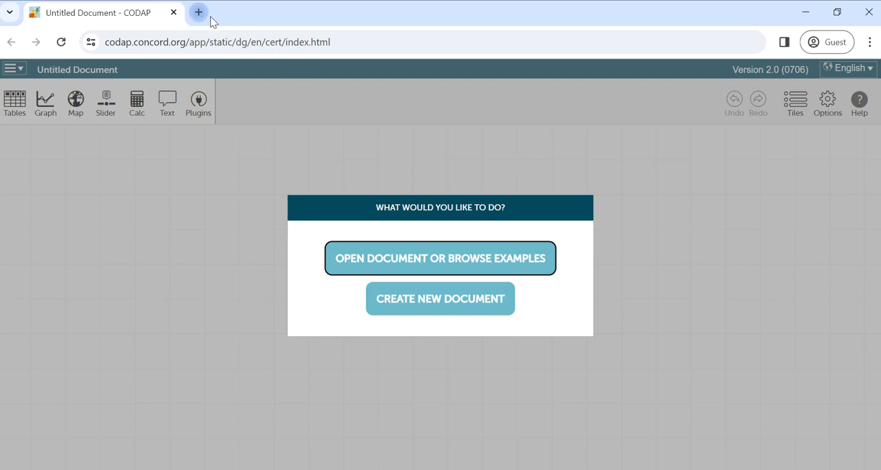
# - Open tinyurl.com short links for the artists spreadsheet and the Artists Variables document in new tabs
pyautogui.write('https:/')
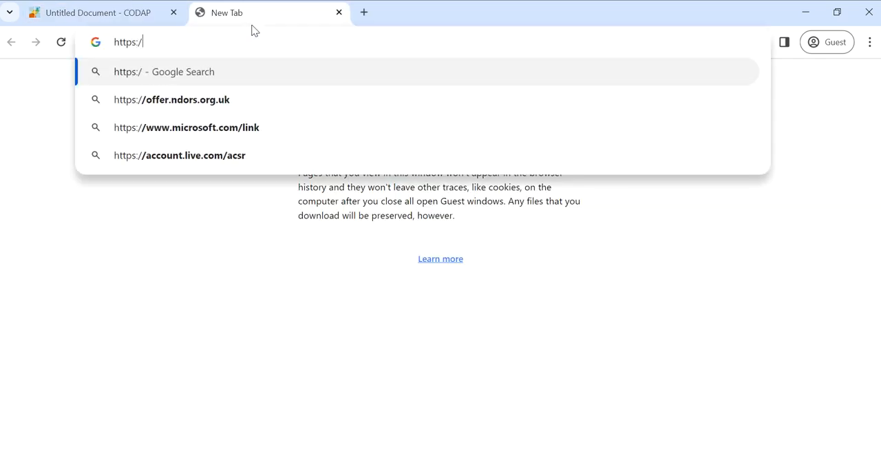
pyautogui.write('tinyurl')
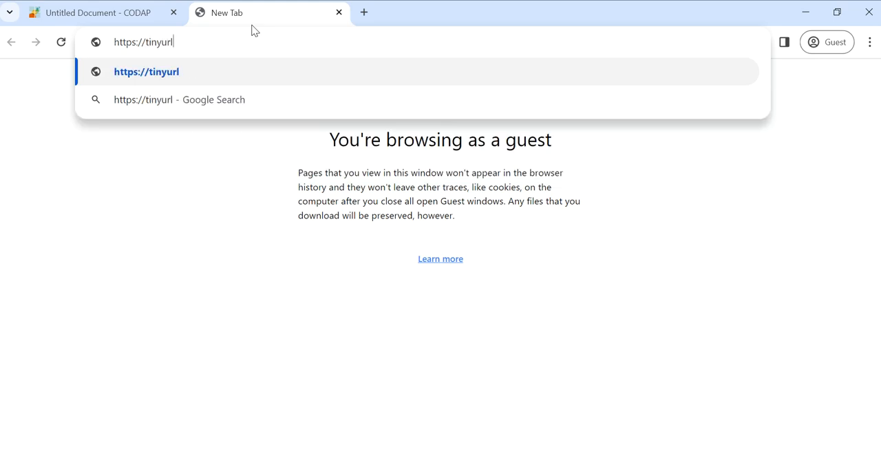
pyautogui.write('.com/artis')
pyautogui.write('https://tinyu')
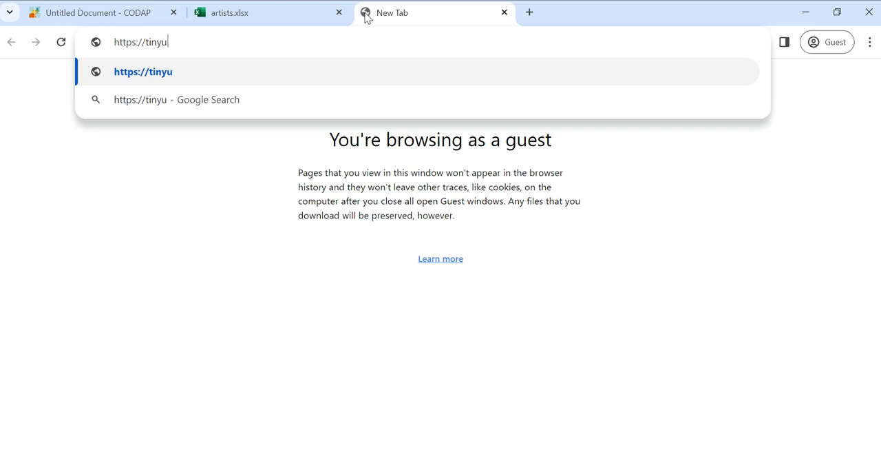
pyautogui.write('rl.com/artistsvariables')
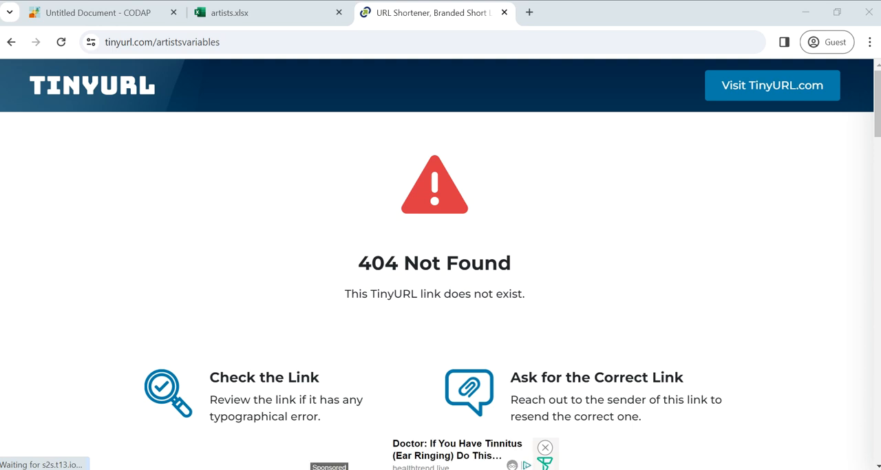
pyautogui.click(163, 41)
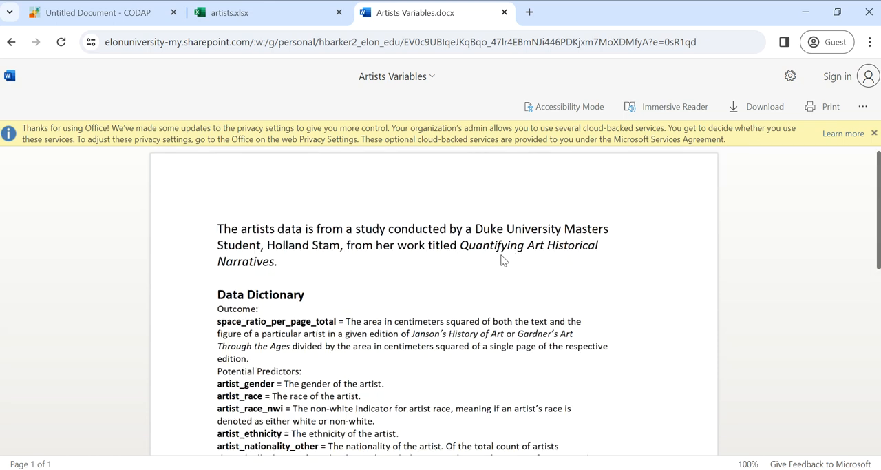
pyautogui.moveTo(333, 334)
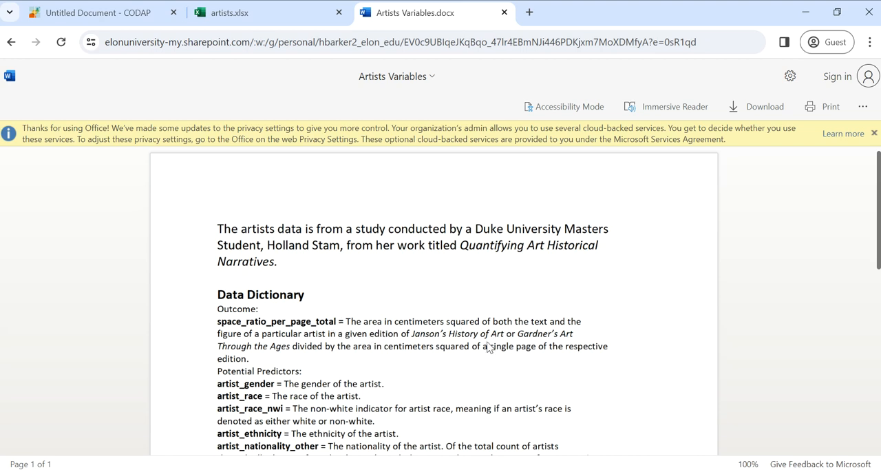
pyautogui.moveTo(402, 347)
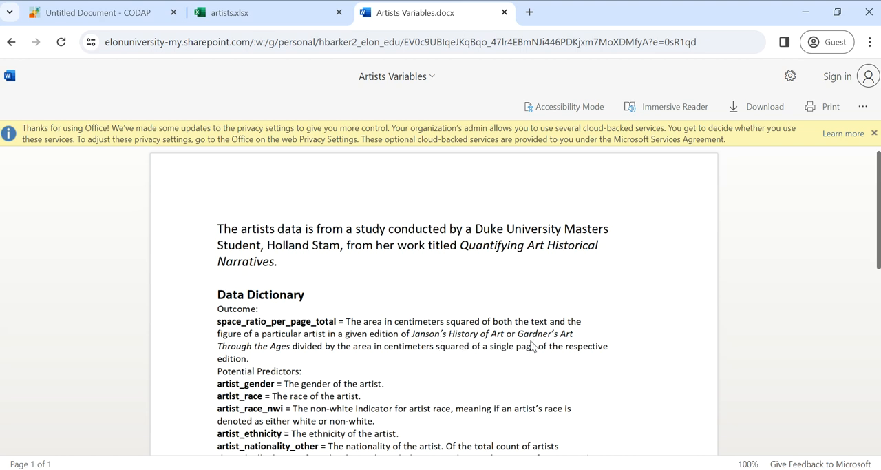
pyautogui.moveTo(374, 342)
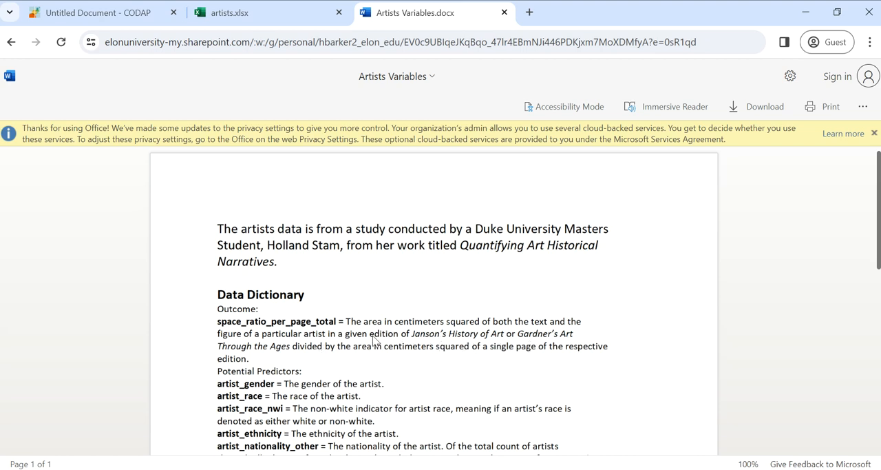
# - Scroll down through the Data Dictionary section of the Artists Variables document
pyautogui.scroll(-3)
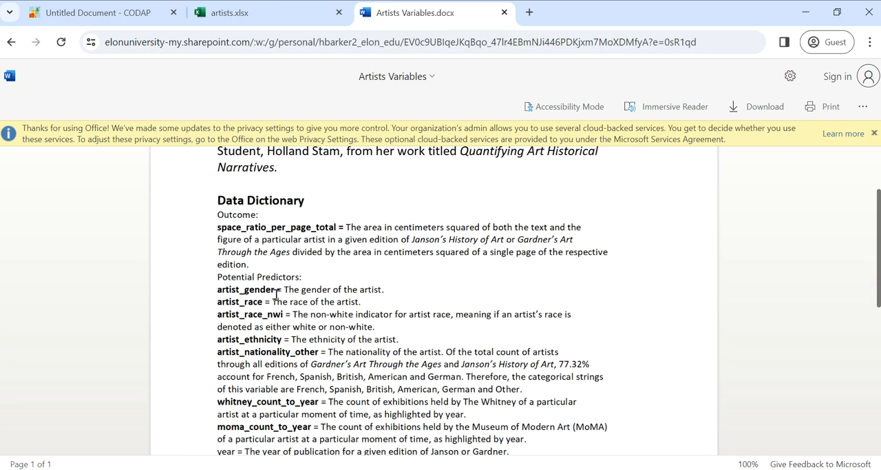
pyautogui.moveTo(392, 372)
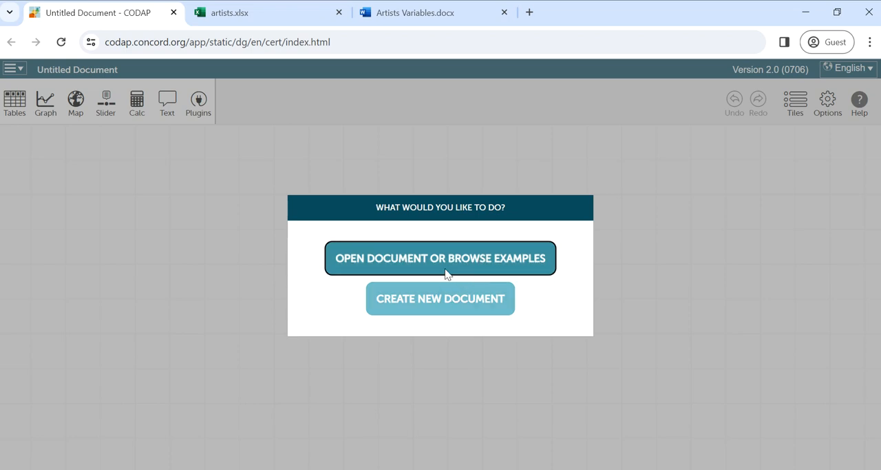
pyautogui.moveTo(440, 299)
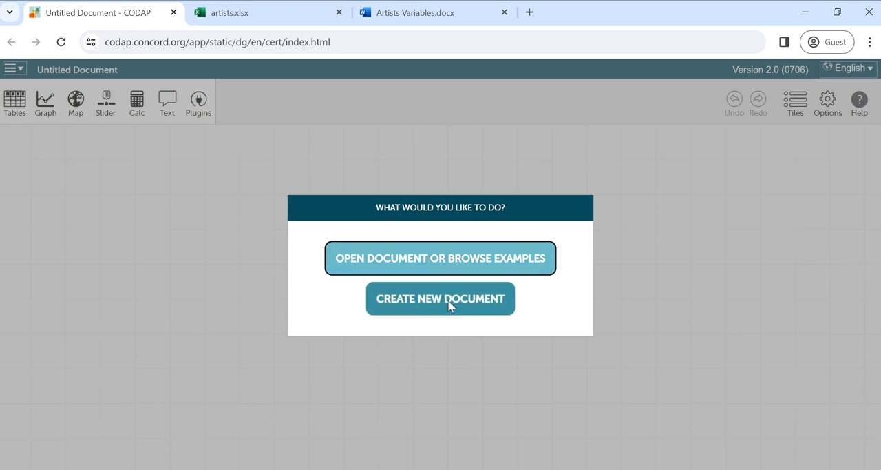
pyautogui.click(441, 298)
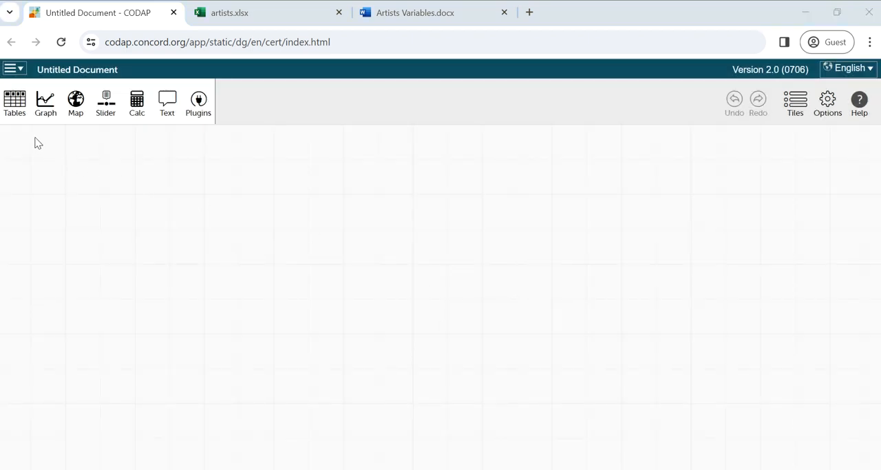
pyautogui.moveTo(342, 215)
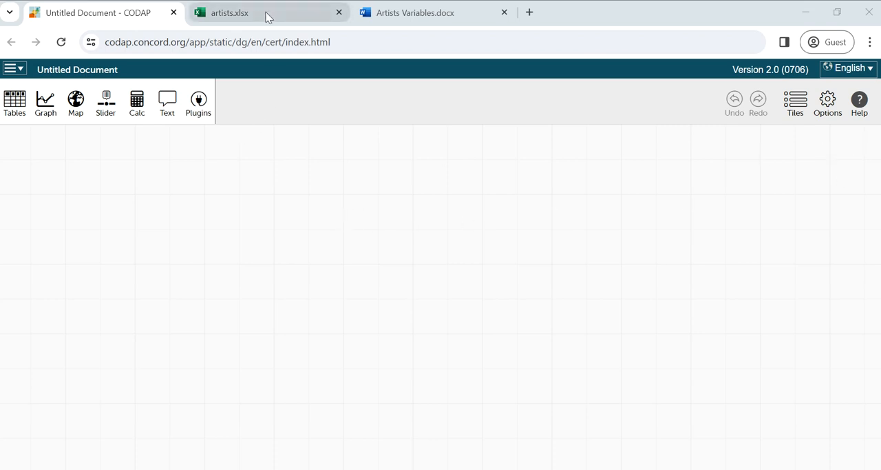
# - From the artists workbook in Excel Online, choose to download a copy
pyautogui.click(228, 12)
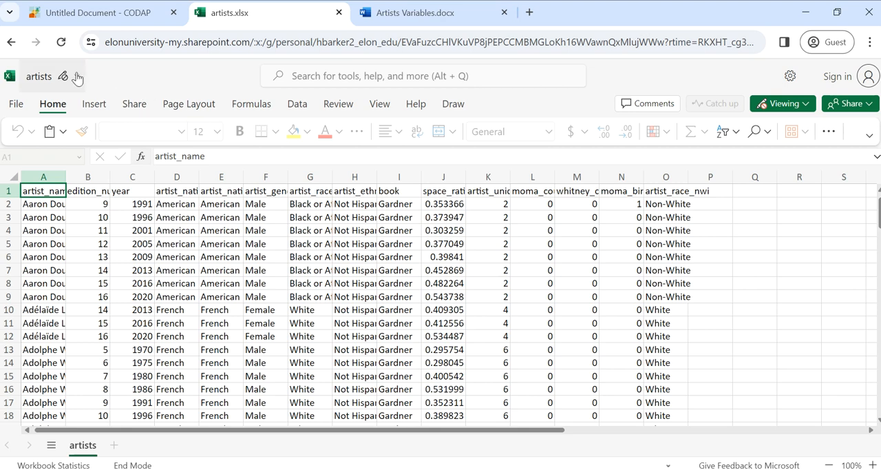
pyautogui.click(16, 104)
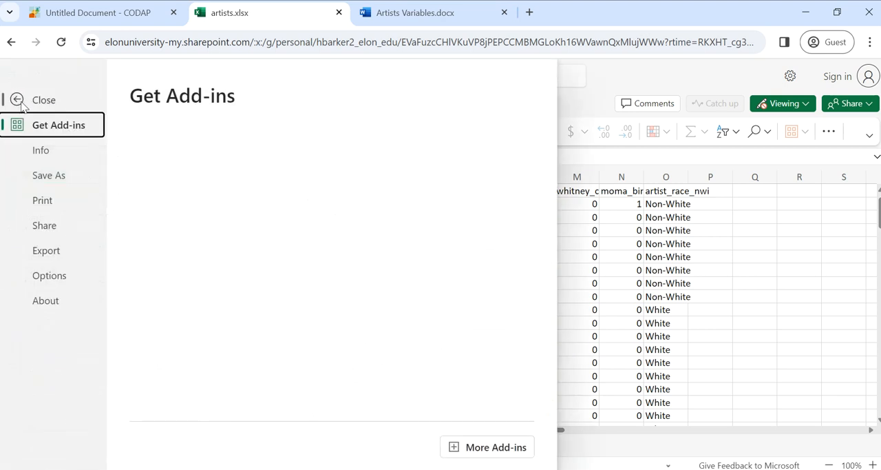
pyautogui.click(50, 174)
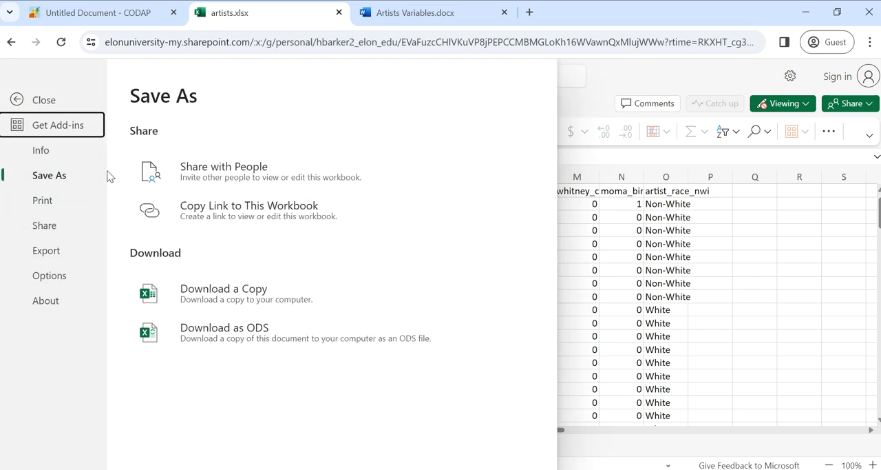
pyautogui.moveTo(234, 299)
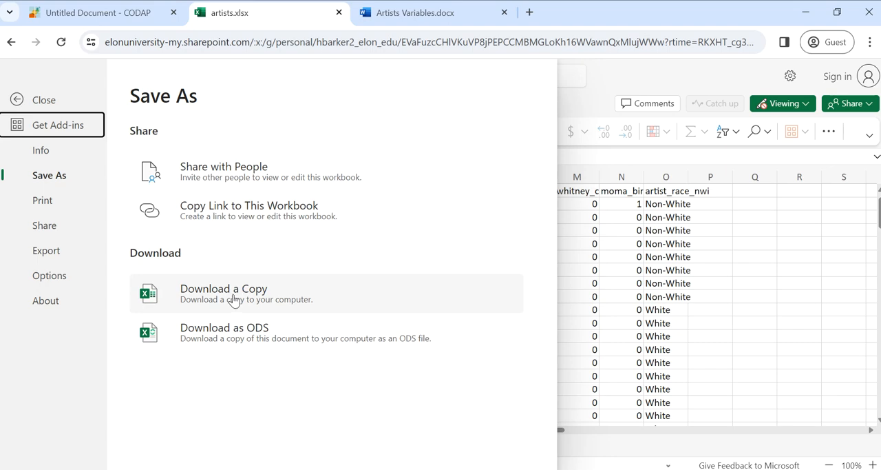
pyautogui.click(44, 99)
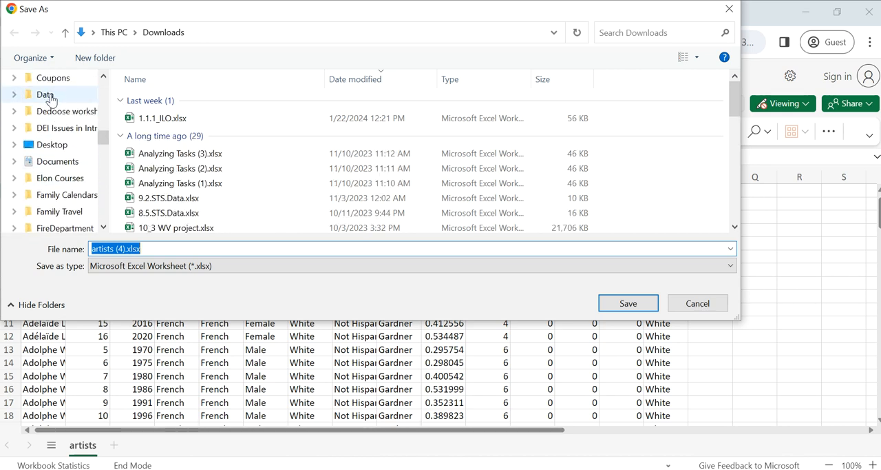
# - Save the copy into the OneDrive Data folder as an Excel Worksheet, artists (4).xlsx
pyautogui.click(45, 94)
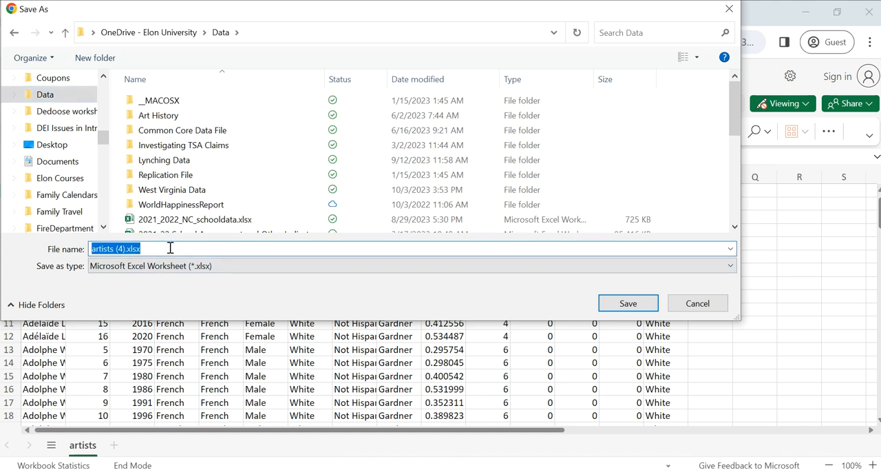
pyautogui.click(411, 266)
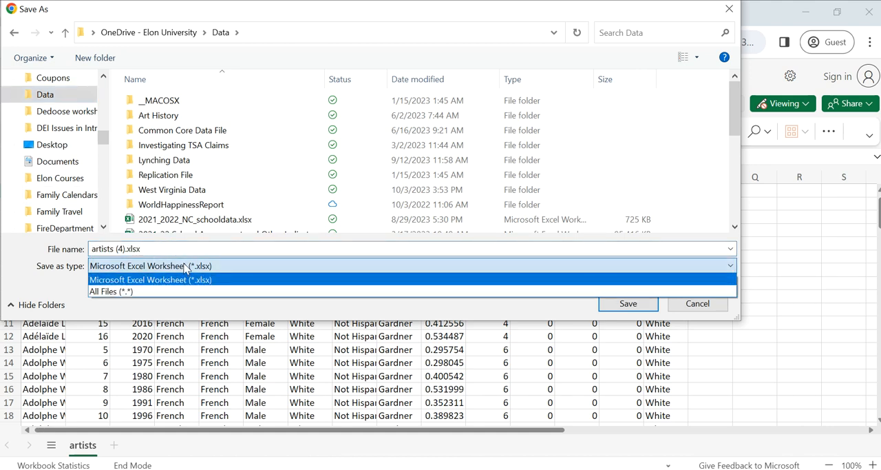
pyautogui.moveTo(223, 273)
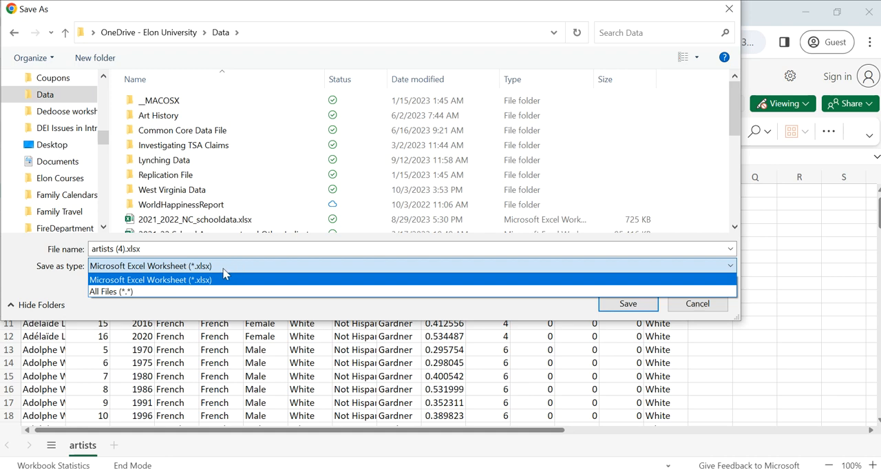
pyautogui.click(150, 266)
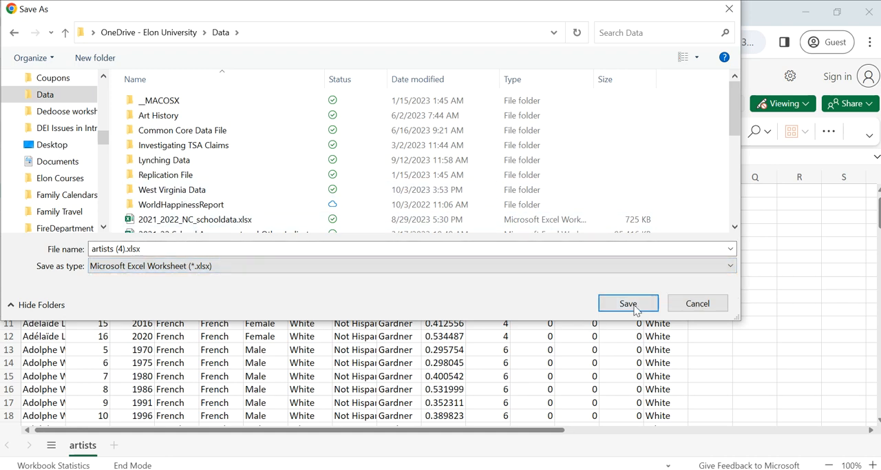
pyautogui.click(628, 303)
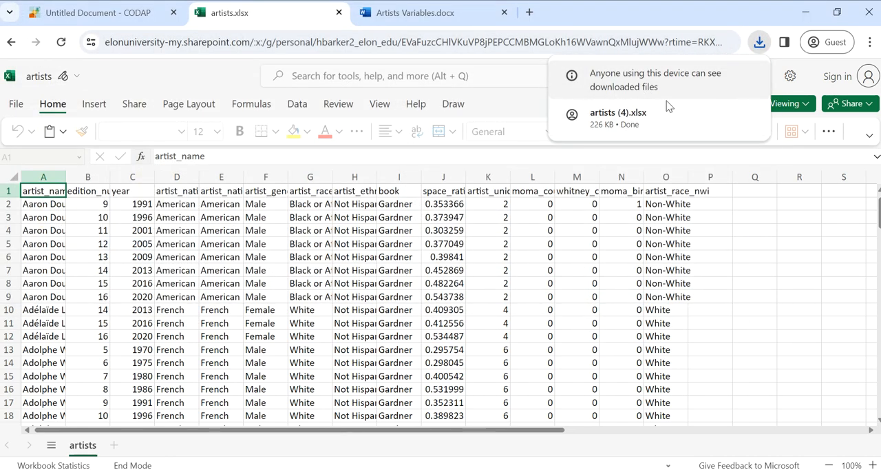
pyautogui.moveTo(658, 124)
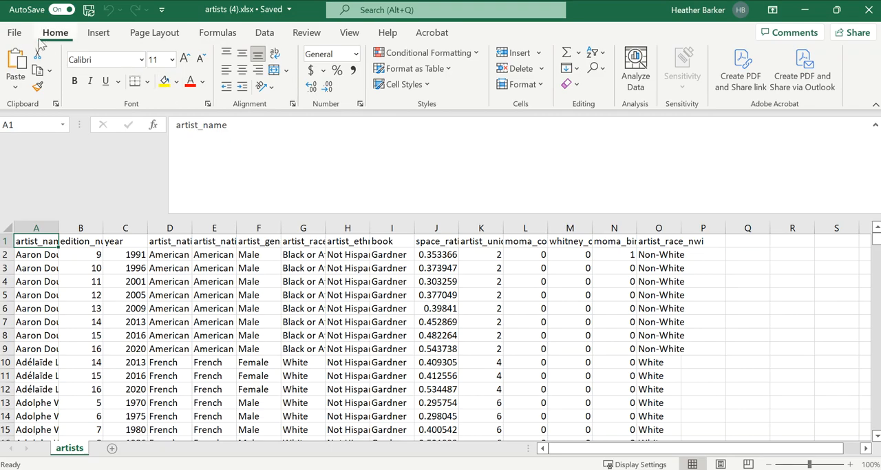
# - In desktop Excel, save a copy of the workbook as a CSV named new_artists
pyautogui.click(13, 31)
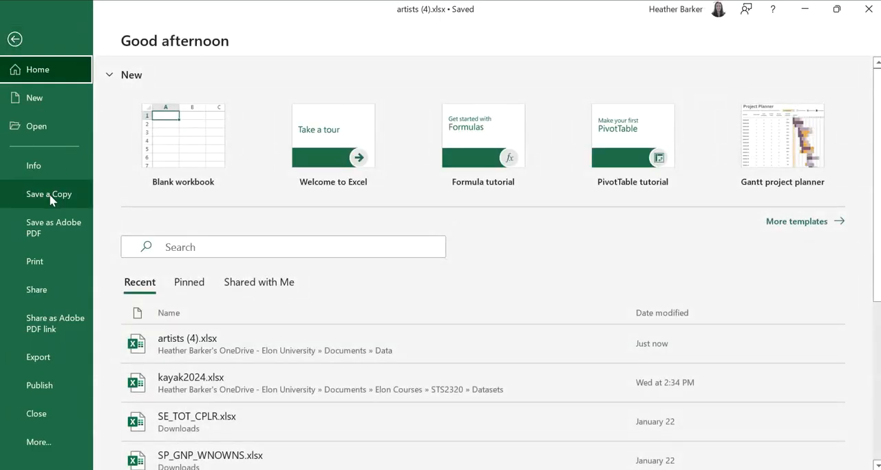
pyautogui.click(50, 193)
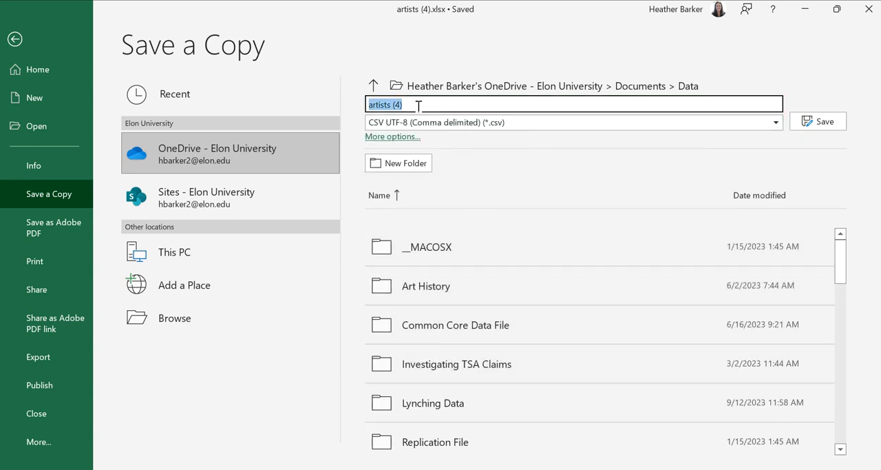
pyautogui.write('new_ar')
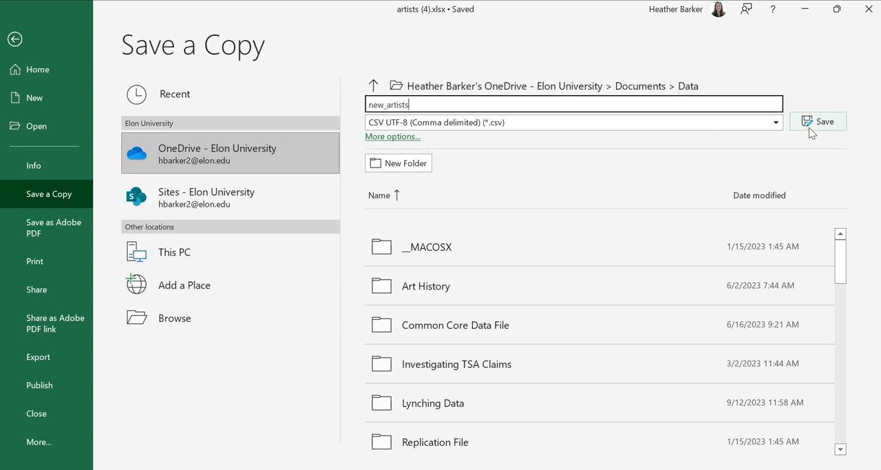
pyautogui.click(818, 121)
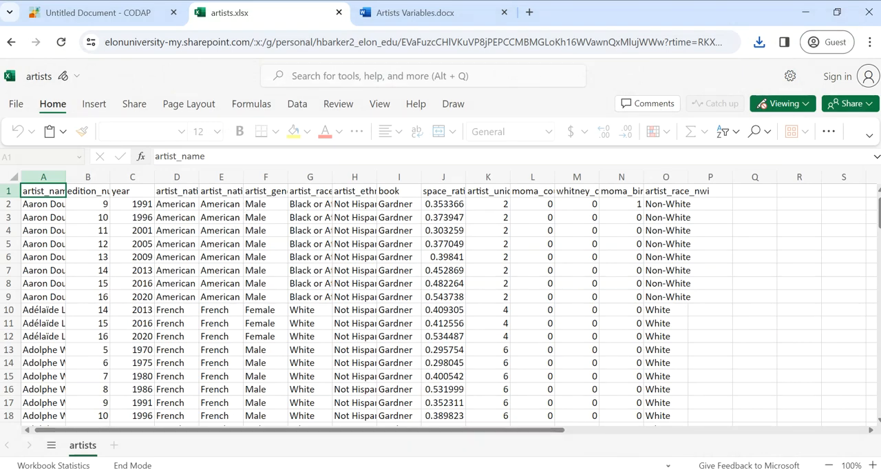
# - Import new_artists.csv from OneDrive > Data into the CODAP document as a 3162-case table
pyautogui.click(99, 13)
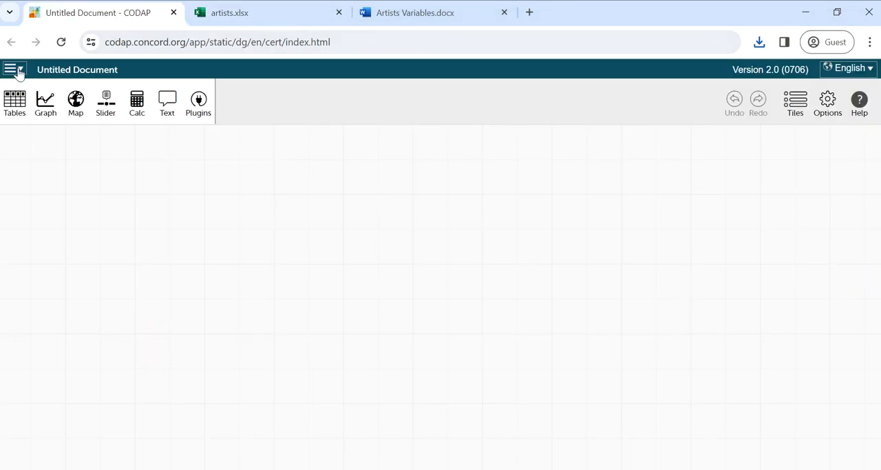
pyautogui.click(14, 69)
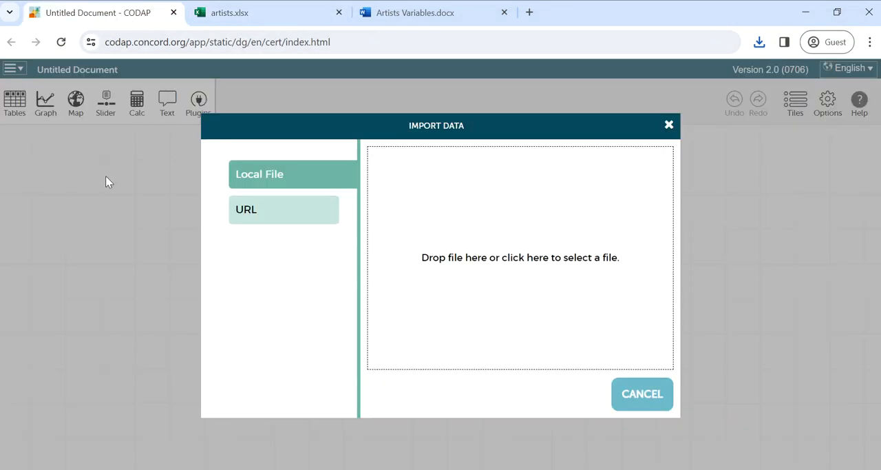
pyautogui.click(521, 256)
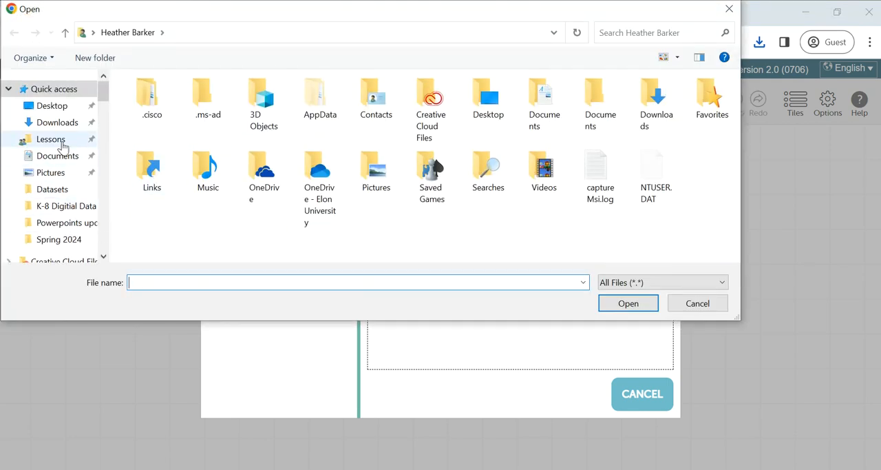
pyautogui.click(319, 171)
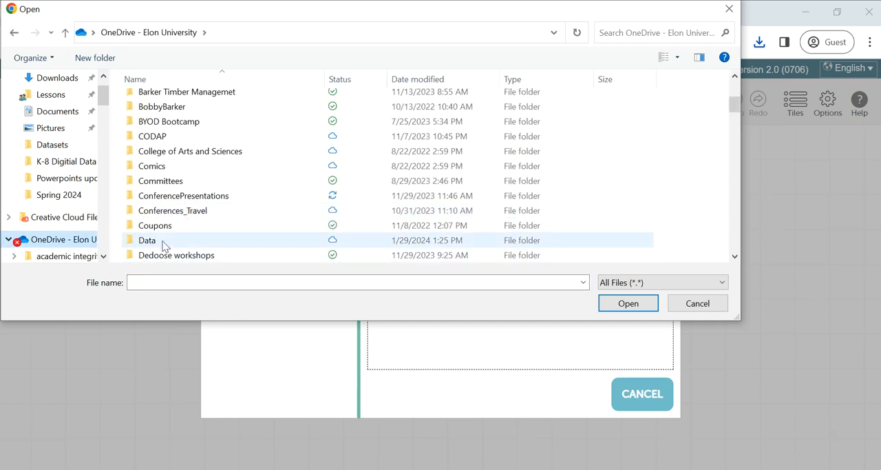
pyautogui.doubleClick(146, 239)
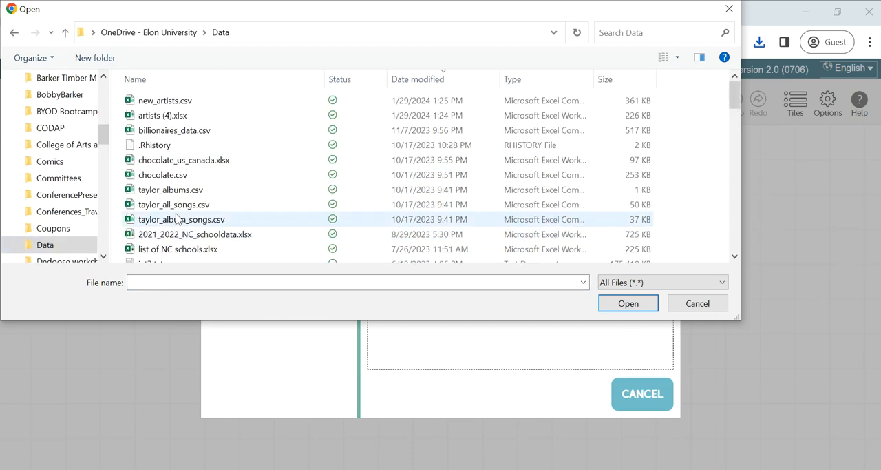
pyautogui.scroll(-3)
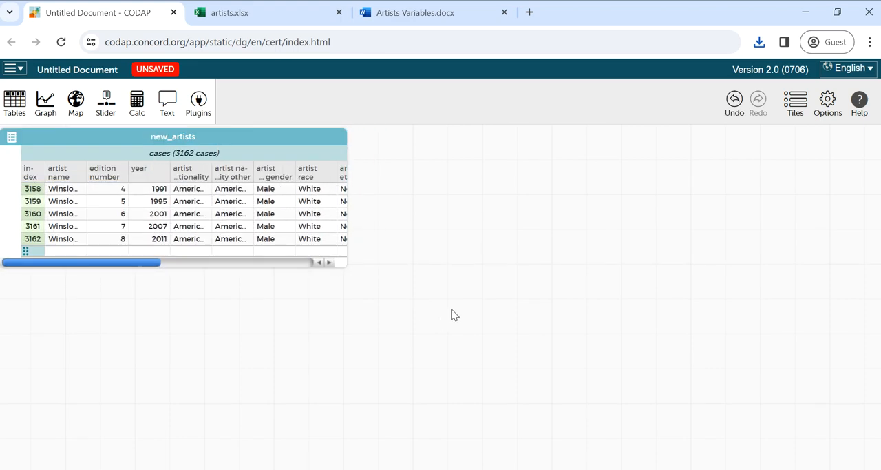
pyautogui.moveTo(463, 306)
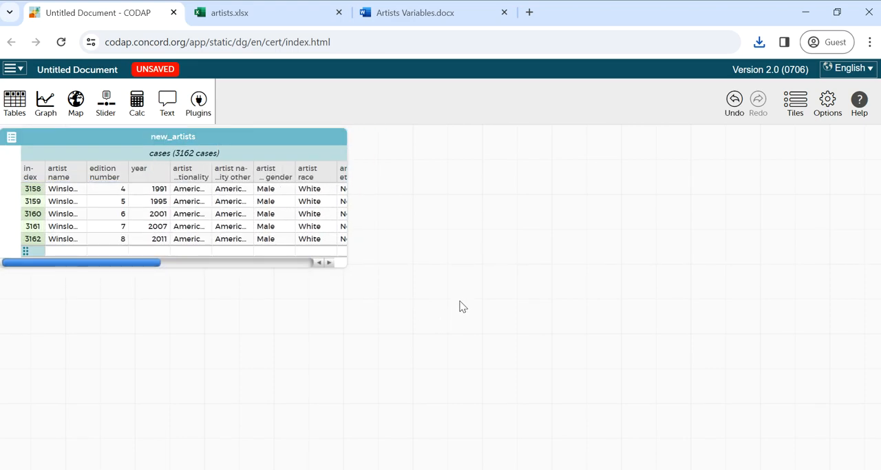
pyautogui.moveTo(463, 302)
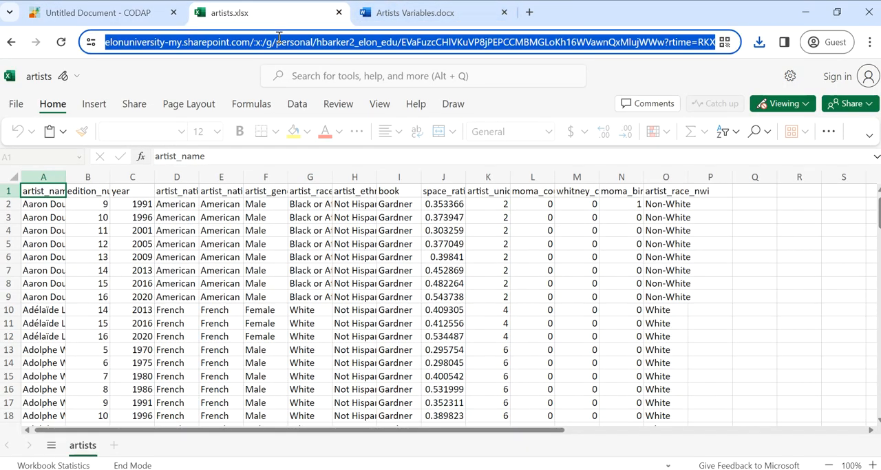
# - Open codap.concord.org in a second Chrome tab
pyautogui.write('codap.c')
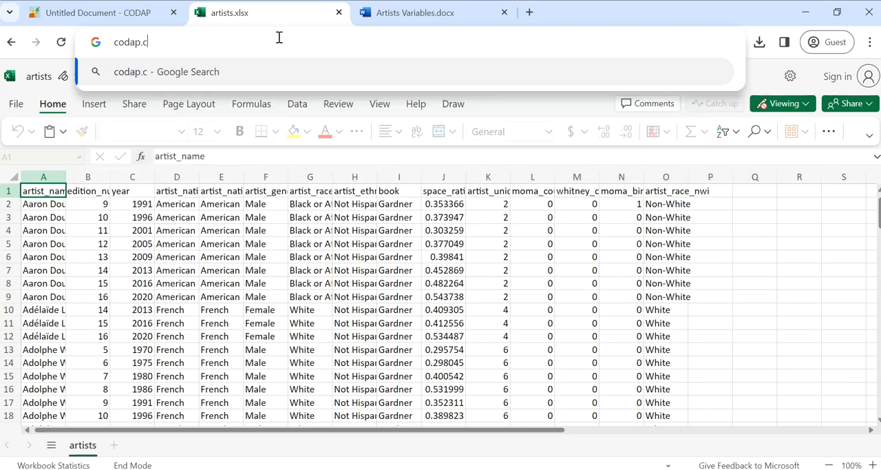
pyautogui.write('oncord.org')
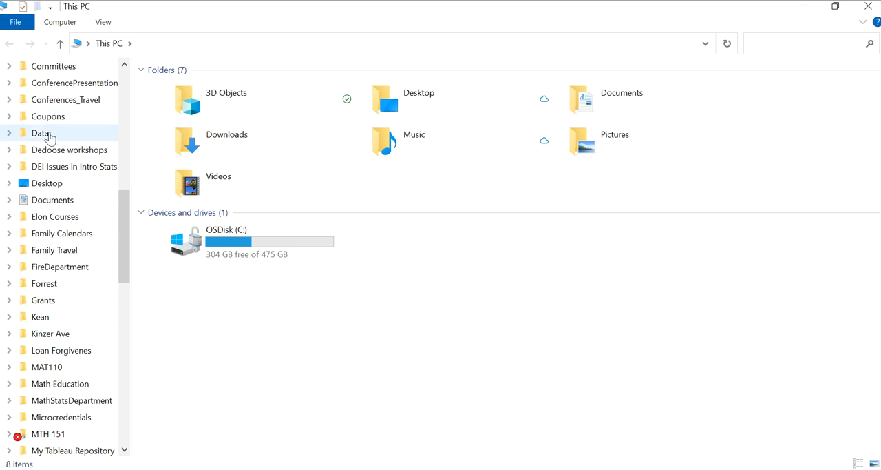
# - Browse the OneDrive Data folder in File Explorer down to new_artists.csv
pyautogui.doubleClick(40, 132)
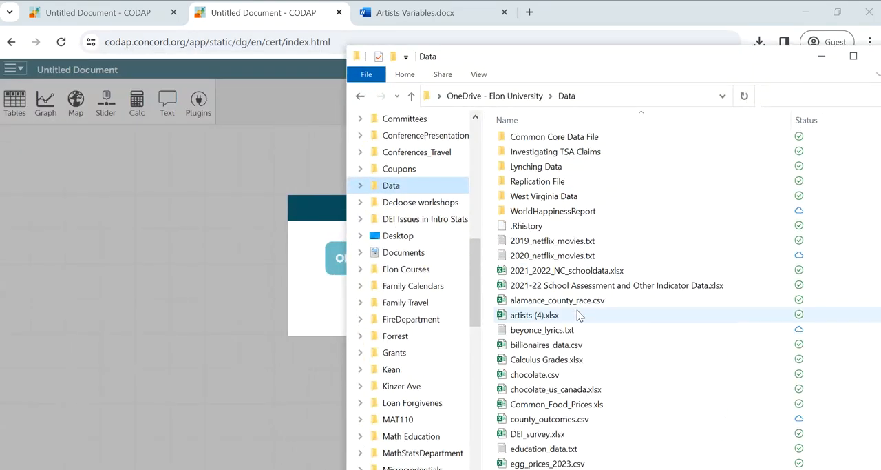
pyautogui.scroll(-3)
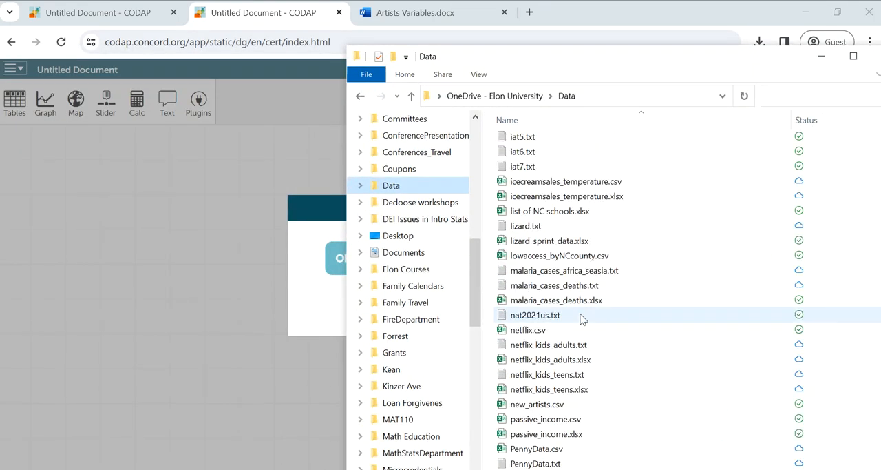
pyautogui.scroll(-3)
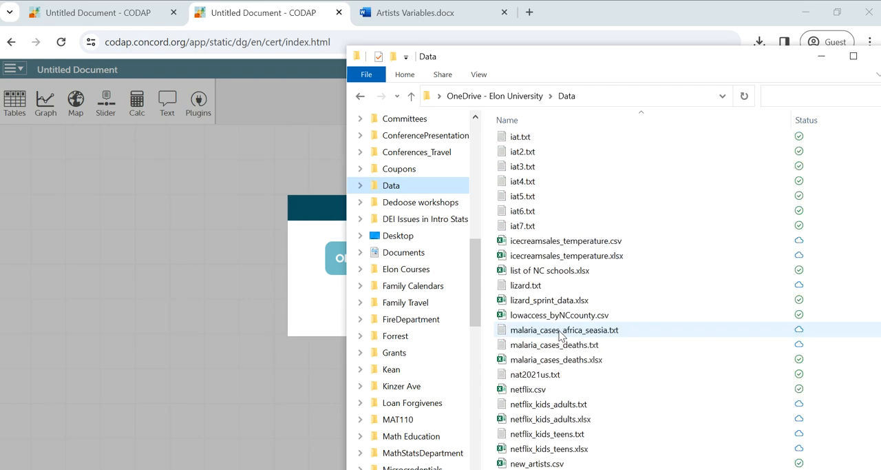
pyautogui.scroll(-3)
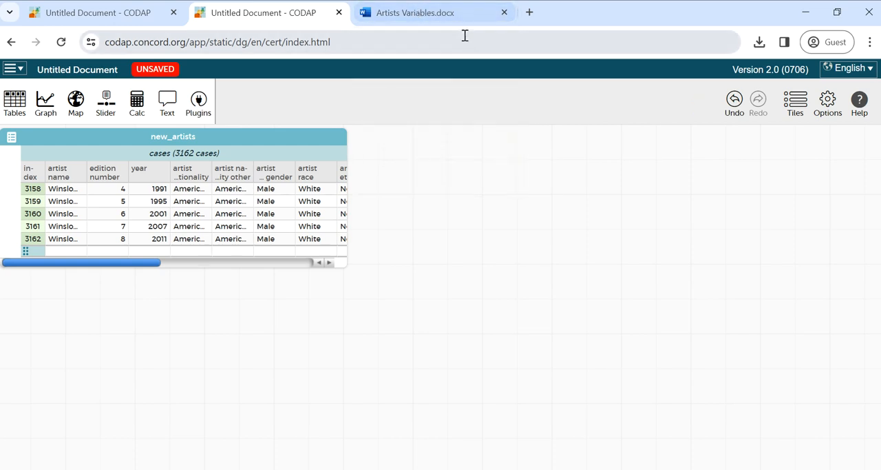
pyautogui.moveTo(339, 12)
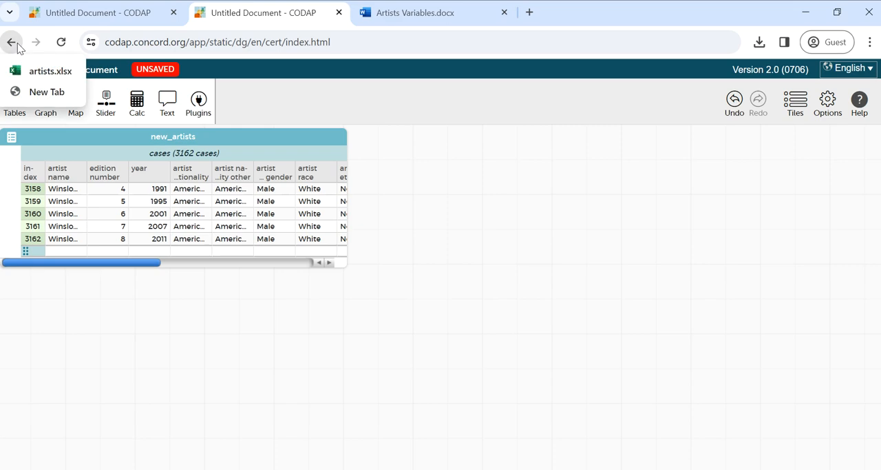
# - Review the artists spreadsheet and variables document, then create a new blank CODAP document in a new tab
pyautogui.click(11, 41)
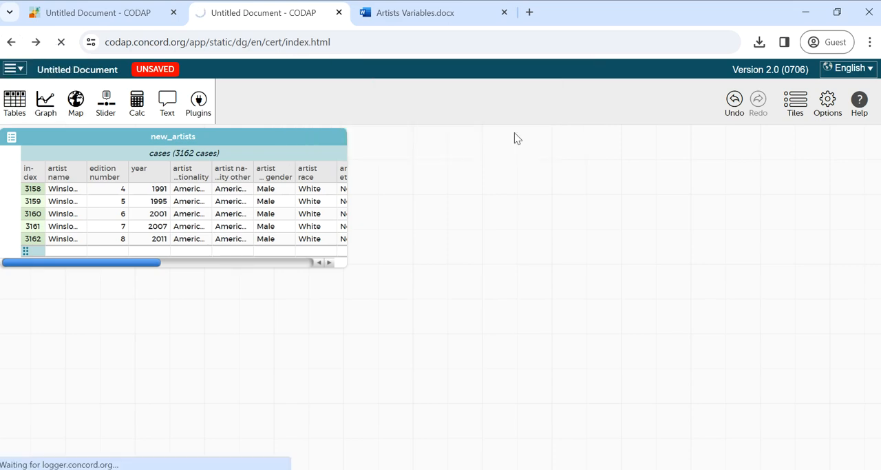
pyautogui.click(269, 12)
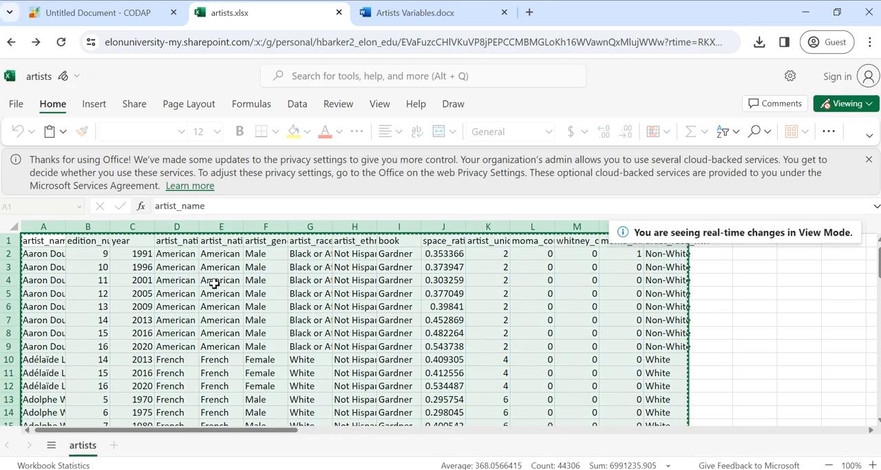
pyautogui.click(414, 12)
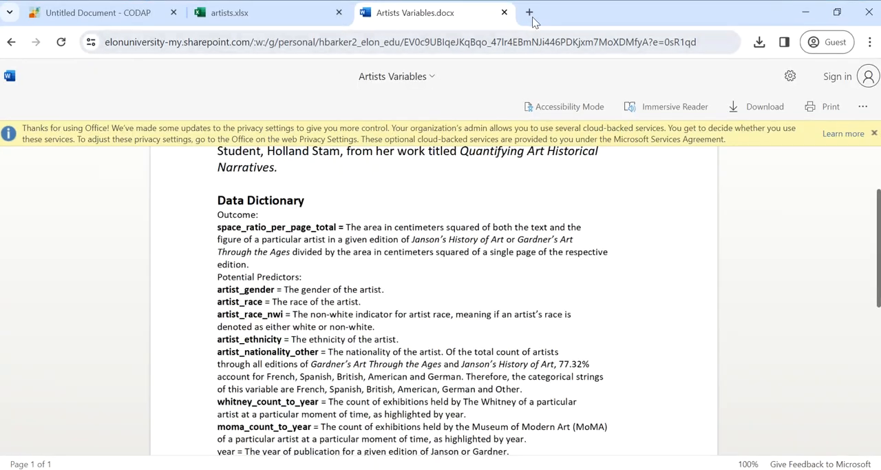
pyautogui.write('codap.concord.org/app/static/dg/en/cert/index.html')
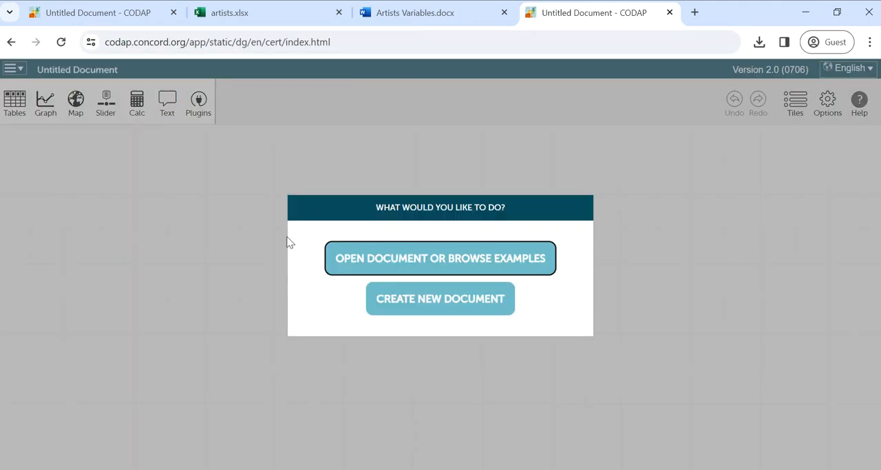
pyautogui.click(14, 103)
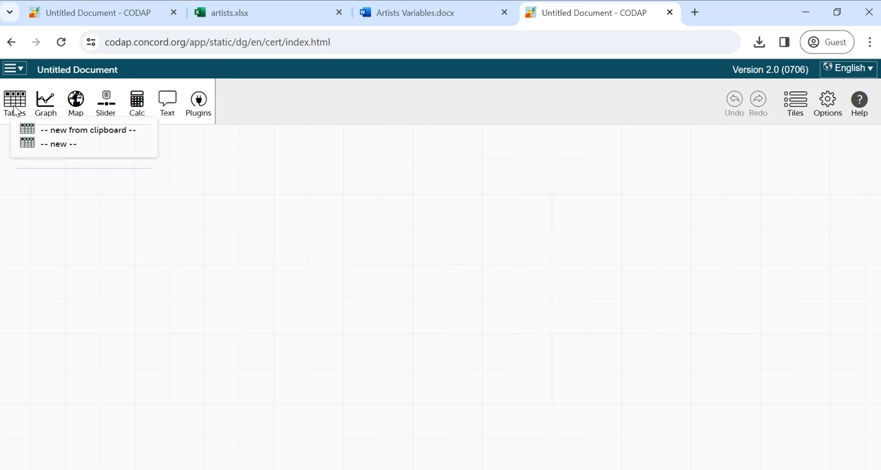
# - Make a 3162-case 'clipboard data' table from the copied spreadsheet, allowing clipboard access
pyautogui.click(88, 130)
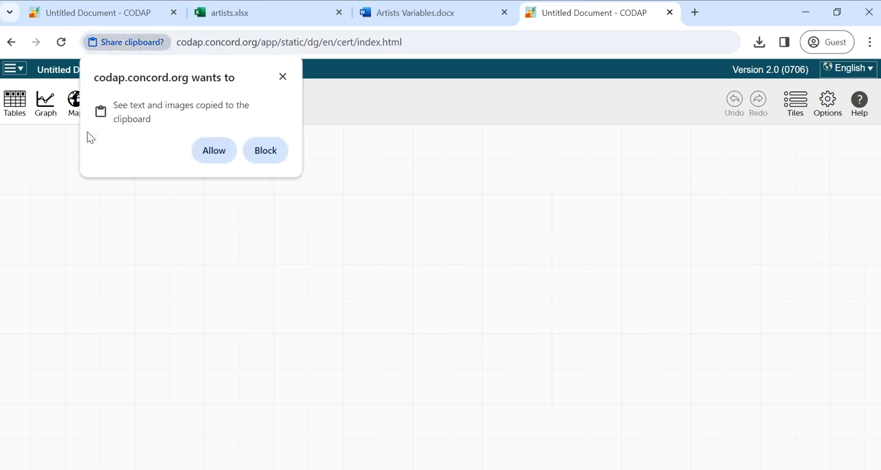
pyautogui.click(214, 150)
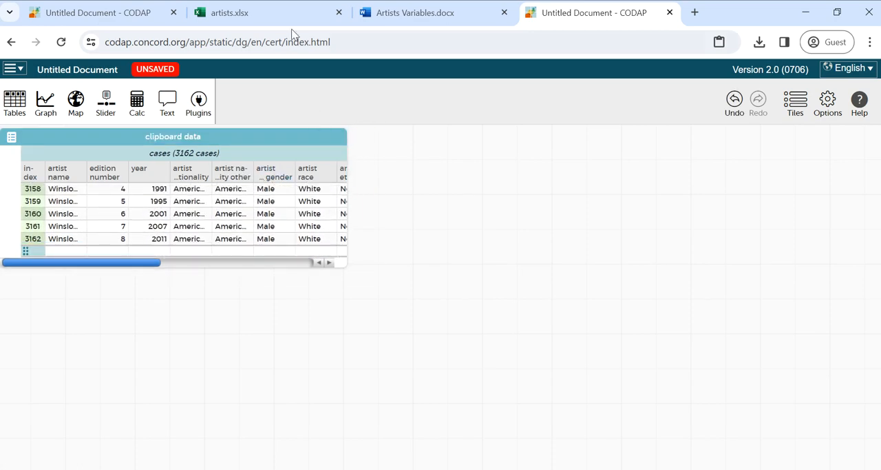
pyautogui.click(228, 12)
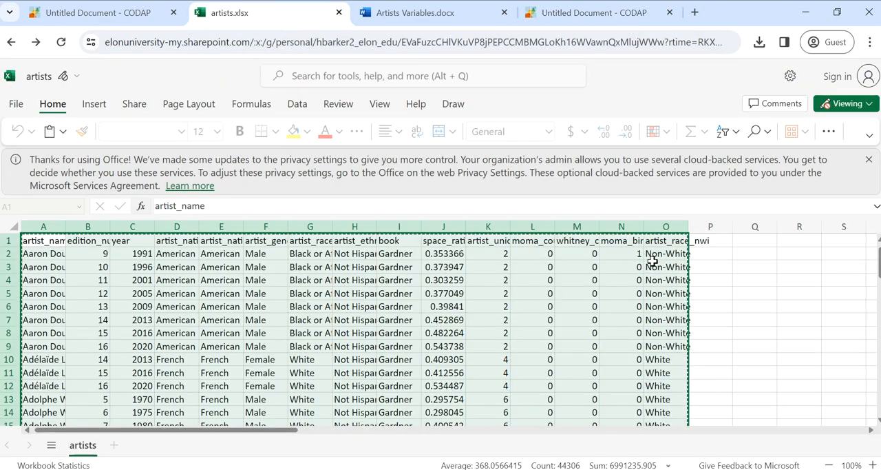
pyautogui.moveTo(484, 278)
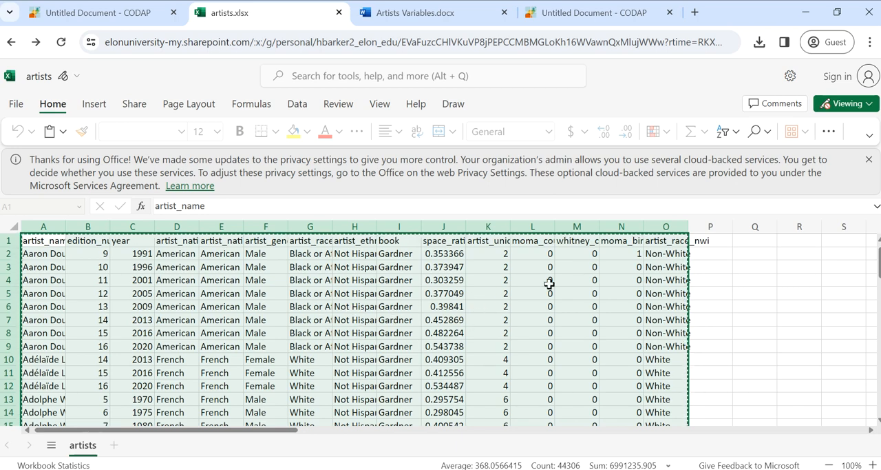
pyautogui.click(592, 13)
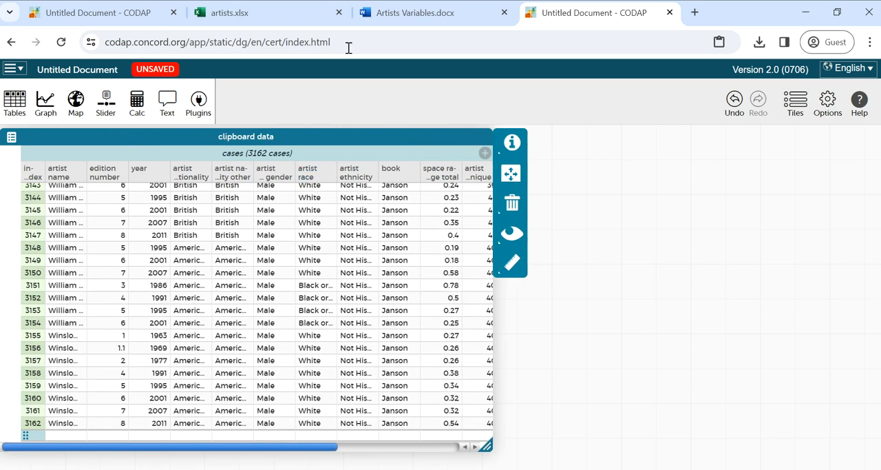
# - Review the artists sheet in Excel for the web, selecting space_ratio_per_page_total and scrolling through the rows
pyautogui.click(248, 12)
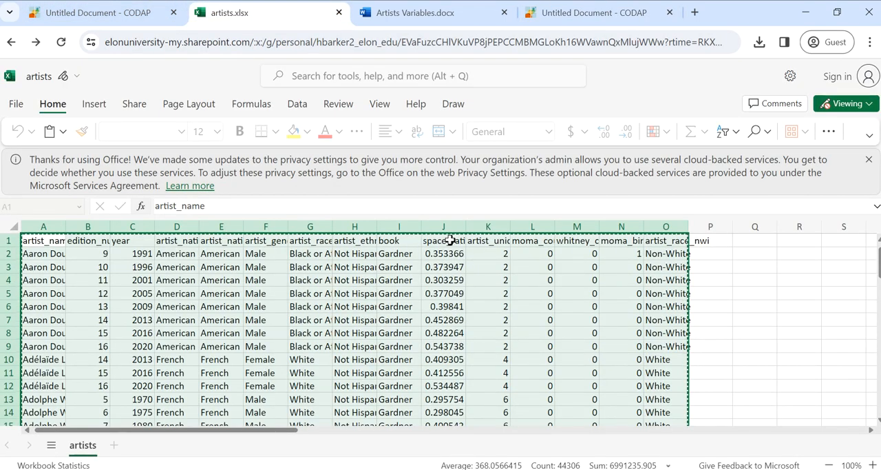
pyautogui.click(444, 240)
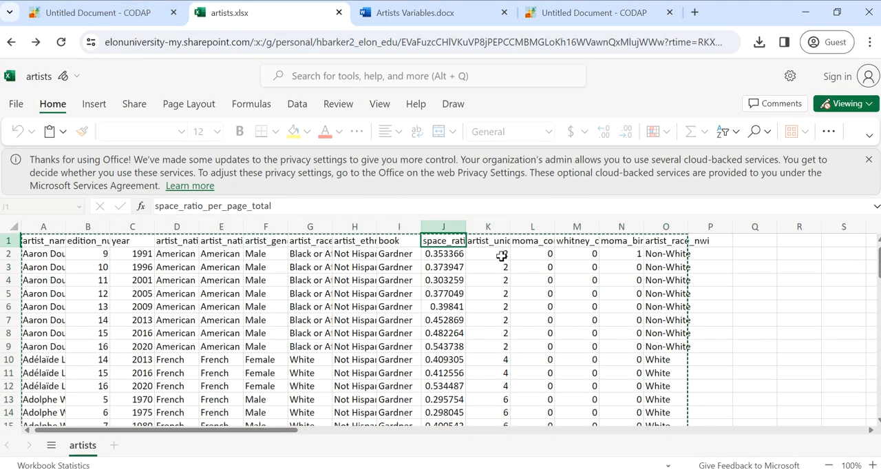
pyautogui.scroll(-3)
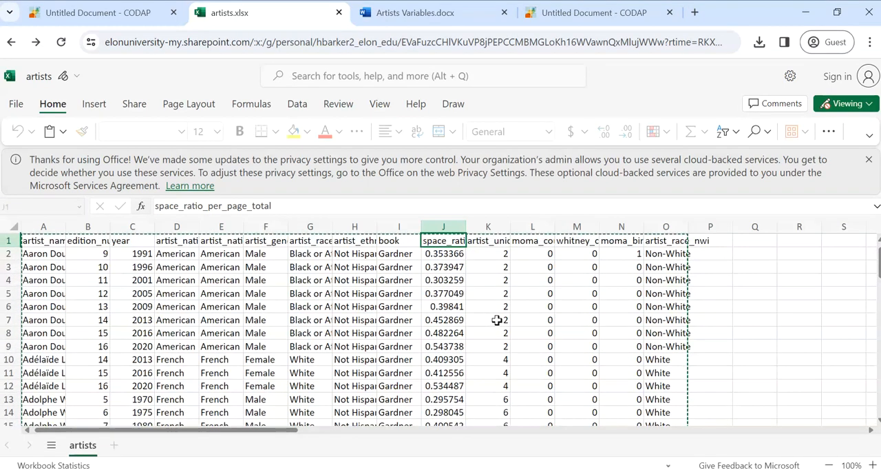
pyautogui.scroll(-3)
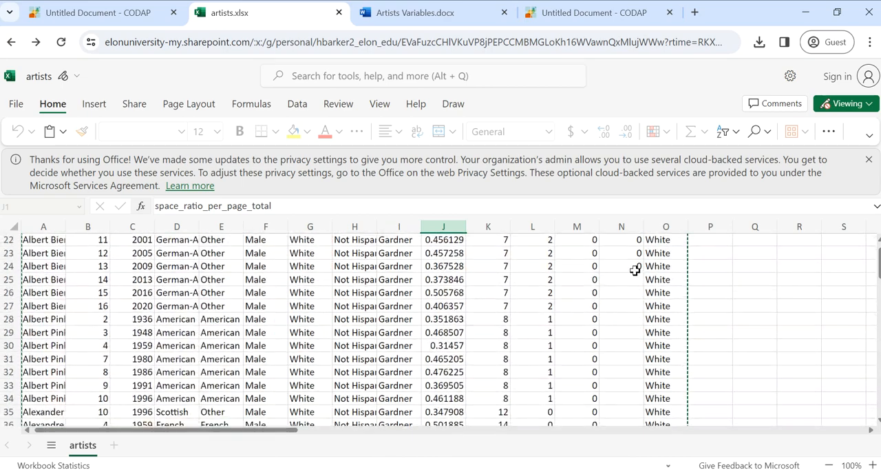
pyautogui.scroll(-3)
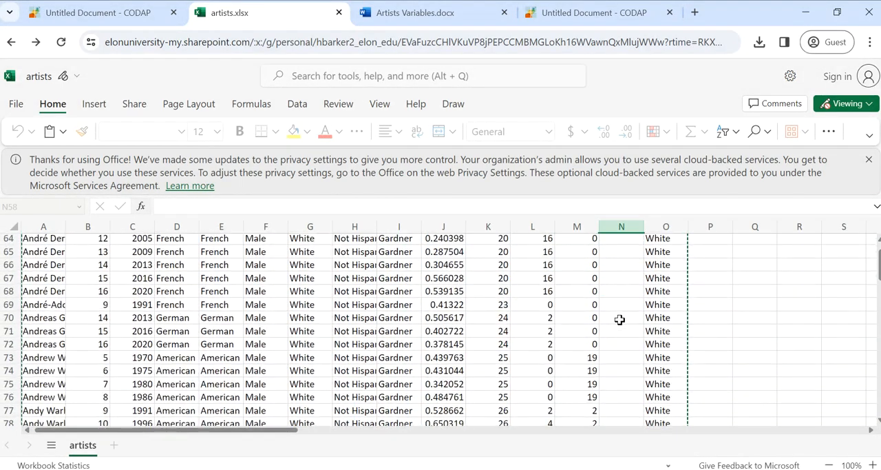
pyautogui.scroll(-3)
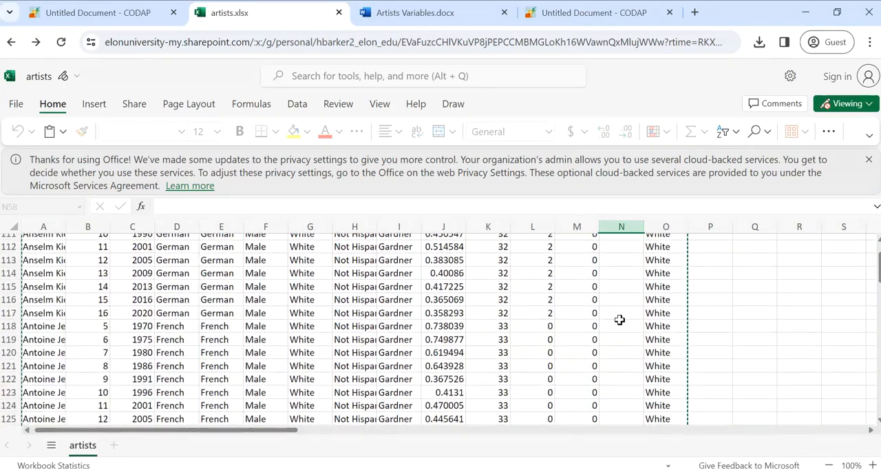
pyautogui.scroll(-3)
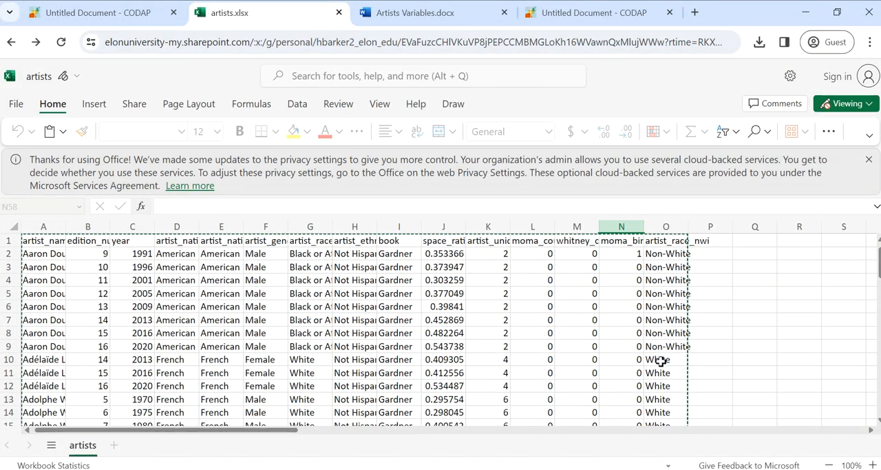
pyautogui.moveTo(568, 346)
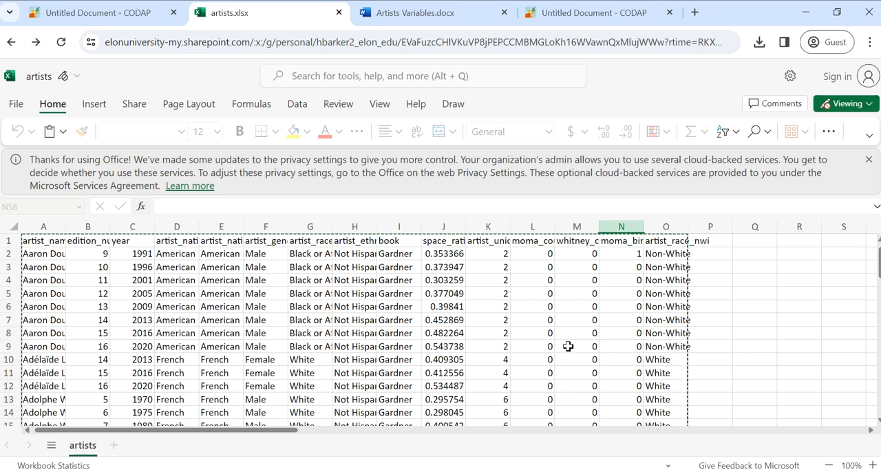
pyautogui.moveTo(654, 359)
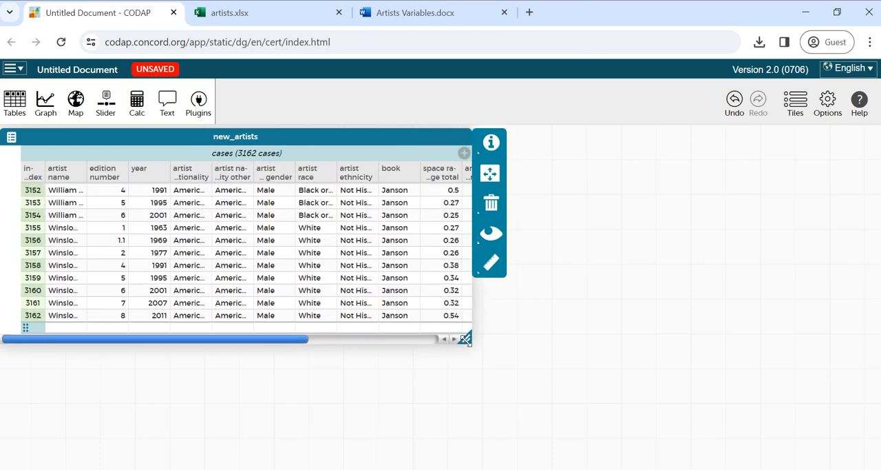
# - Enlarge the new_artists table, copy the artist_race_nwi definition from the Word doc, and bring up that attribute's options
pyautogui.scroll(-3)
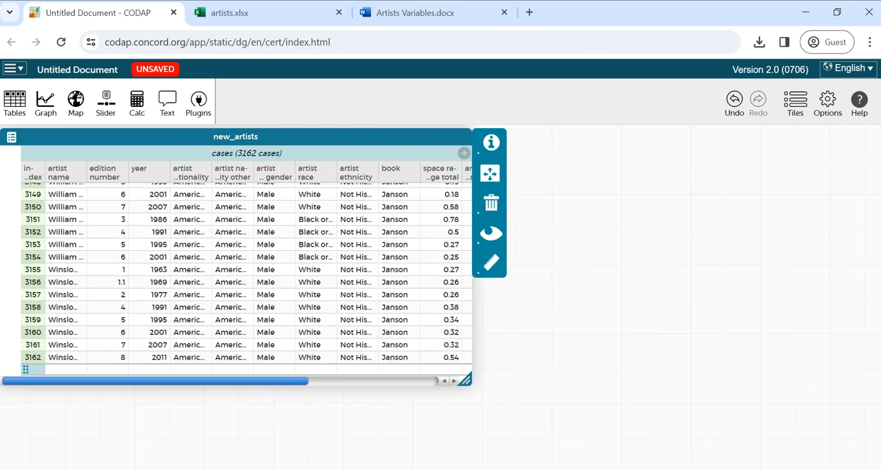
pyautogui.moveTo(363, 159)
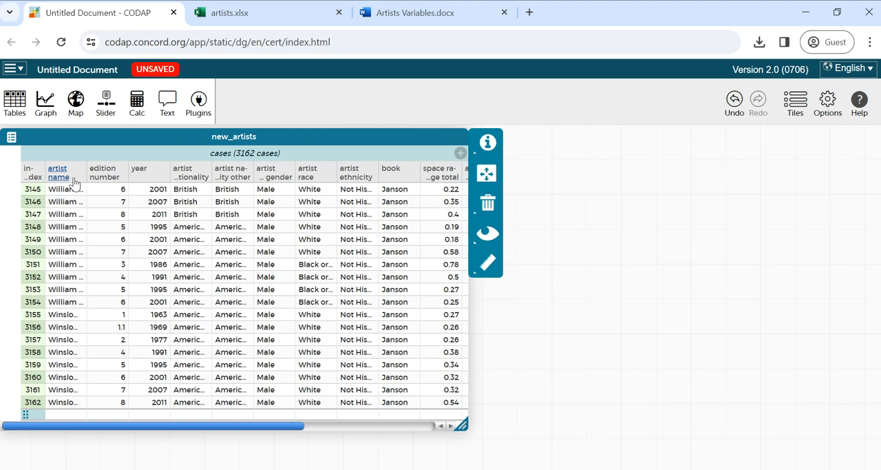
pyautogui.moveTo(58, 177)
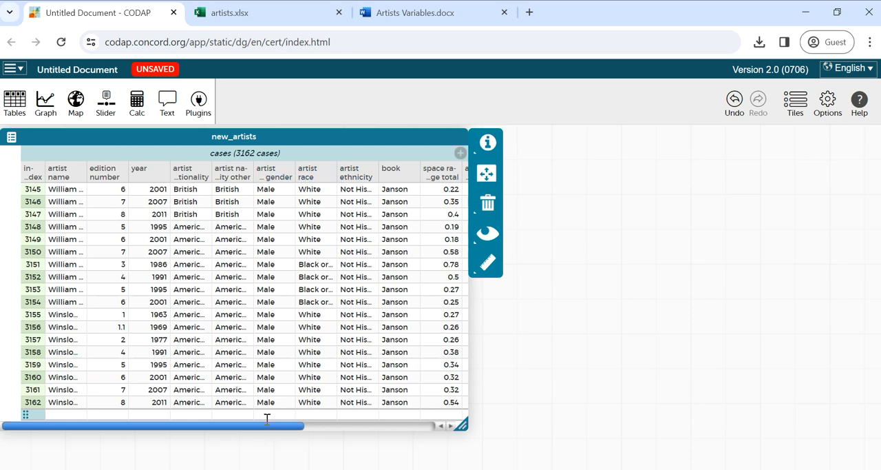
pyautogui.moveTo(268, 424); pyautogui.dragTo(400, 424)
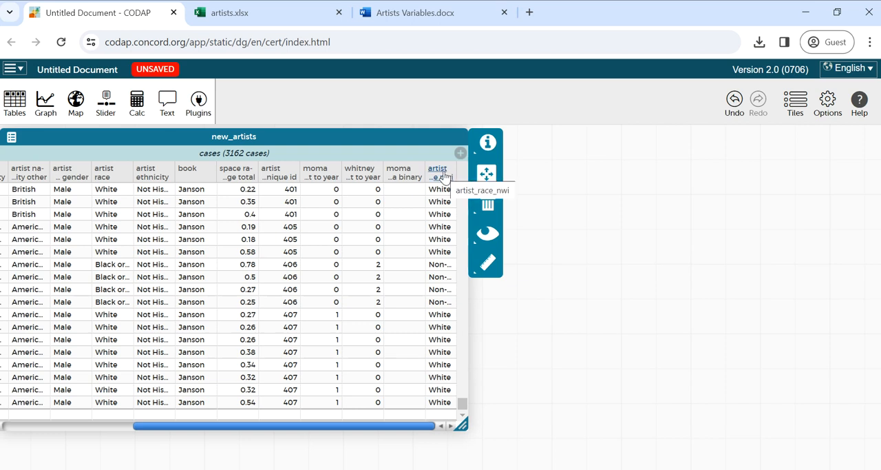
pyautogui.click(415, 12)
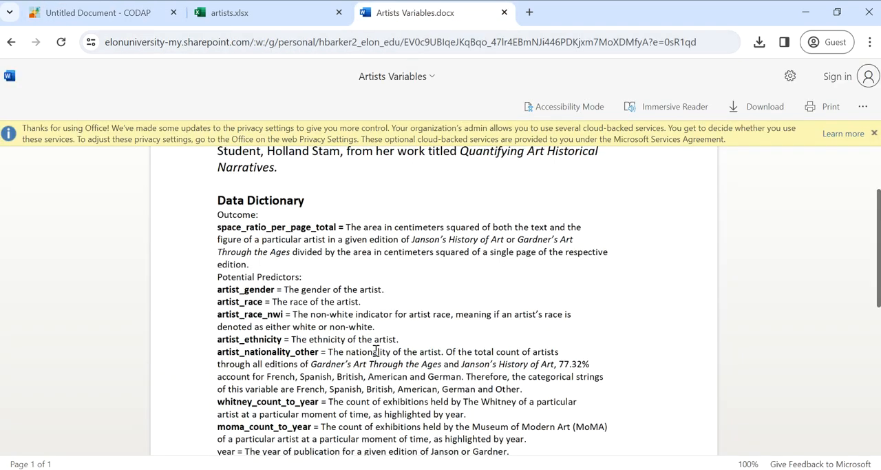
pyautogui.moveTo(267, 317)
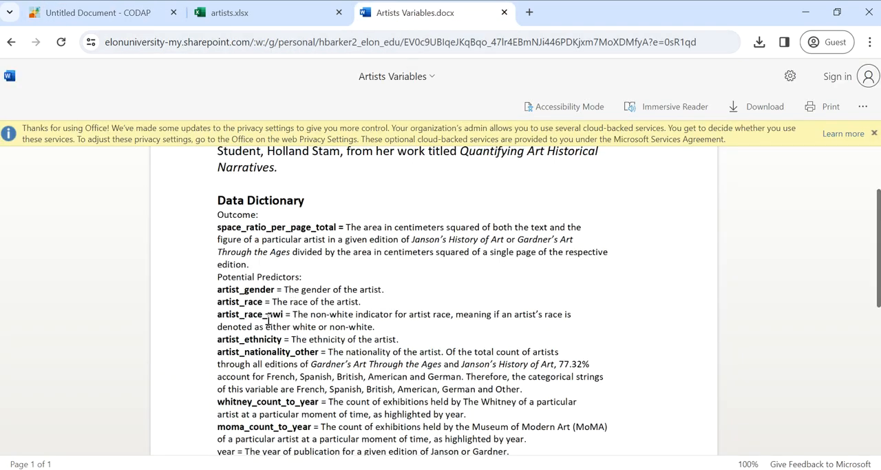
pyautogui.moveTo(311, 314); pyautogui.dragTo(378, 327)
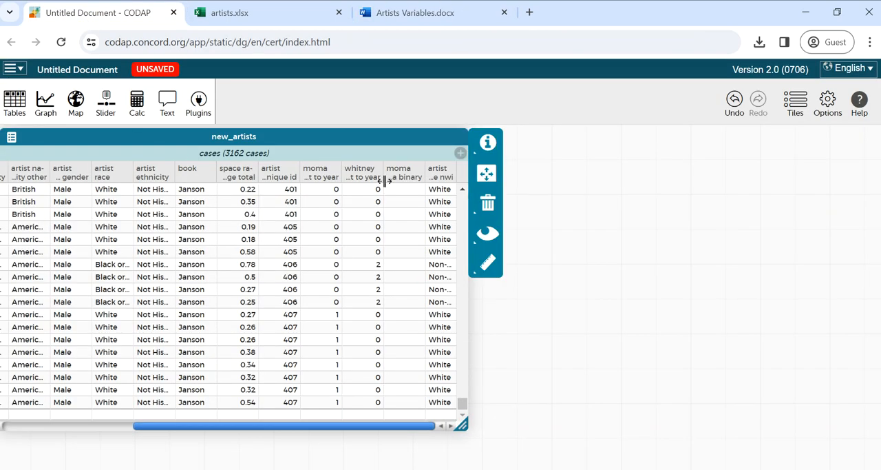
pyautogui.rightClick(441, 177)
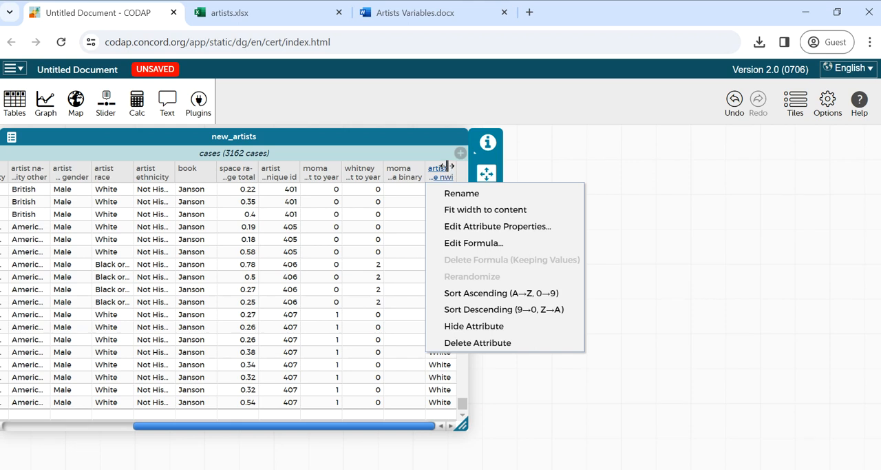
pyautogui.moveTo(498, 226)
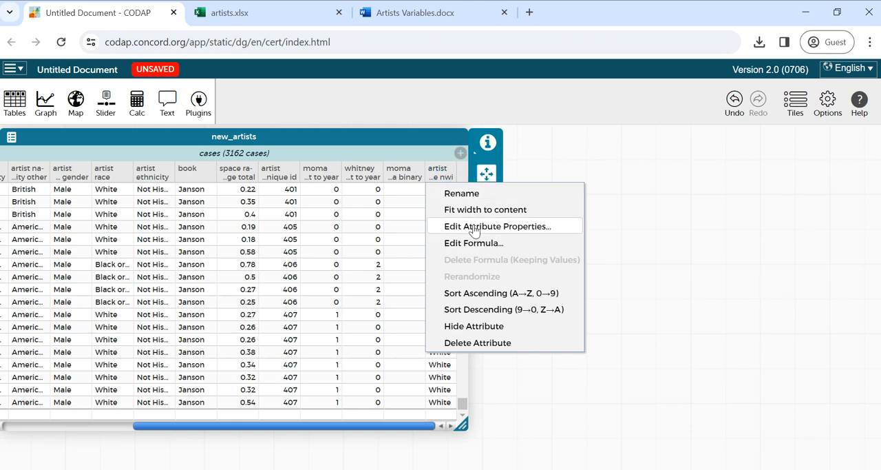
# - Give artist_race_nwi the white/non-white indicator description and a categorical type, then apply
pyautogui.click(497, 226)
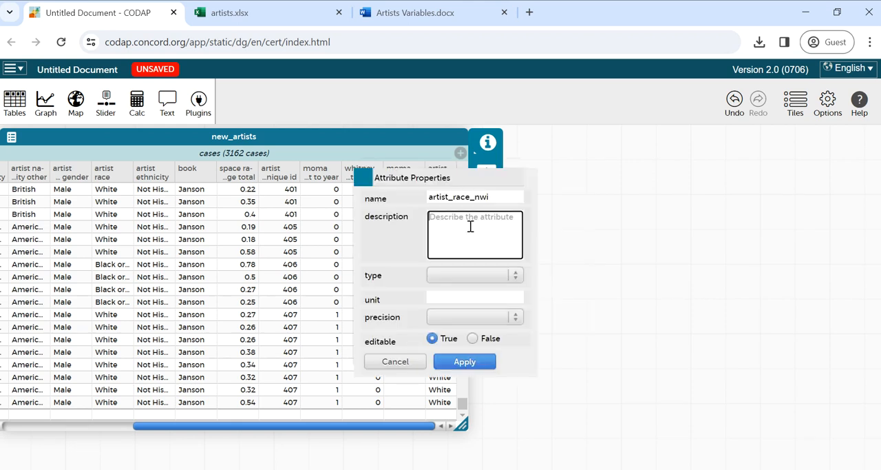
pyautogui.write("race, meaning if an artist's race is denoted as either white or non-white.")
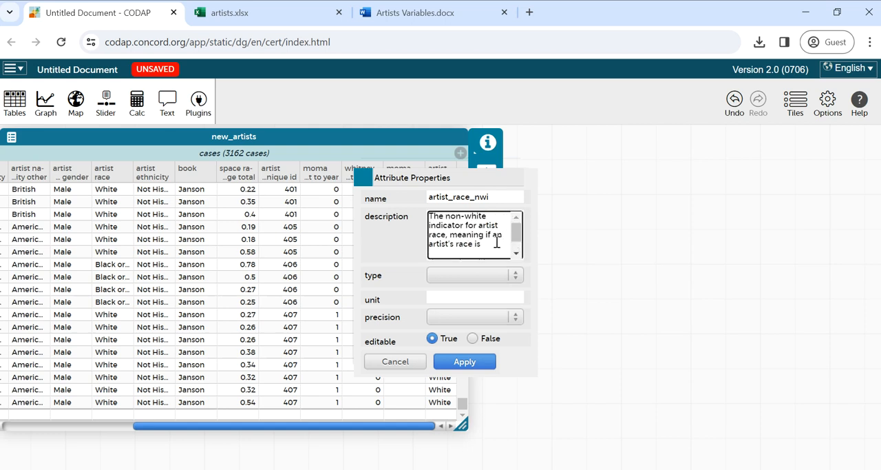
pyautogui.scroll(-3)
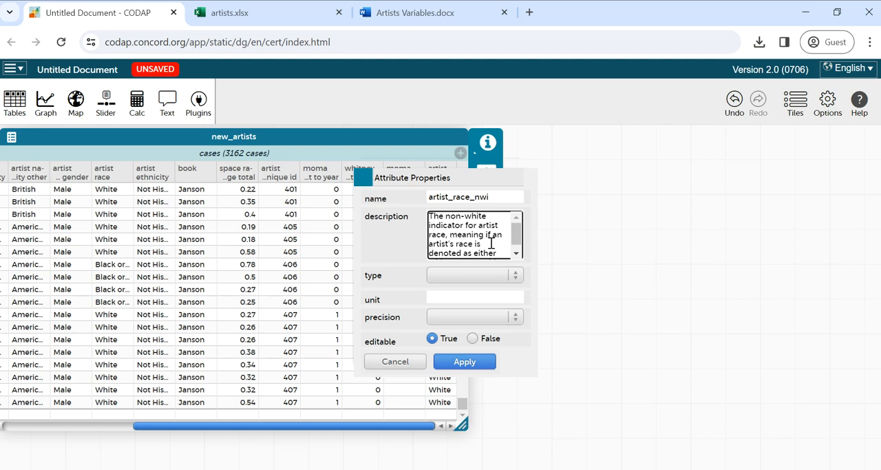
pyautogui.moveTo(478, 284)
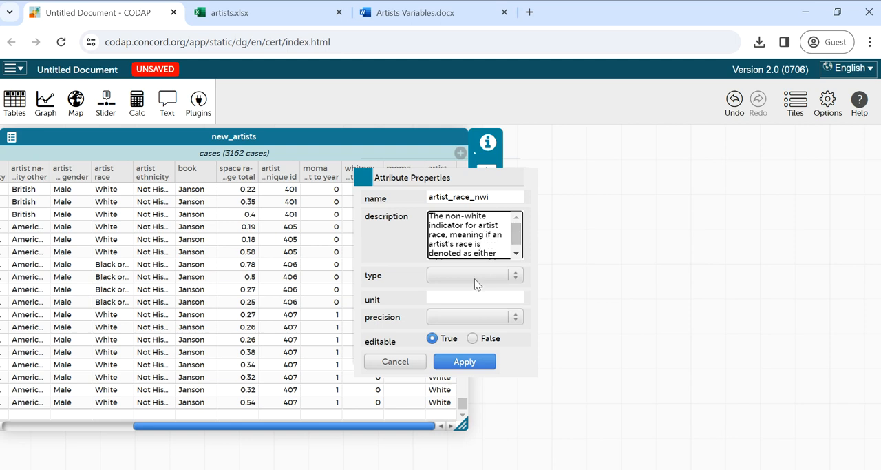
pyautogui.click(476, 275)
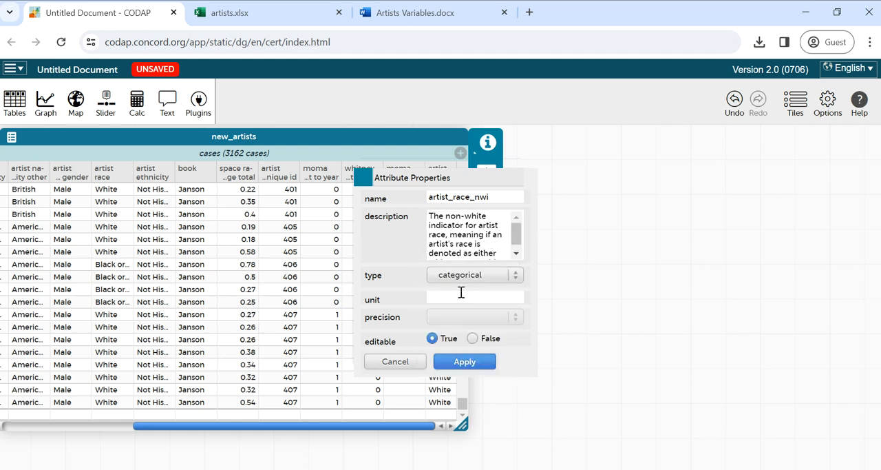
pyautogui.moveTo(474, 311)
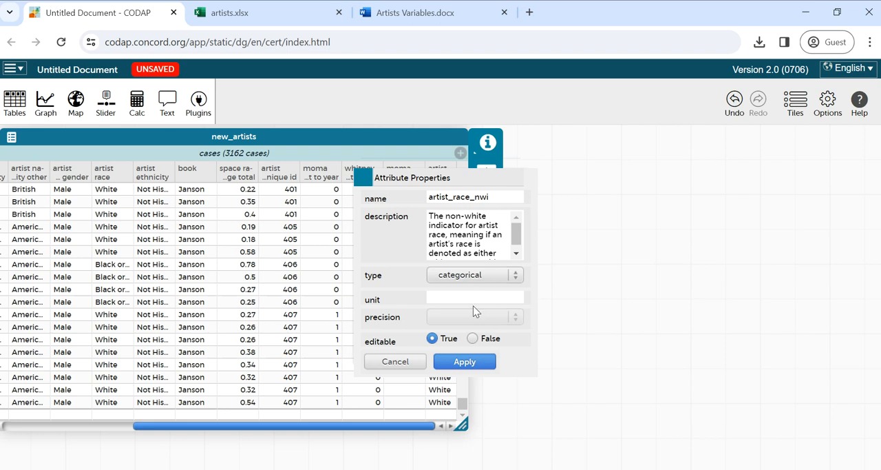
pyautogui.moveTo(468, 375)
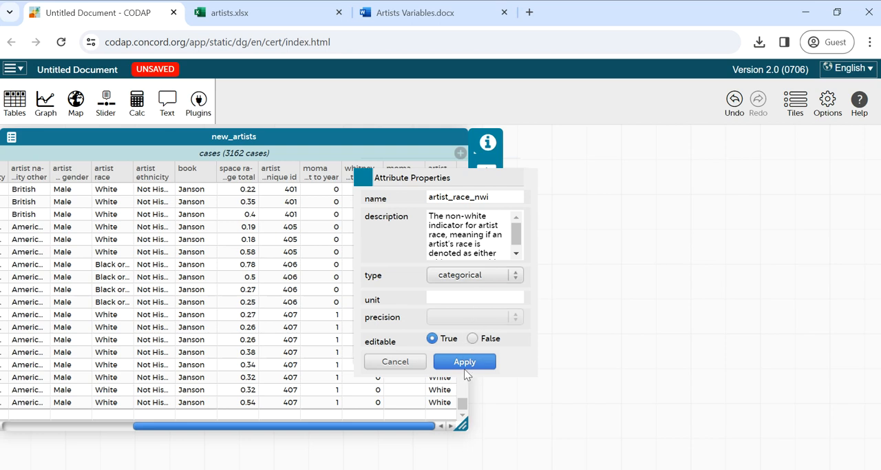
pyautogui.click(464, 361)
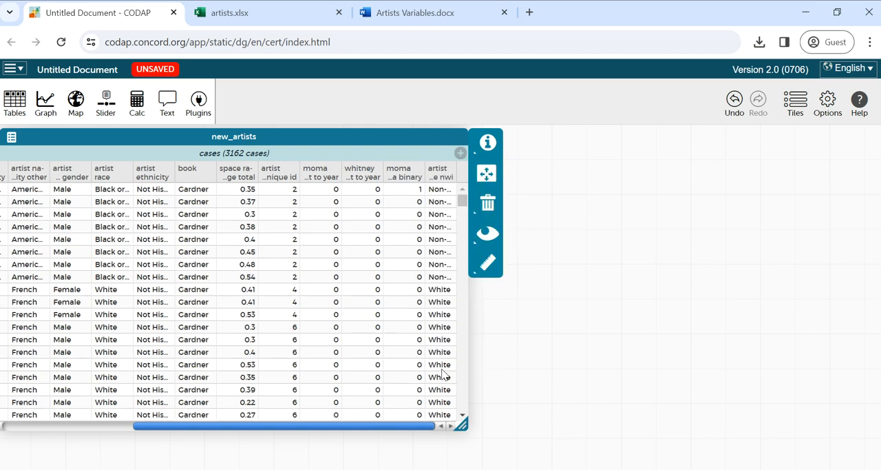
pyautogui.moveTo(438, 172)
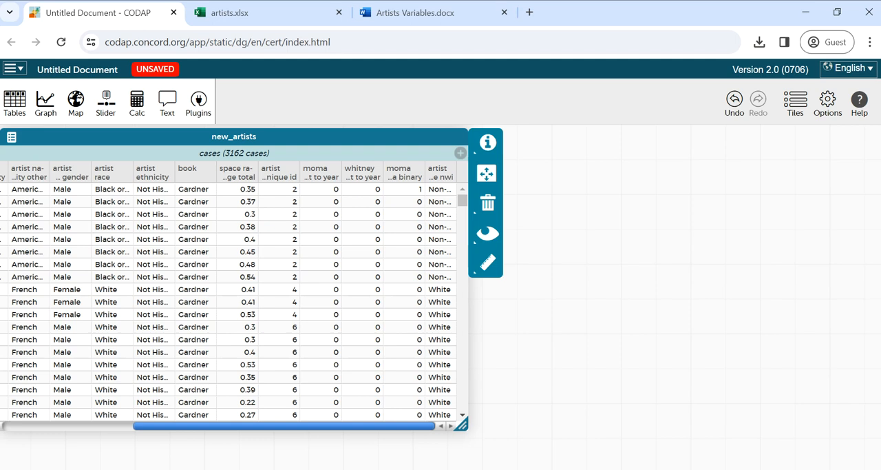
pyautogui.moveTo(328, 436)
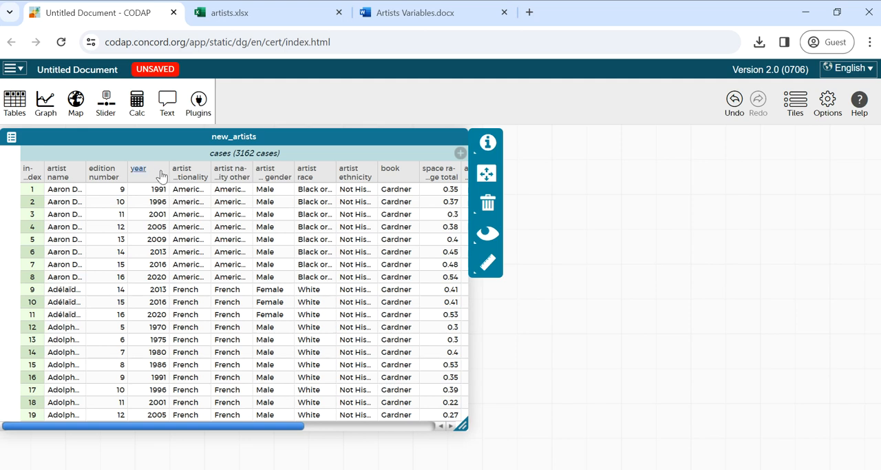
pyautogui.moveTo(138, 172)
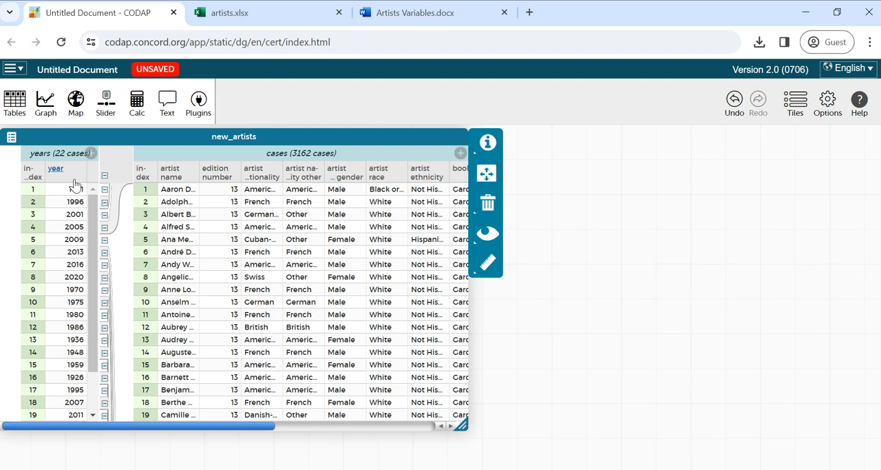
# - Sort the year parent grouping ascending from earliest to latest
pyautogui.rightClick(55, 168)
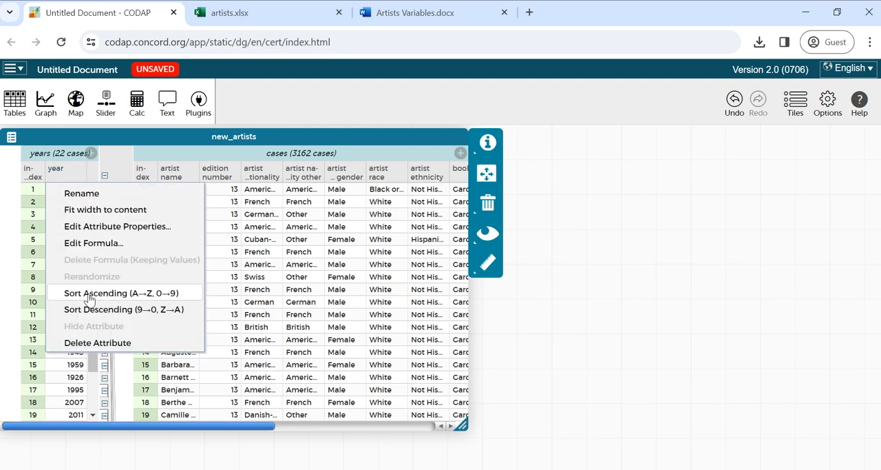
pyautogui.click(120, 292)
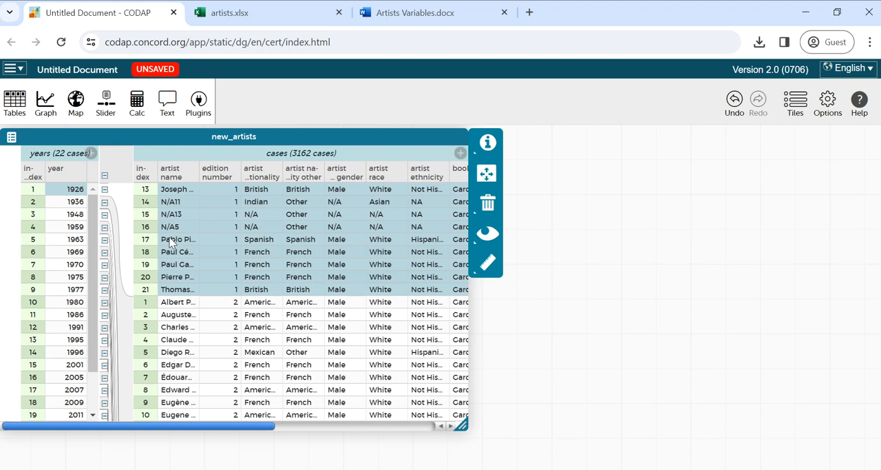
pyautogui.moveTo(153, 292)
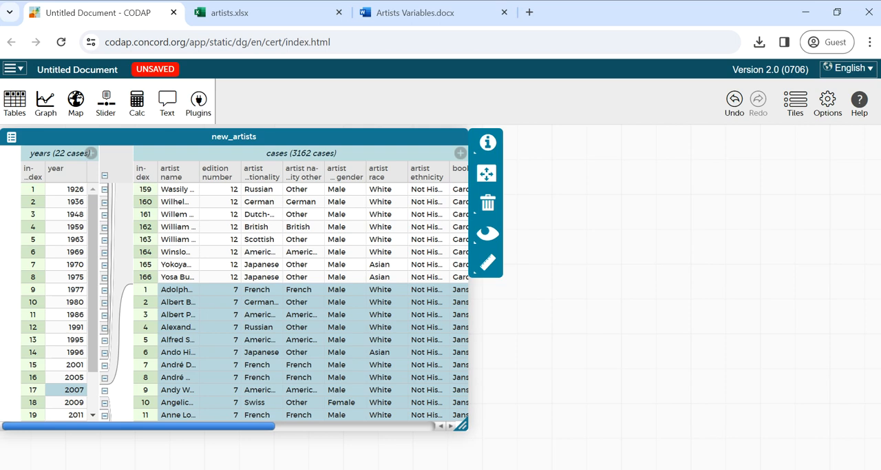
pyautogui.moveTo(581, 330)
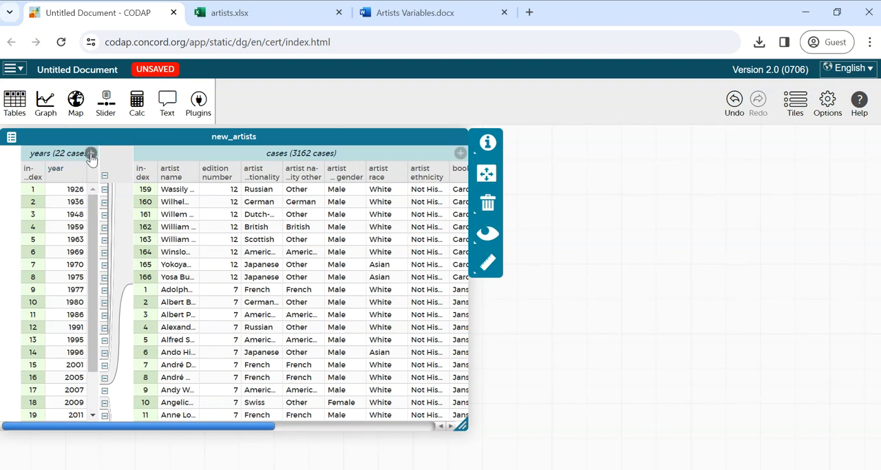
pyautogui.moveTo(94, 164)
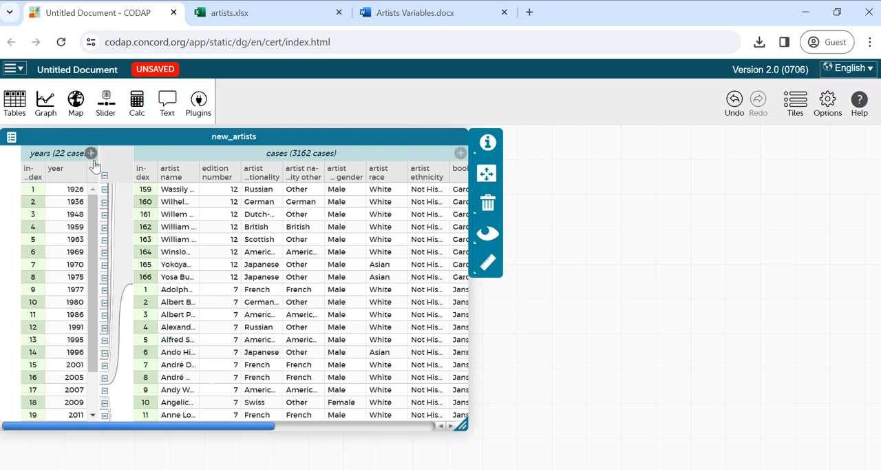
# - Add a count attribute to the years grouping with formula count() and apply it
pyautogui.click(91, 153)
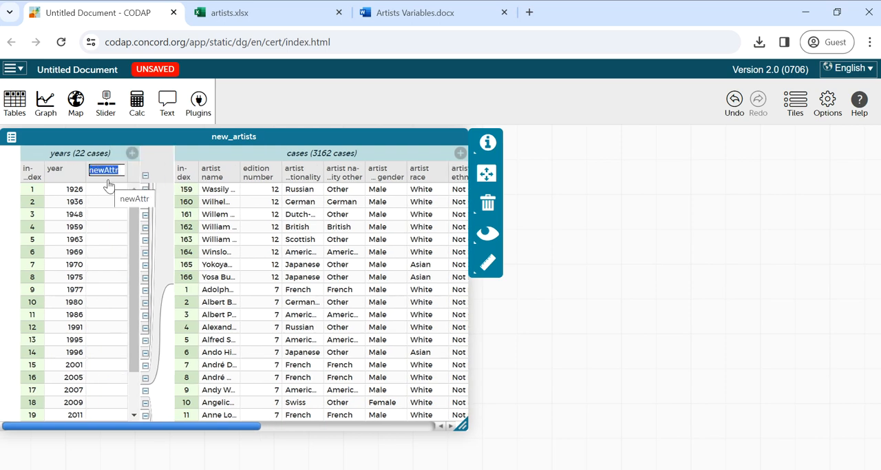
pyautogui.write('count')
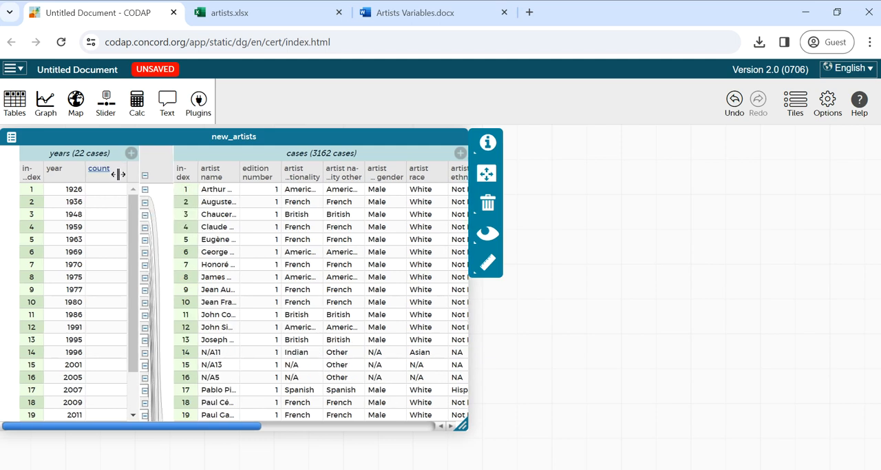
pyautogui.click(99, 168)
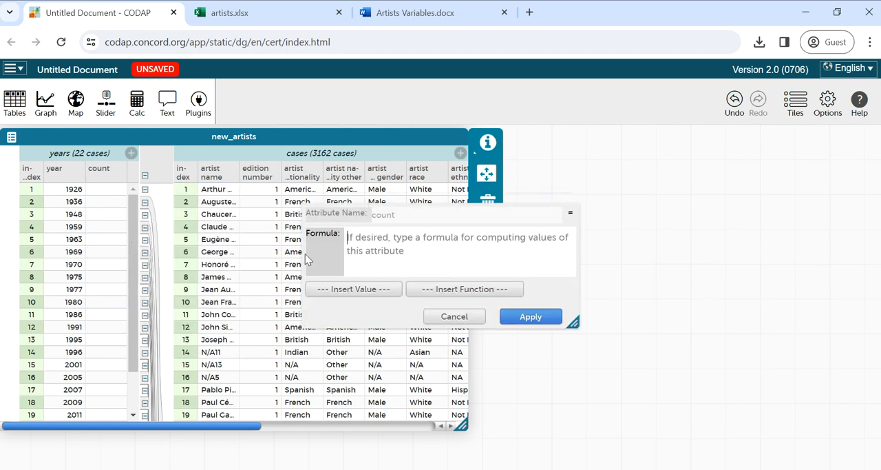
pyautogui.write('count(')
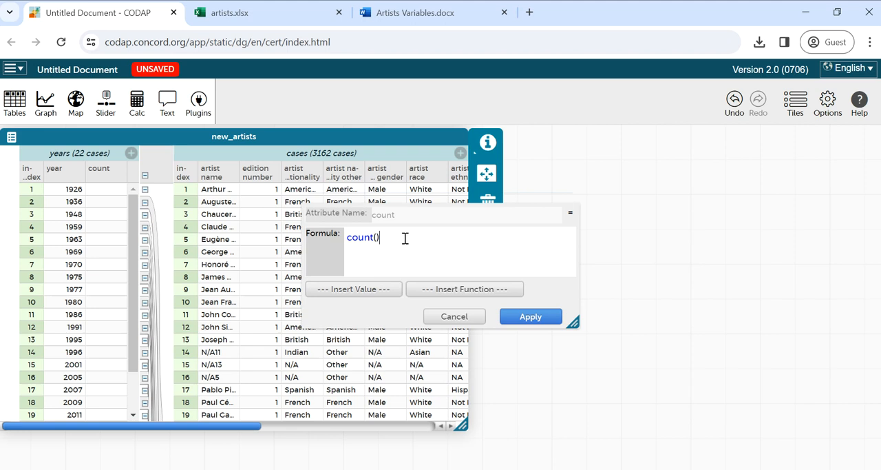
pyautogui.click(531, 315)
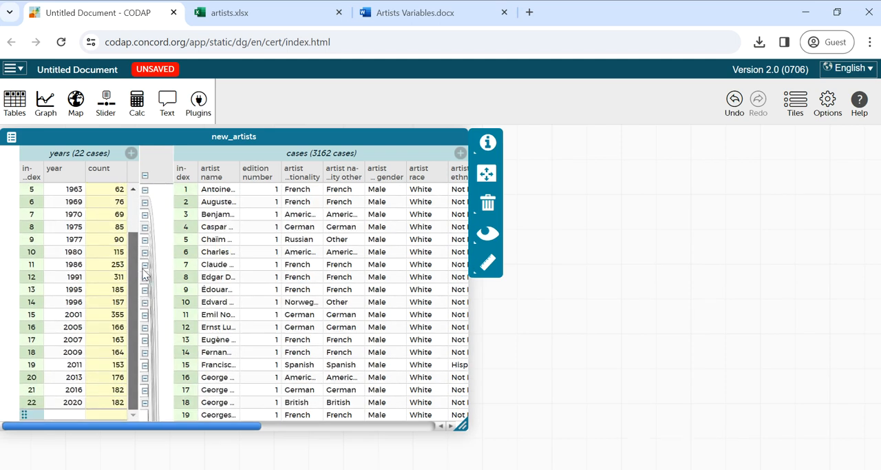
# - Sort years by count then by year ascending again, and delete the count formula keeping its values
pyautogui.click(99, 168)
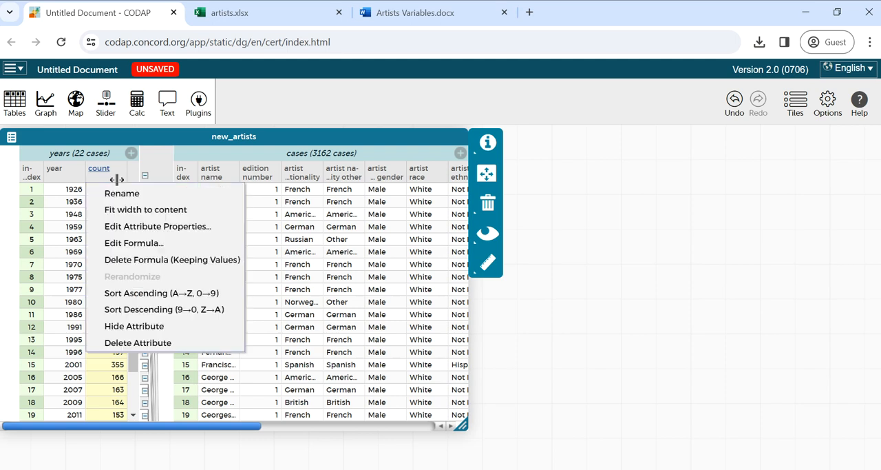
pyautogui.moveTo(138, 292)
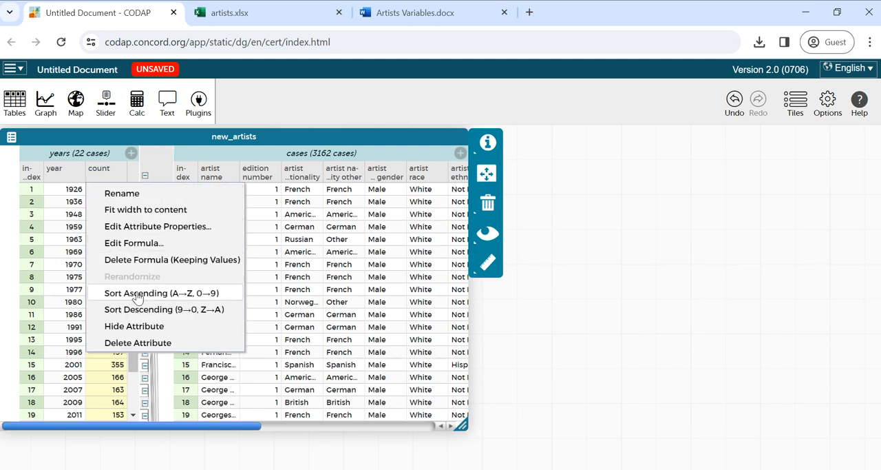
pyautogui.click(160, 292)
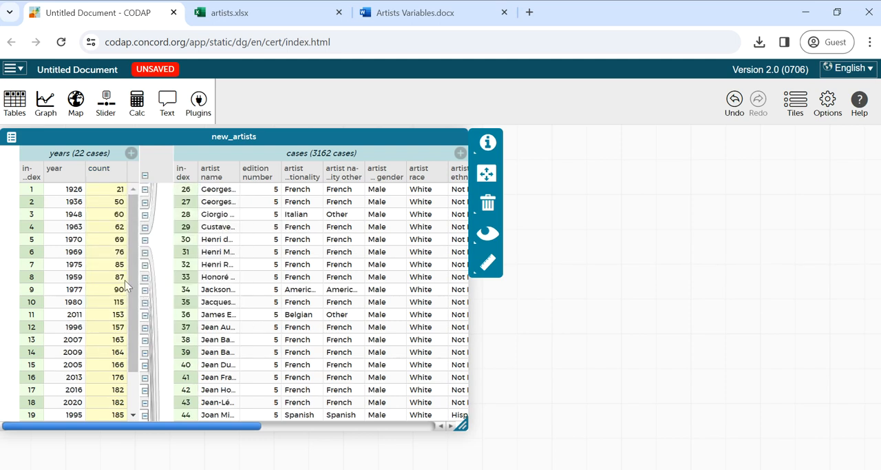
pyautogui.click(54, 168)
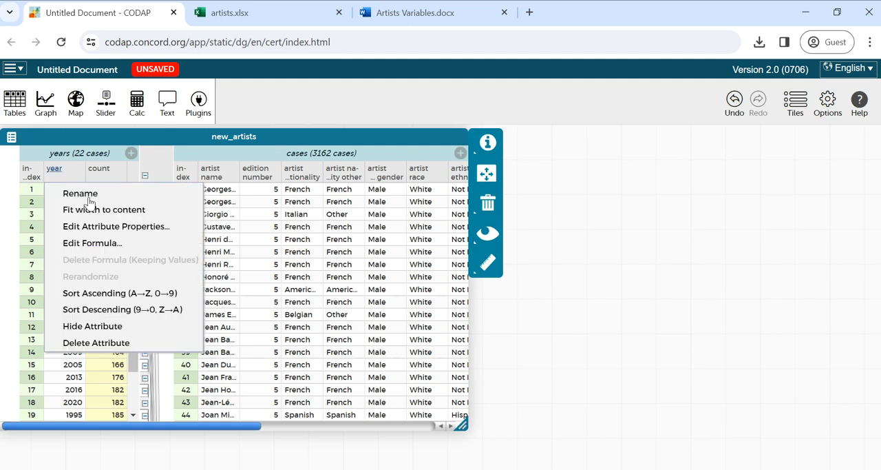
pyautogui.click(119, 292)
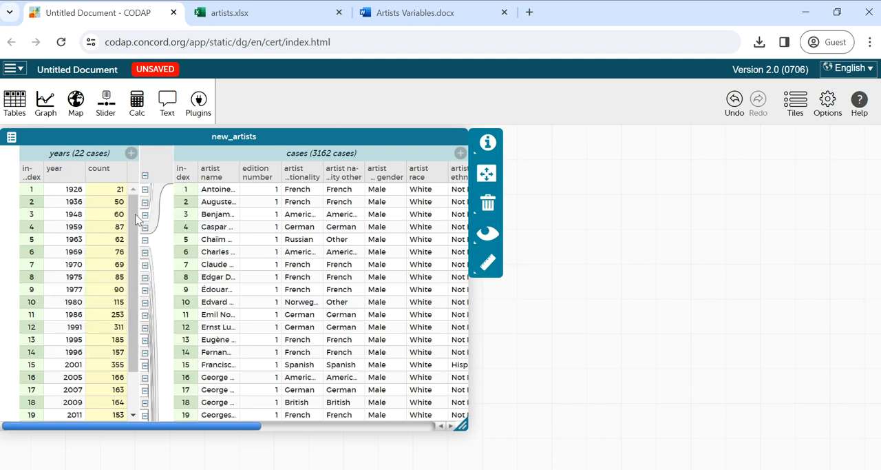
pyautogui.moveTo(94, 242)
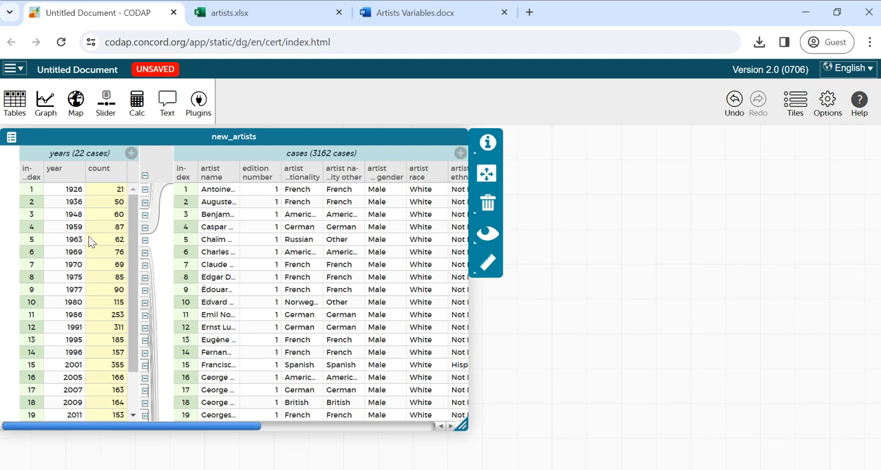
pyautogui.moveTo(104, 226)
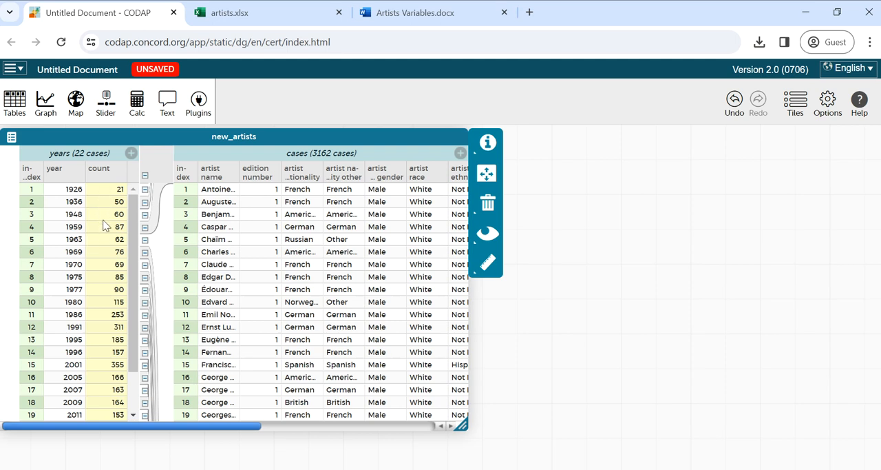
pyautogui.moveTo(111, 220)
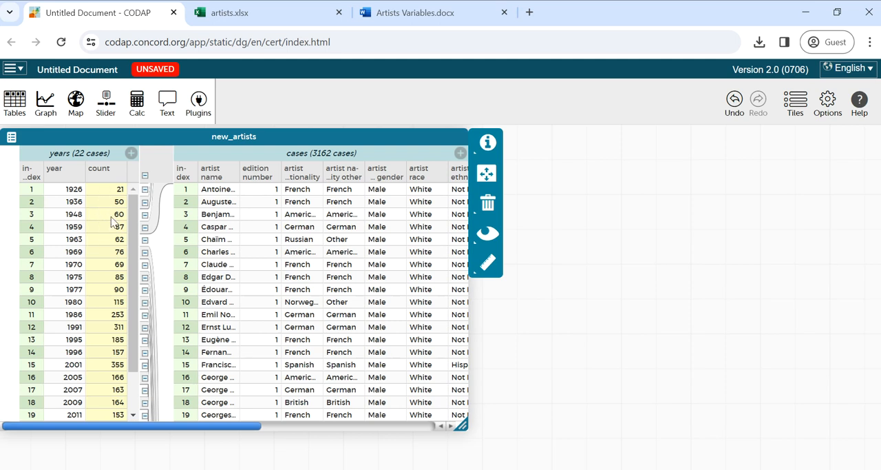
pyautogui.moveTo(113, 219)
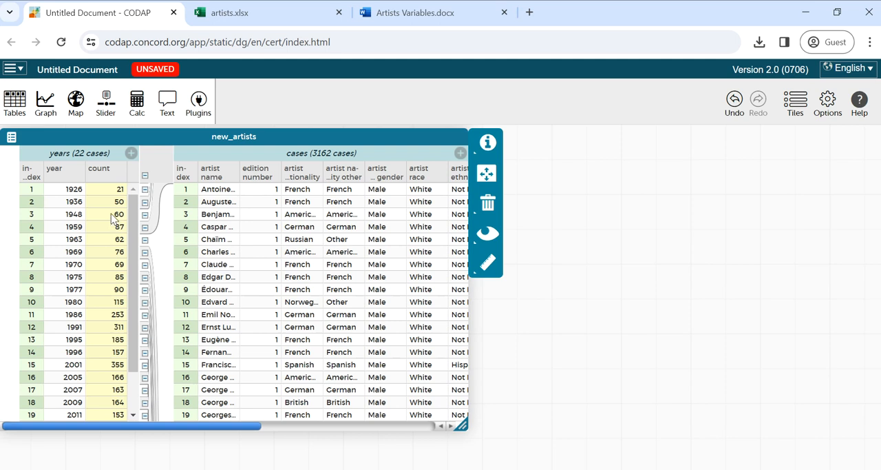
pyautogui.click(100, 168)
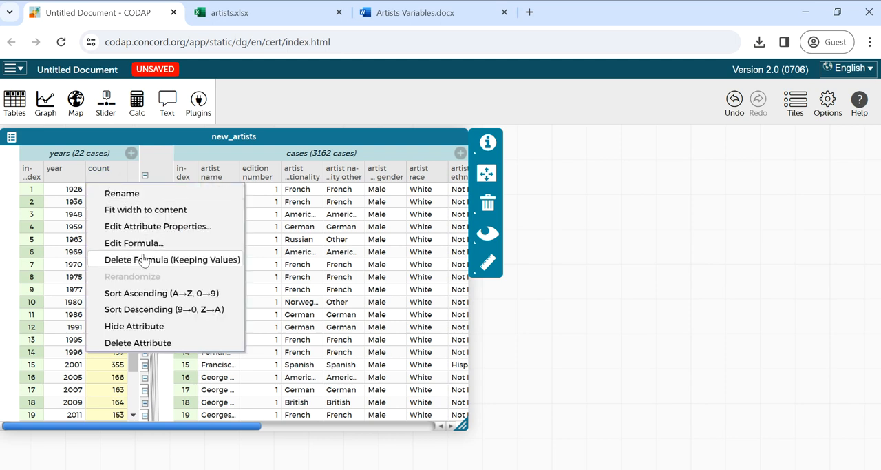
pyautogui.click(160, 292)
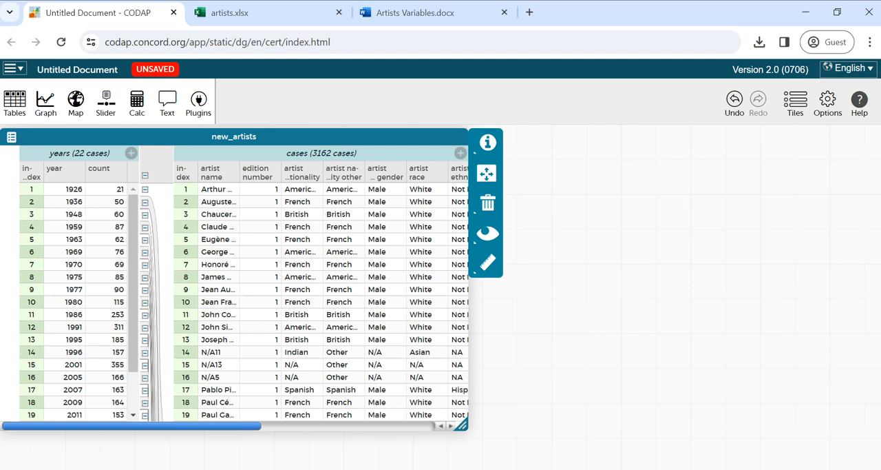
pyautogui.moveTo(723, 250)
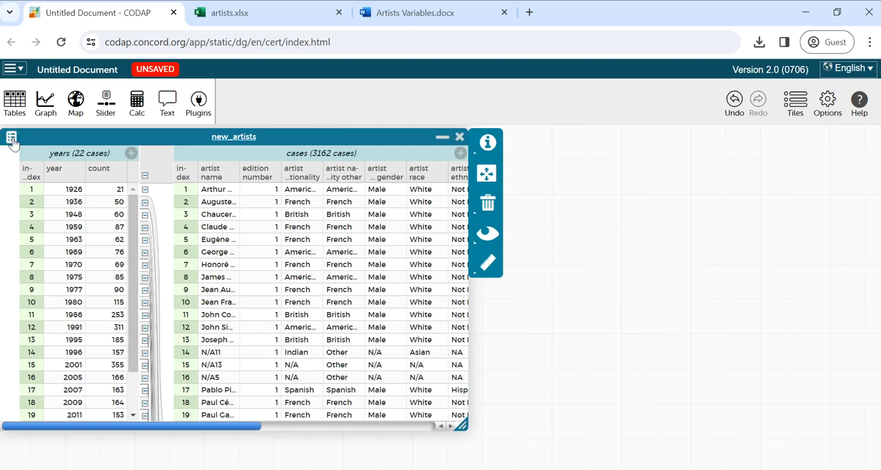
pyautogui.moveTo(11, 138)
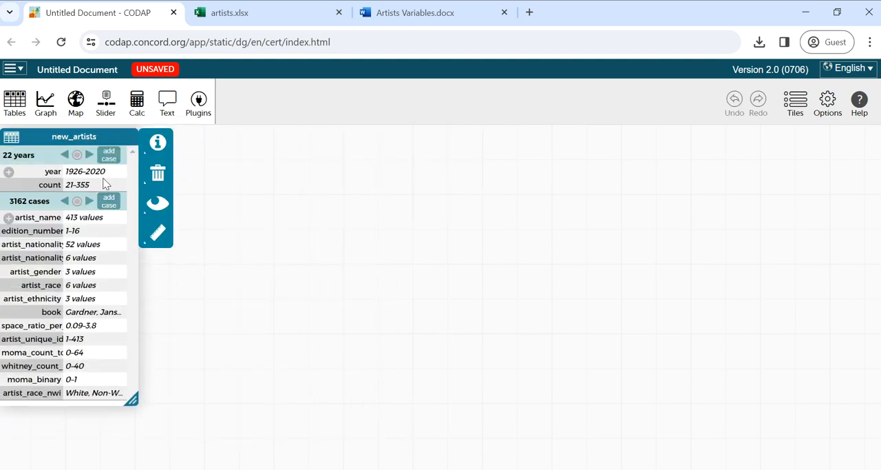
pyautogui.moveTo(75, 221)
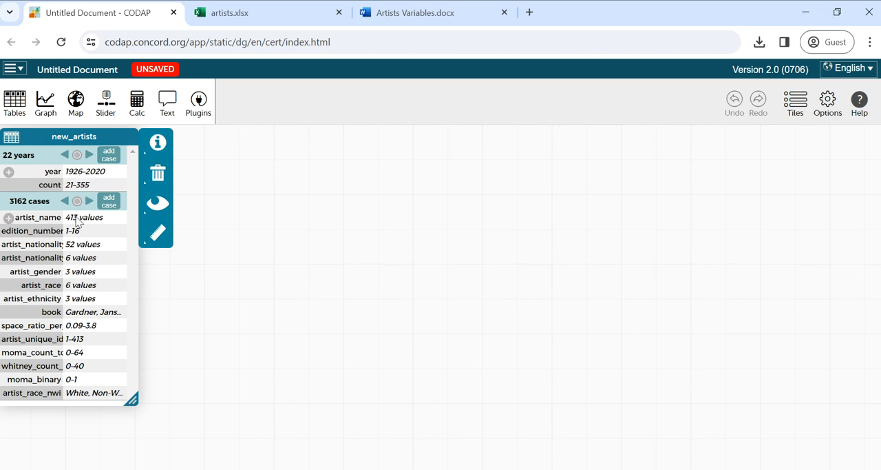
pyautogui.moveTo(77, 242)
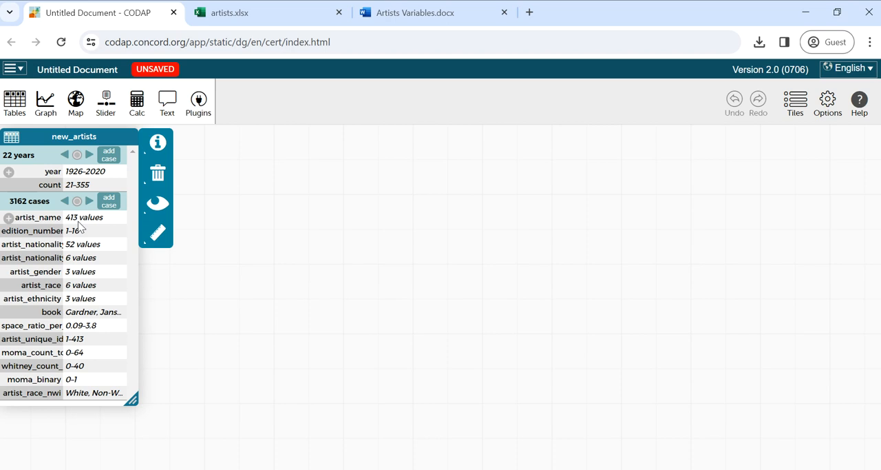
pyautogui.moveTo(72, 258)
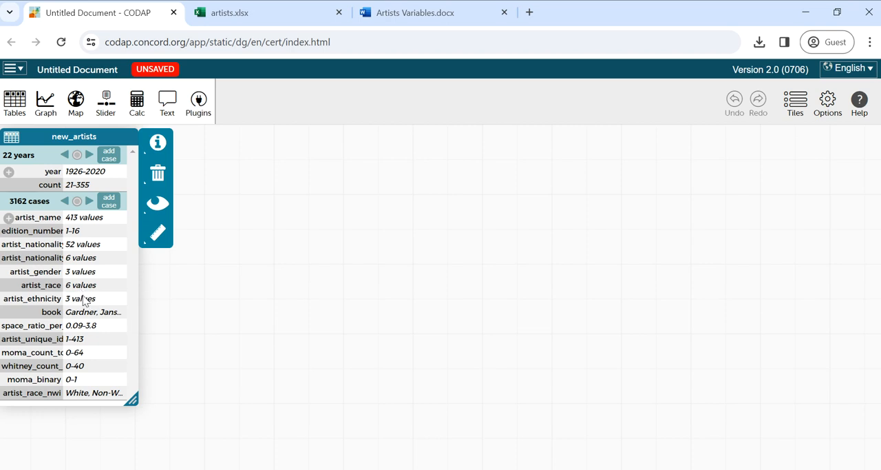
pyautogui.moveTo(103, 331)
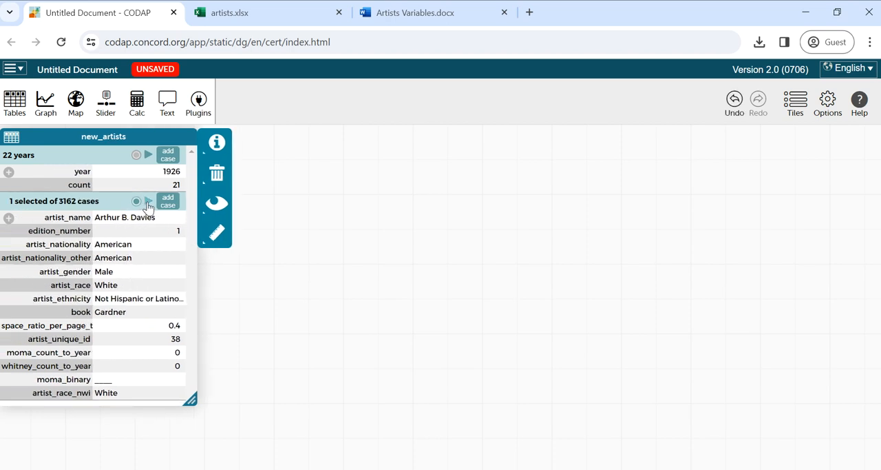
# - Step the case card forward twice to the third artist's record
pyautogui.click(148, 201)
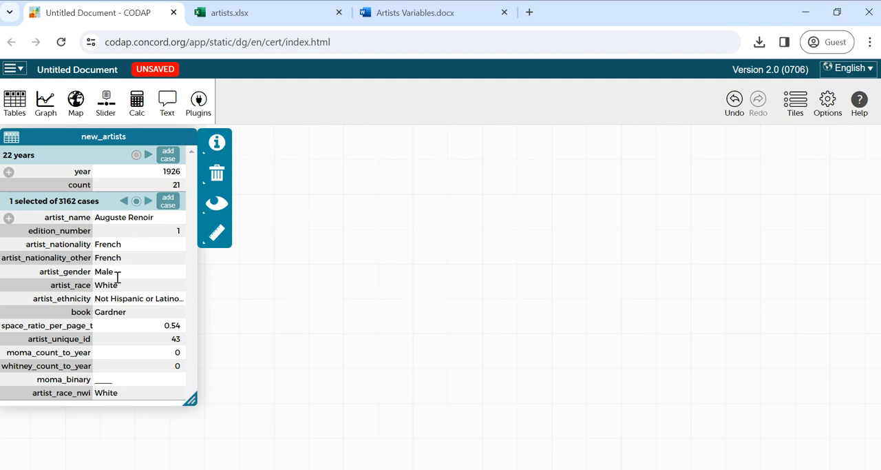
pyautogui.click(149, 201)
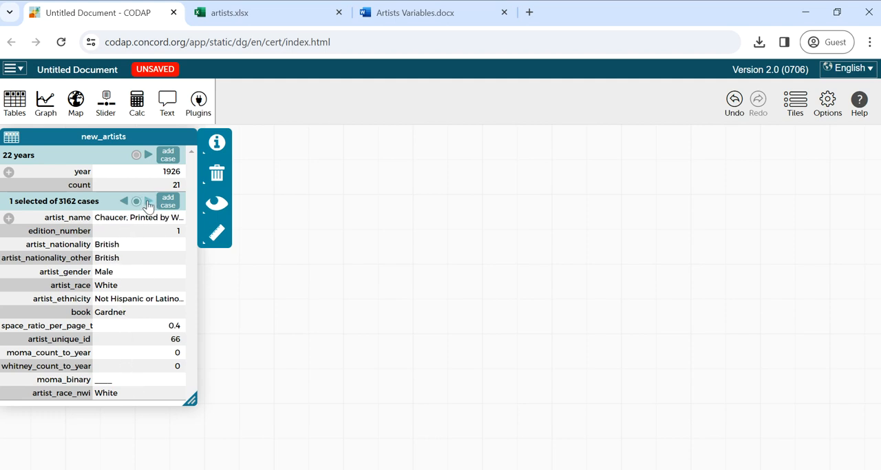
pyautogui.moveTo(11, 141)
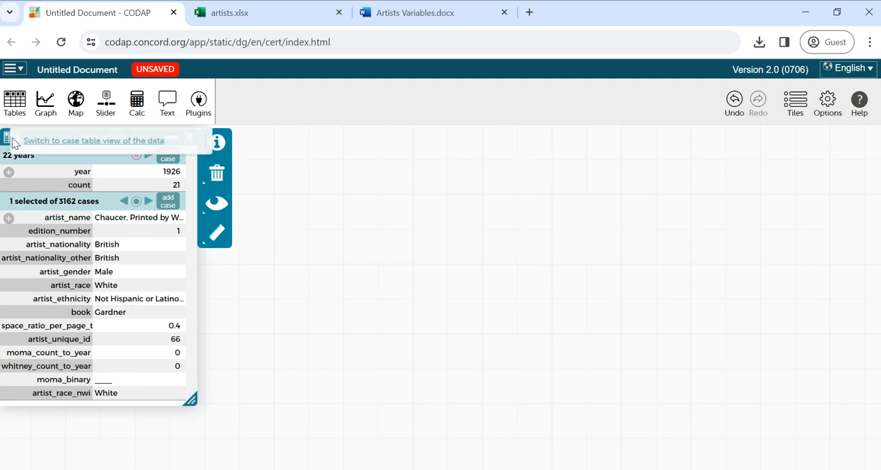
# - Switch the new_artists case card back to a case table layout
pyautogui.click(11, 138)
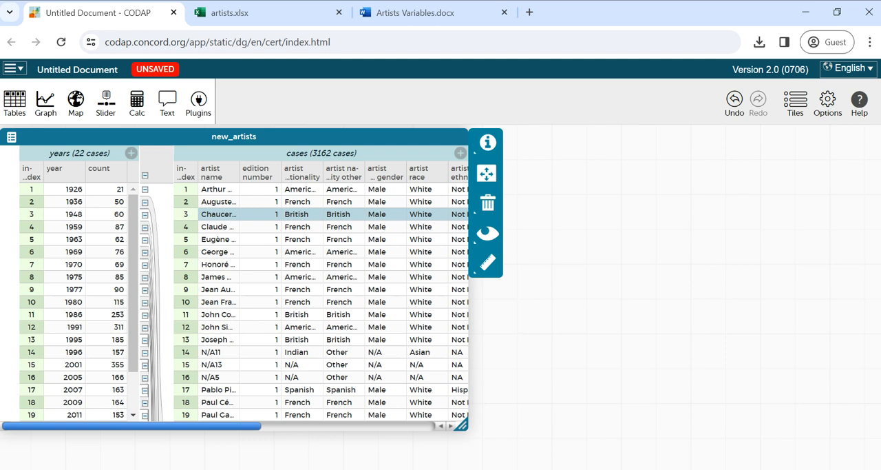
pyautogui.moveTo(482, 438)
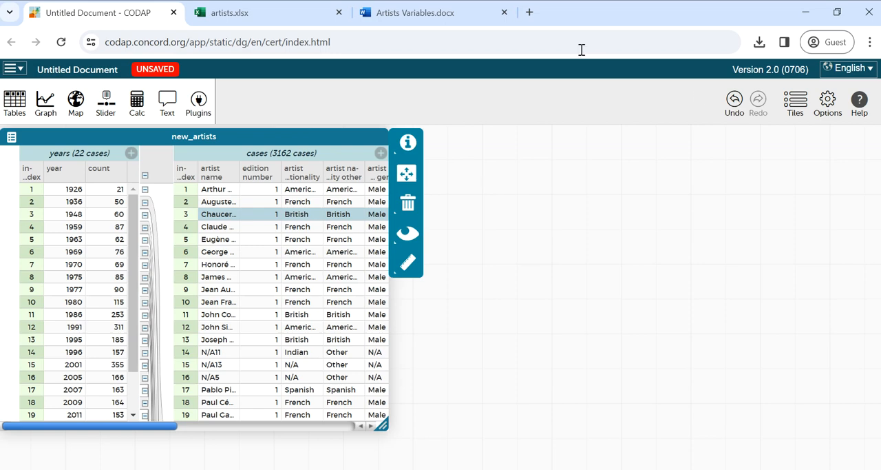
pyautogui.moveTo(44, 102)
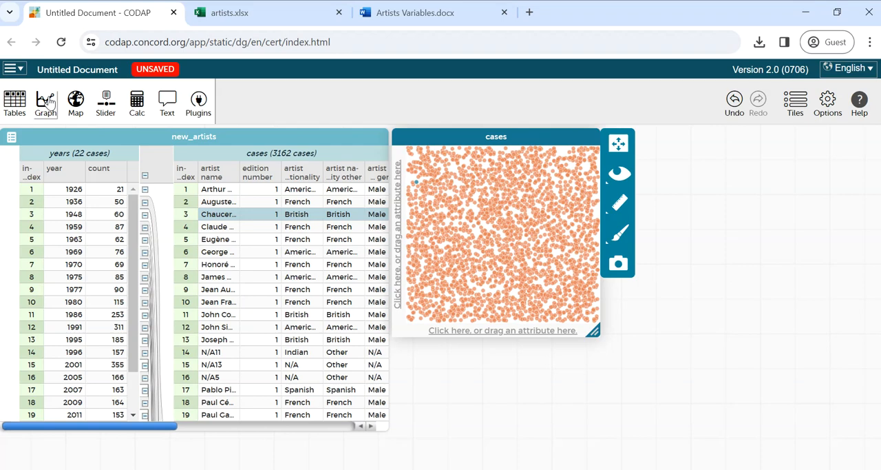
pyautogui.moveTo(460, 137)
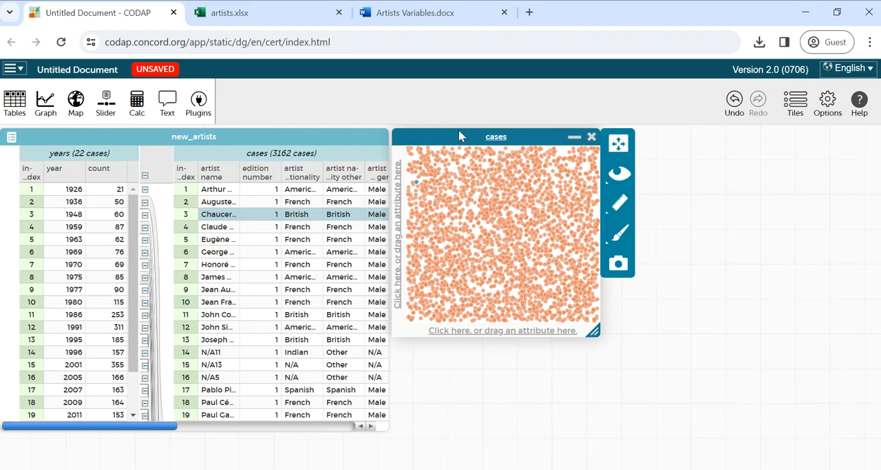
pyautogui.moveTo(499, 229)
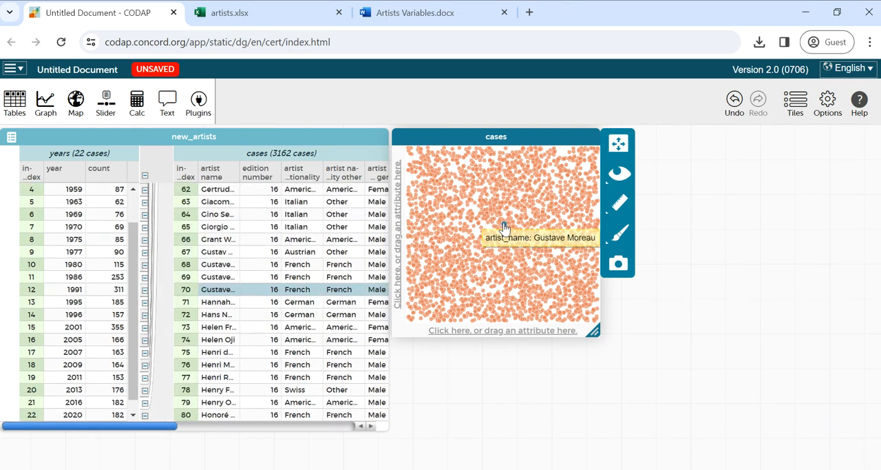
pyautogui.moveTo(281, 300)
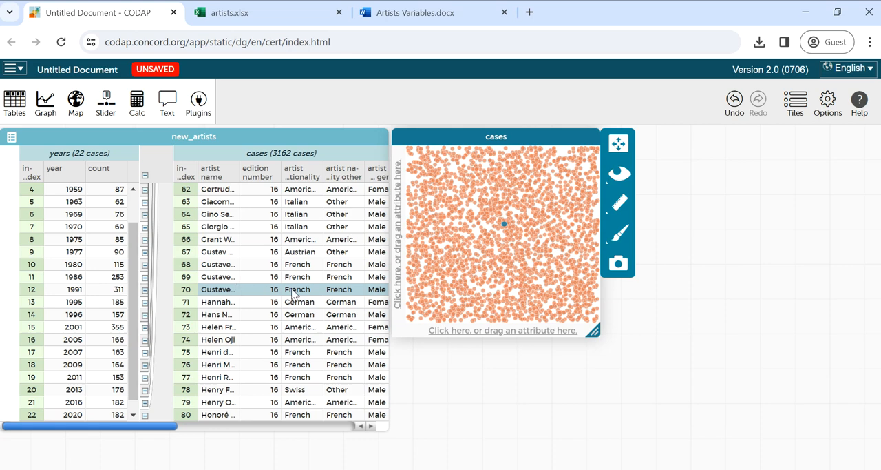
pyautogui.moveTo(504, 226)
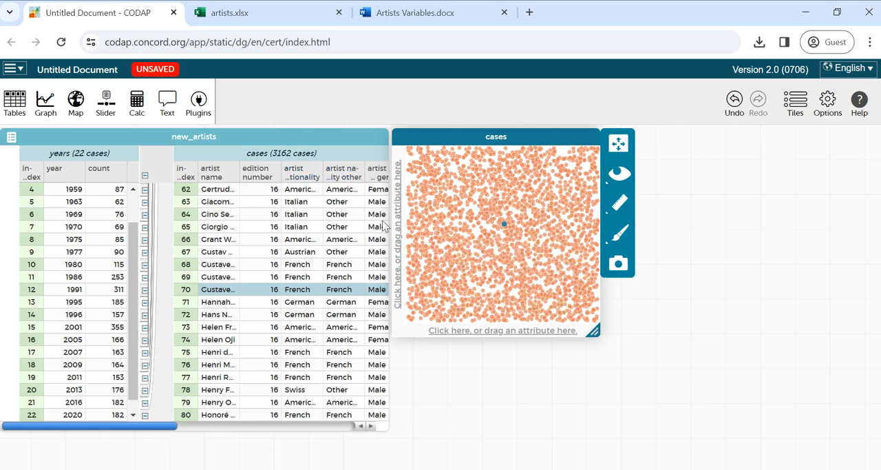
pyautogui.moveTo(374, 427)
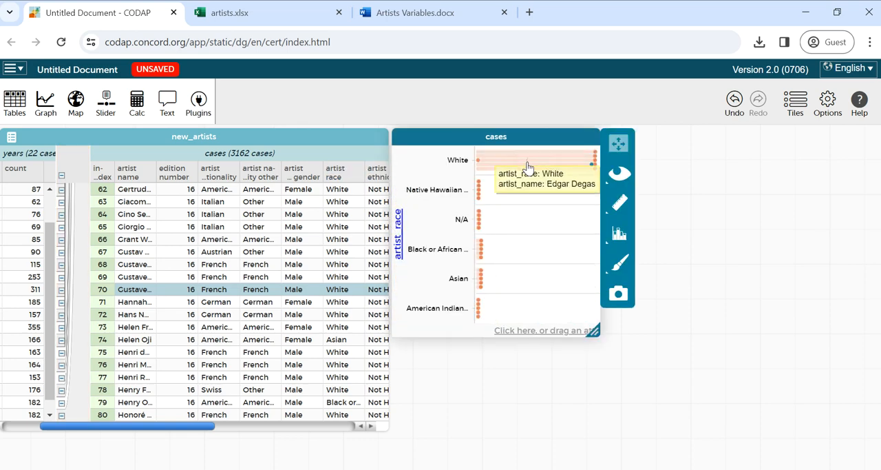
pyautogui.moveTo(595, 329)
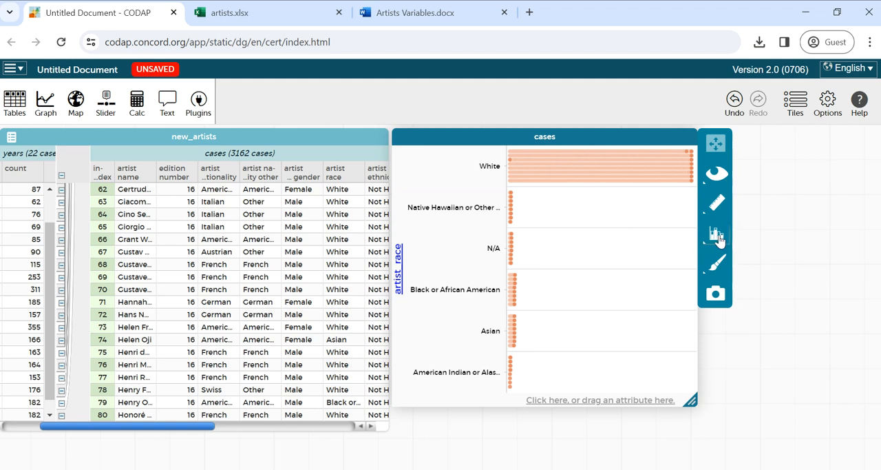
# - Fuse the artist_race dots into bars and show the count on each bar
pyautogui.click(716, 234)
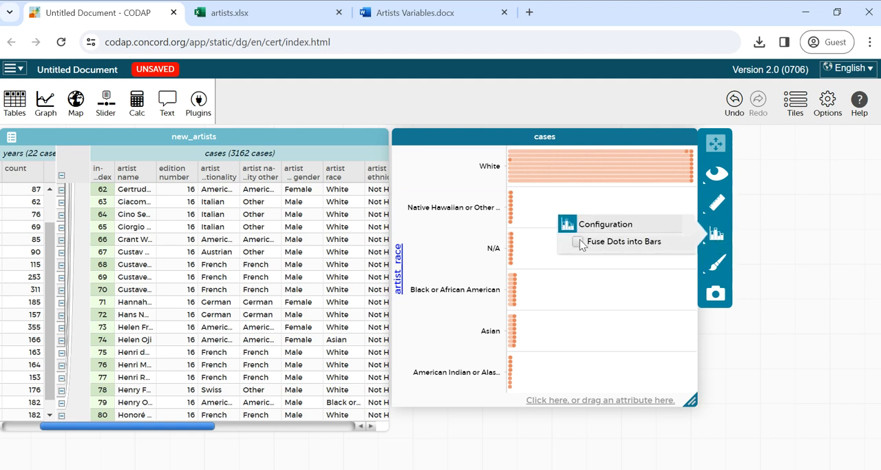
pyautogui.click(578, 242)
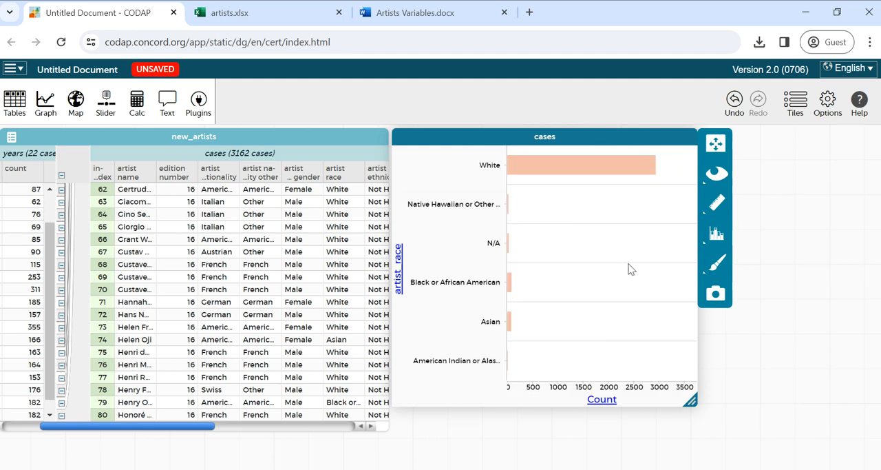
pyautogui.moveTo(716, 207)
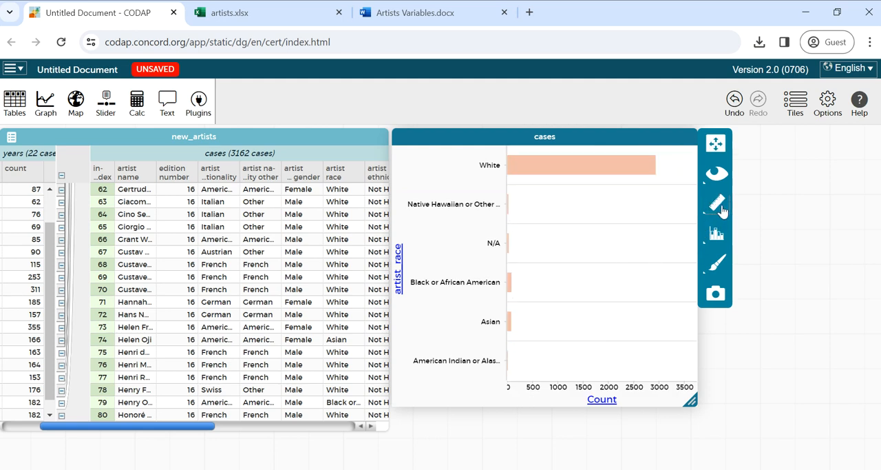
pyautogui.click(716, 201)
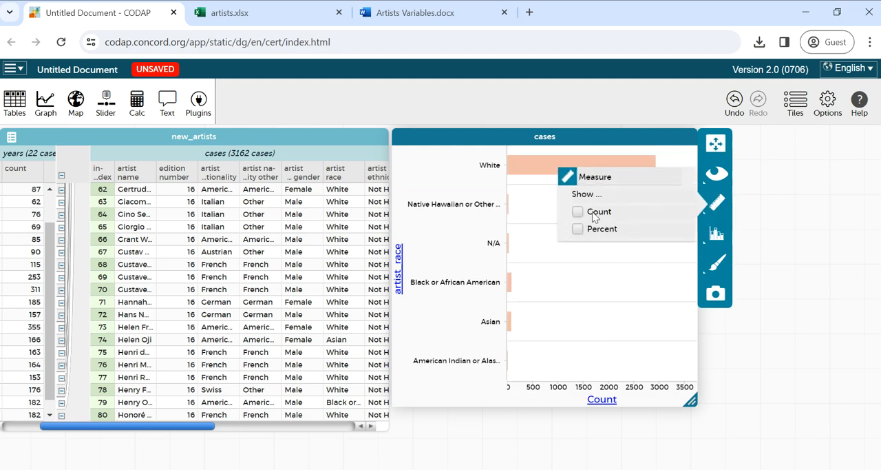
pyautogui.click(578, 212)
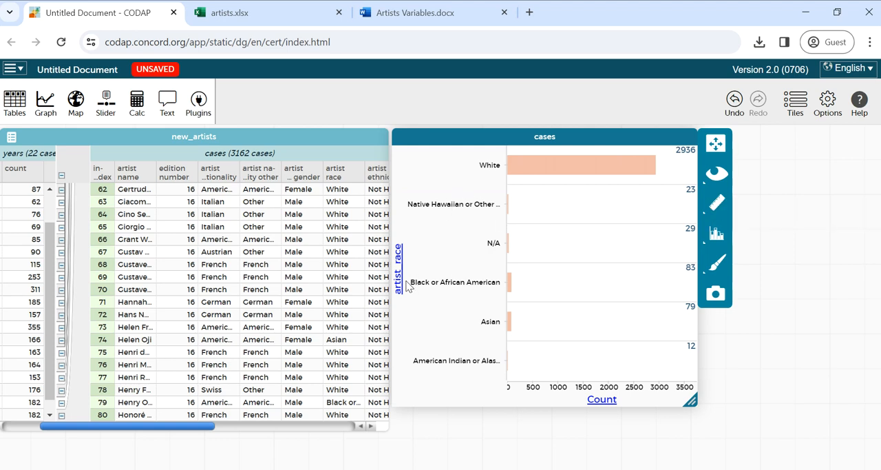
pyautogui.moveTo(522, 356)
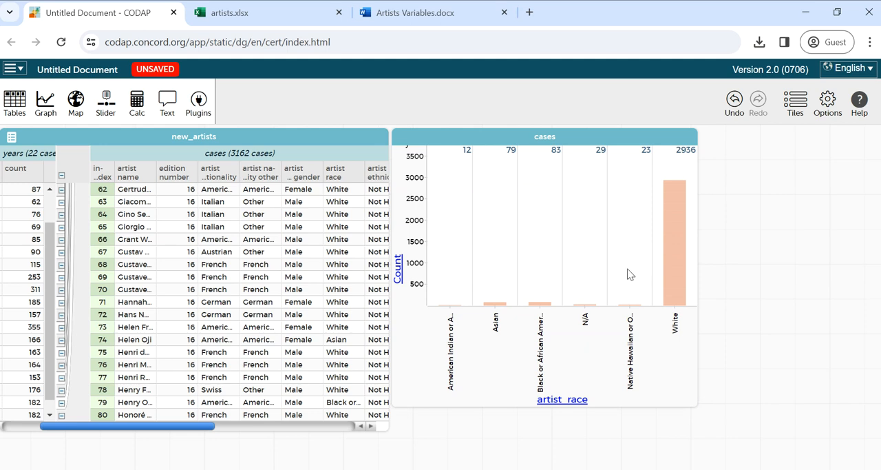
pyautogui.moveTo(617, 388)
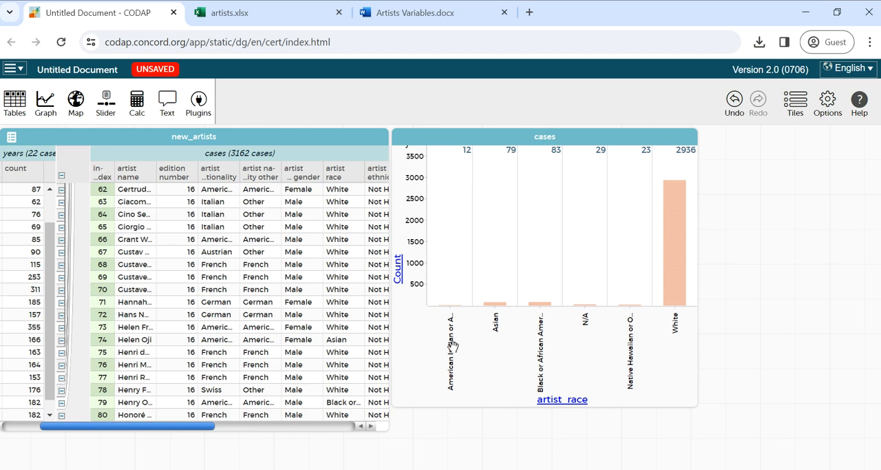
pyautogui.moveTo(526, 336)
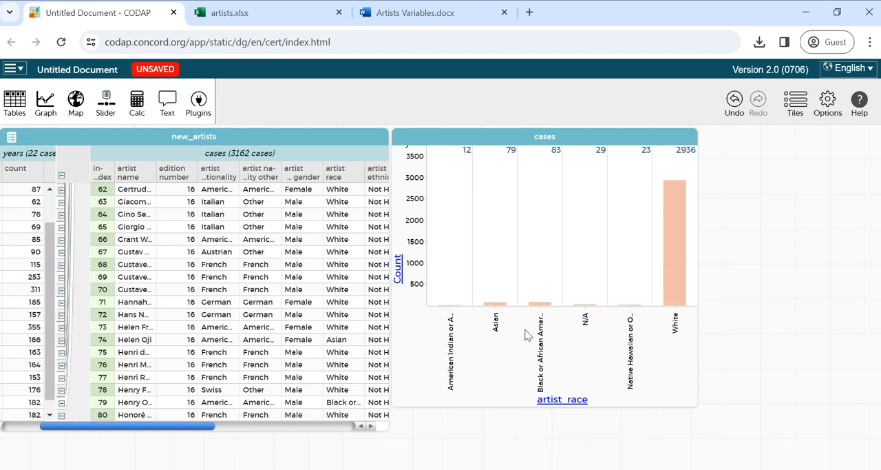
pyautogui.moveTo(678, 323)
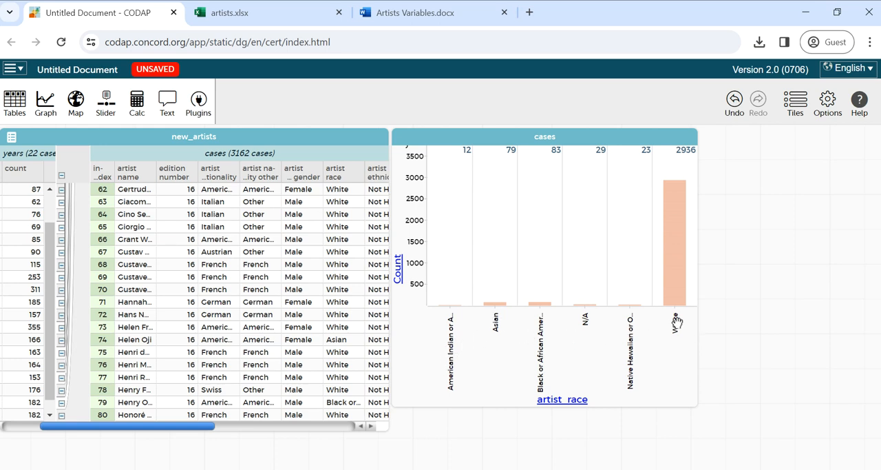
pyautogui.moveTo(631, 331)
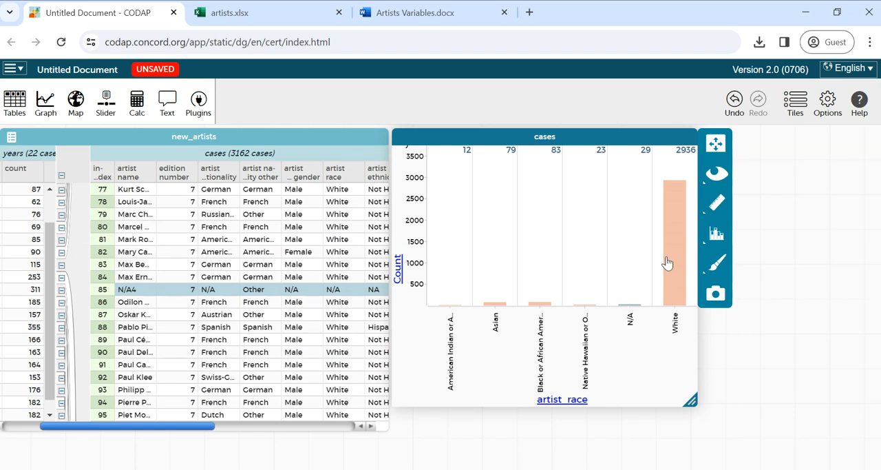
# - Close the race bar chart graph tile
pyautogui.click(716, 174)
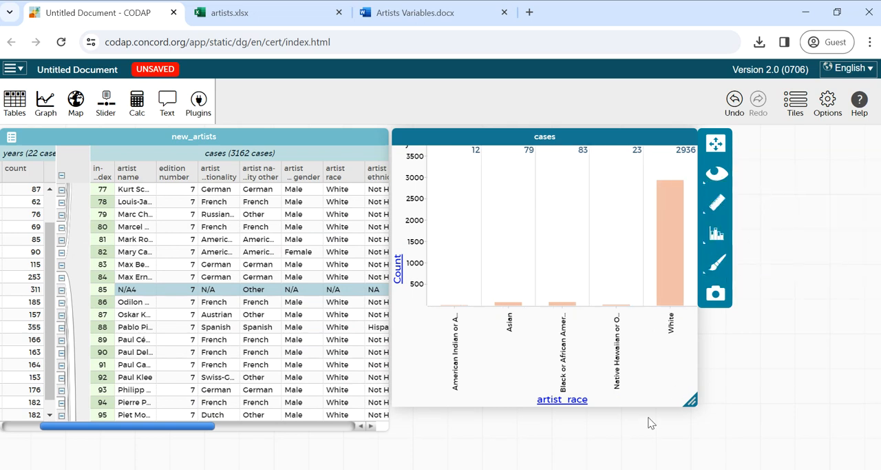
pyautogui.moveTo(543, 319)
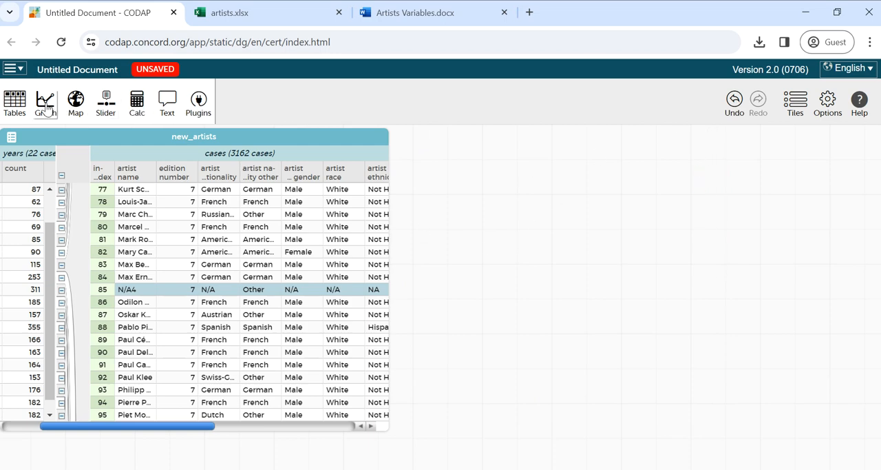
pyautogui.click(44, 102)
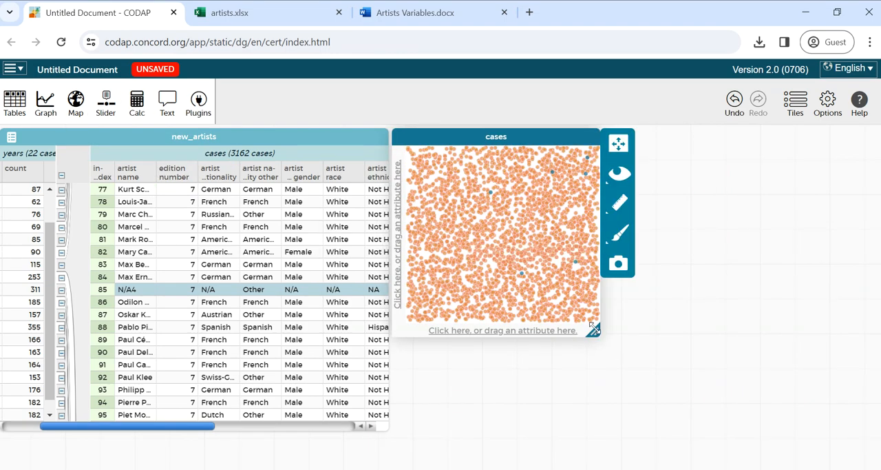
pyautogui.moveTo(594, 329); pyautogui.dragTo(628, 352)
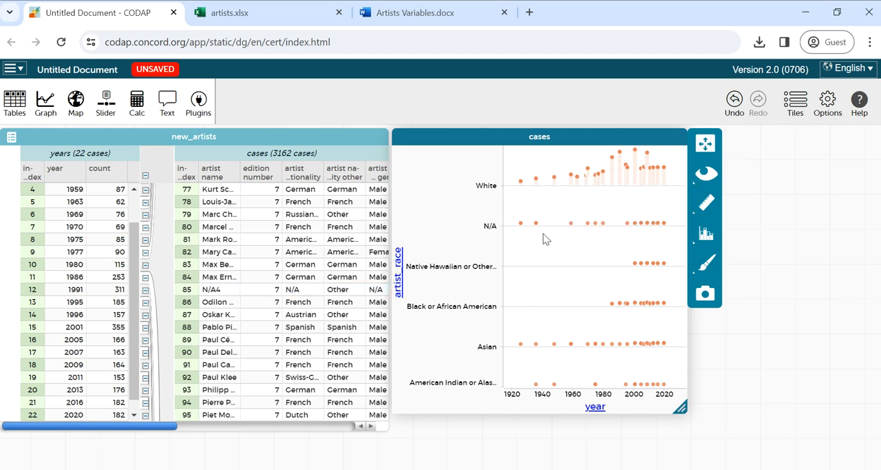
pyautogui.moveTo(611, 173)
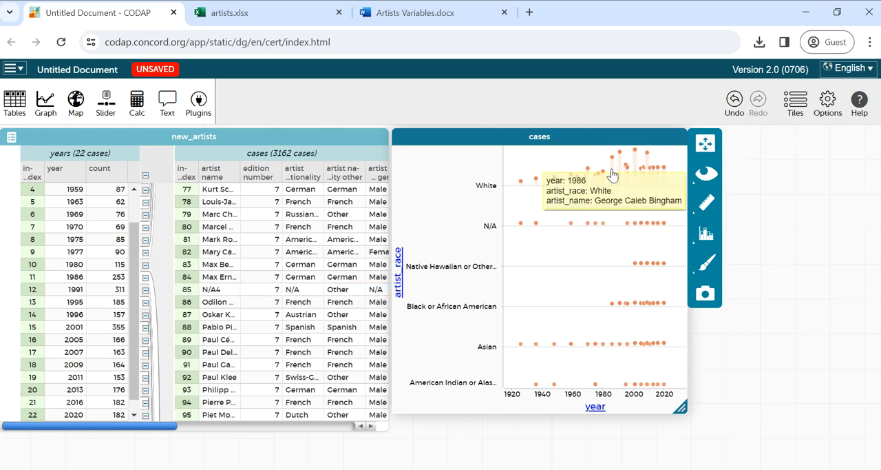
pyautogui.moveTo(728, 413)
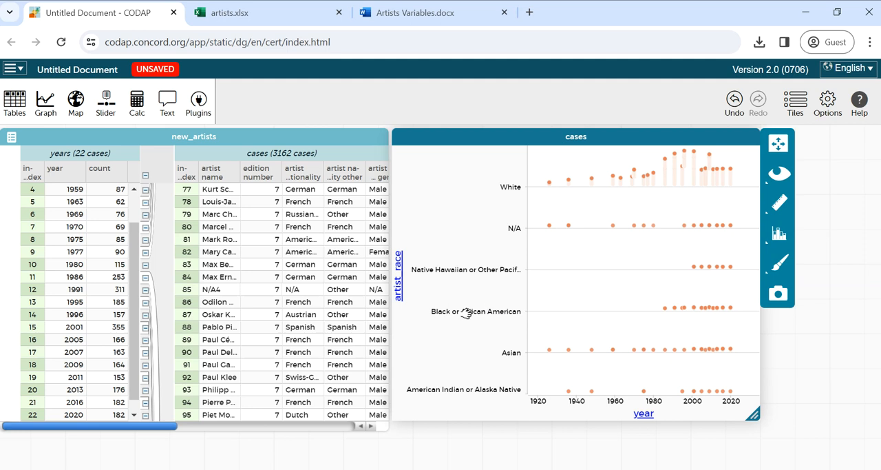
pyautogui.moveTo(576, 321)
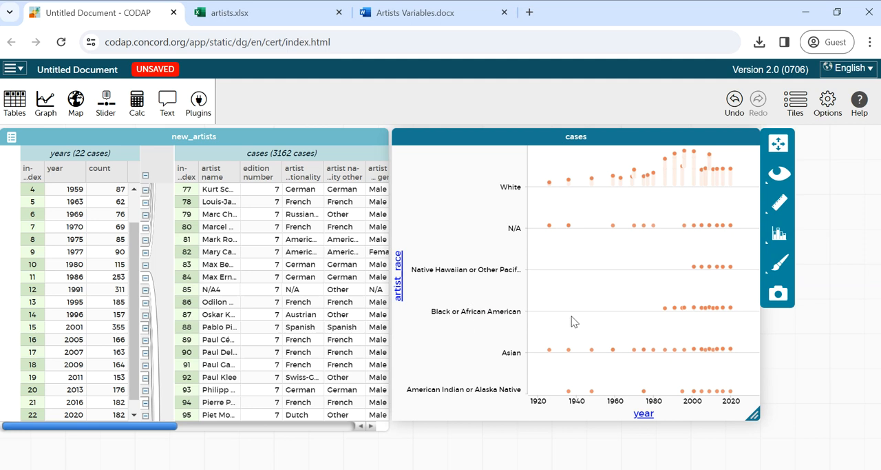
pyautogui.moveTo(664, 309)
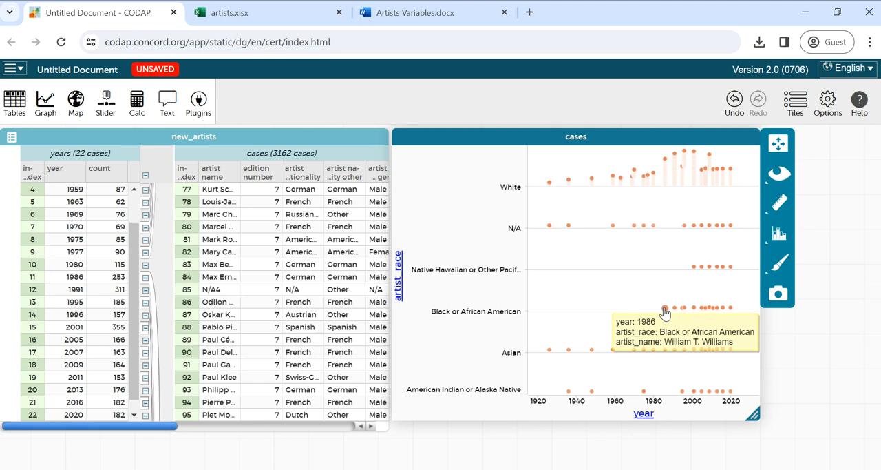
pyautogui.moveTo(595, 270)
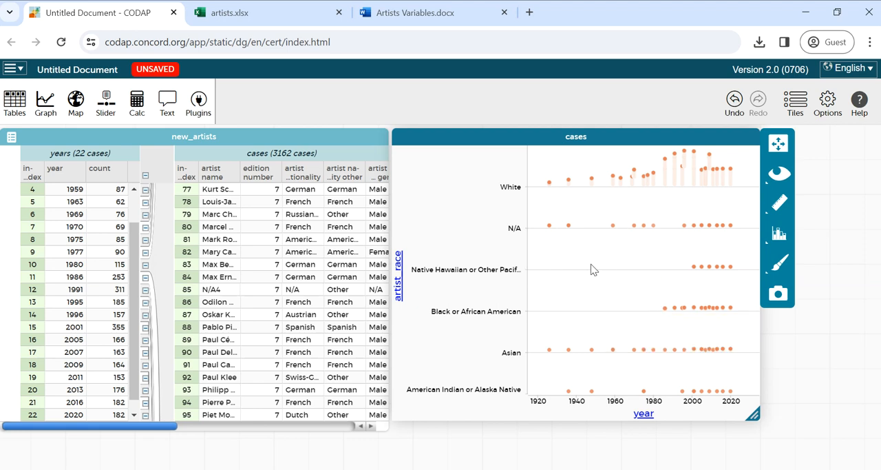
pyautogui.moveTo(694, 267)
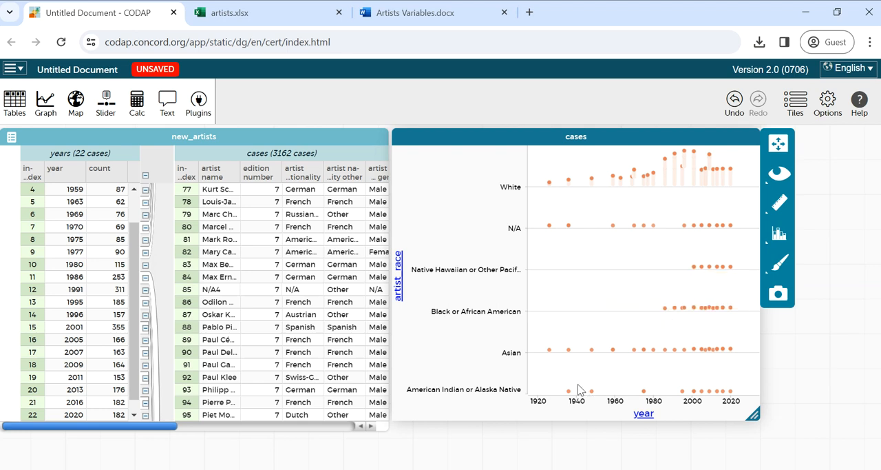
pyautogui.moveTo(553, 204)
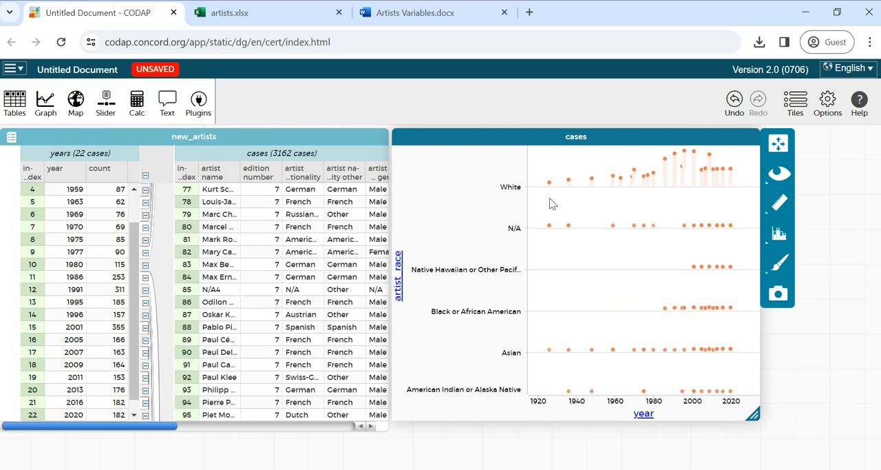
pyautogui.moveTo(567, 352)
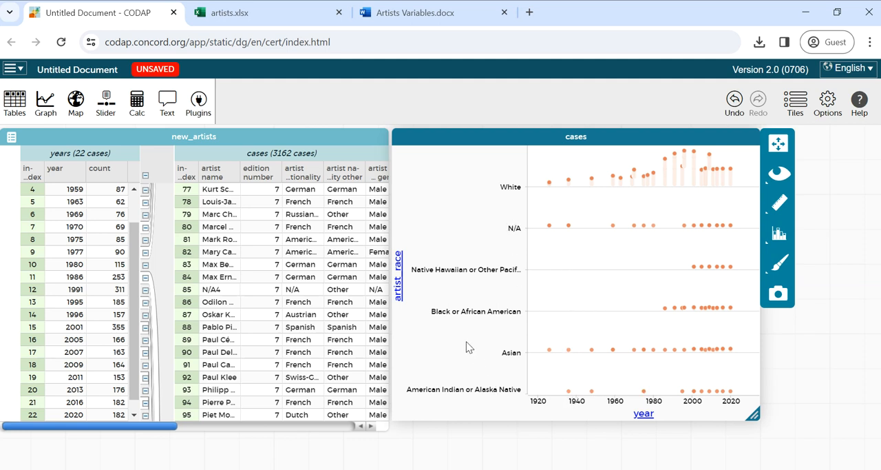
pyautogui.moveTo(412, 282)
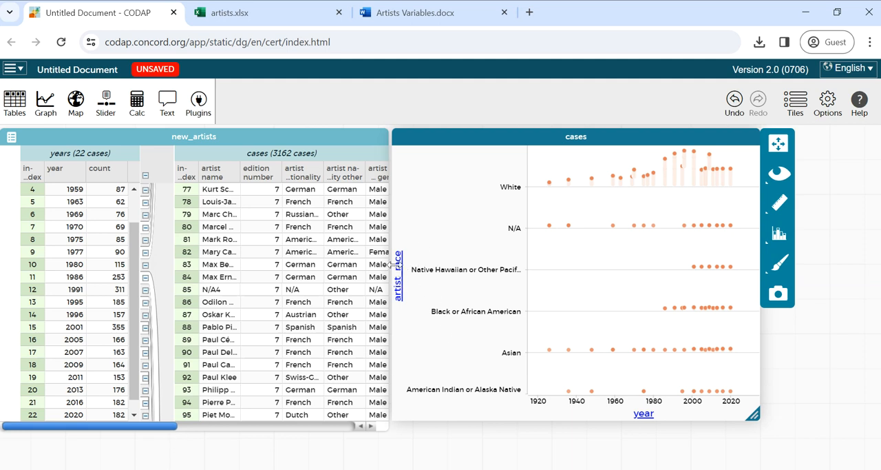
# - Switch the graph's vertical axis to artist_race_nwi, then remove the graph tile
pyautogui.click(396, 275)
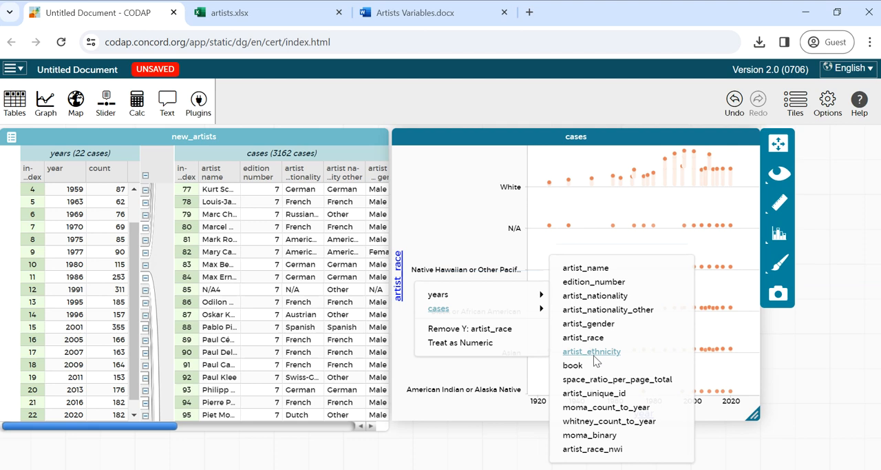
pyautogui.moveTo(592, 449)
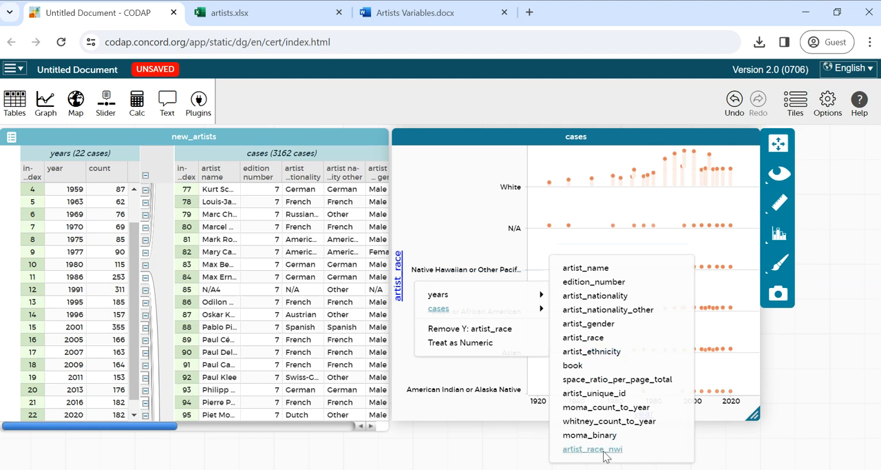
pyautogui.click(592, 449)
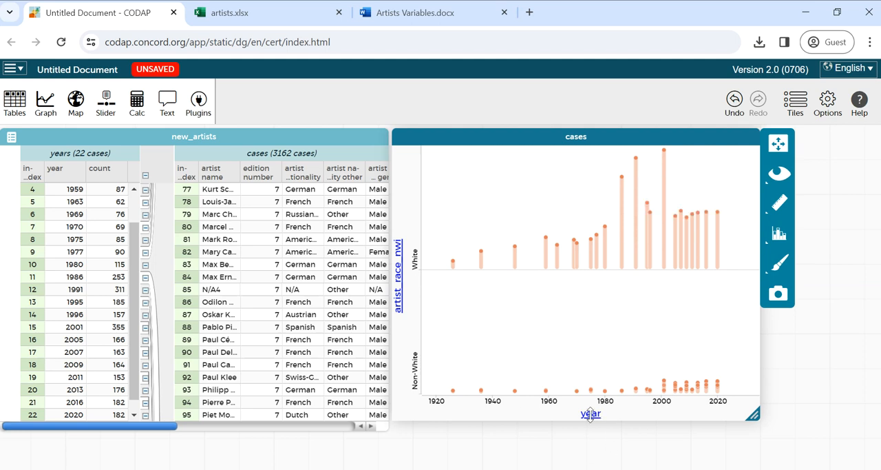
pyautogui.moveTo(591, 414)
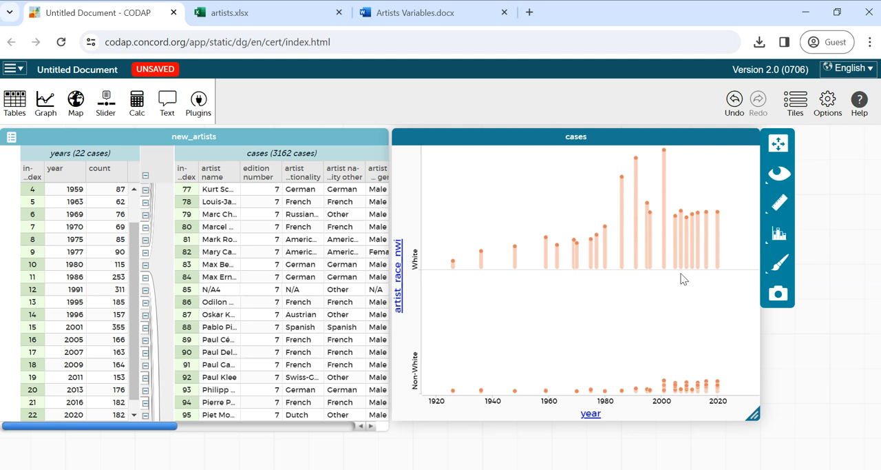
pyautogui.moveTo(654, 173)
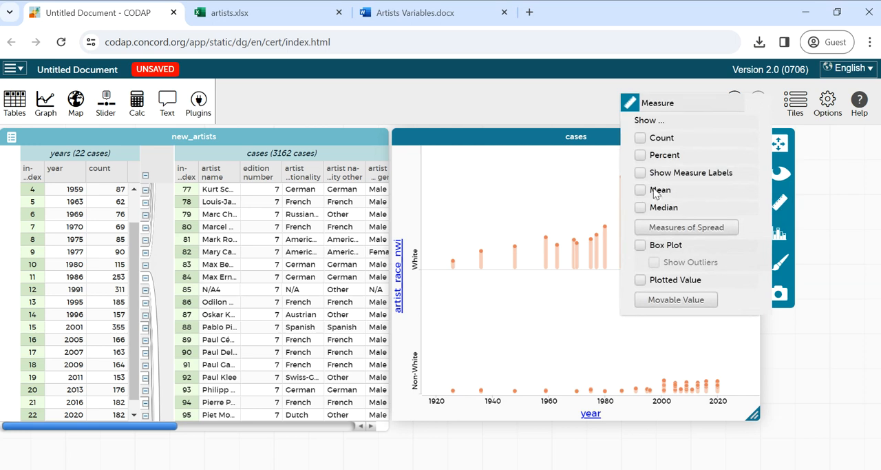
pyautogui.click(639, 190)
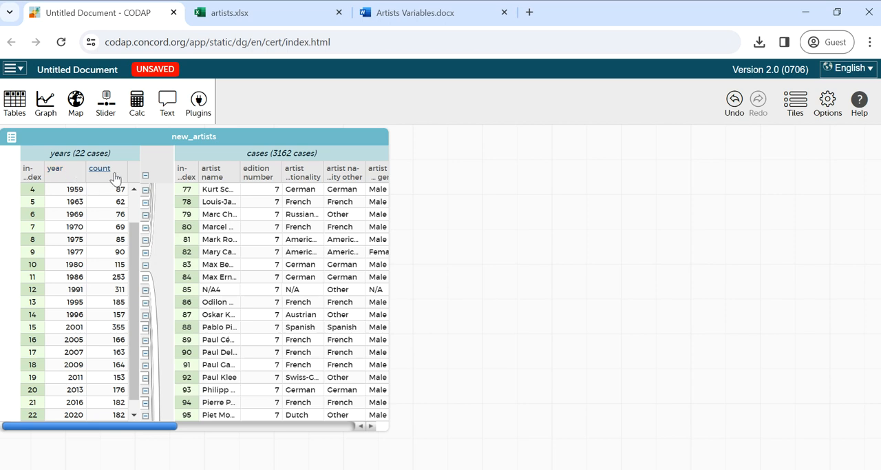
# - Move the year attribute out of the years collection into the cases table
pyautogui.click(99, 172)
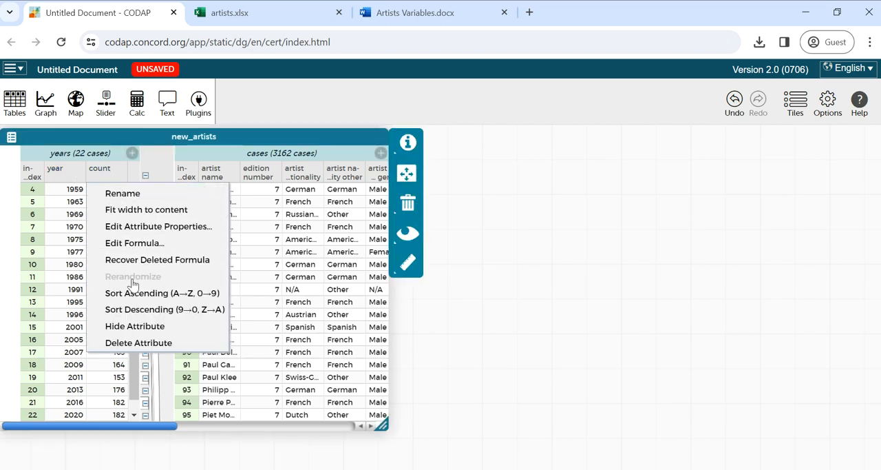
pyautogui.click(161, 292)
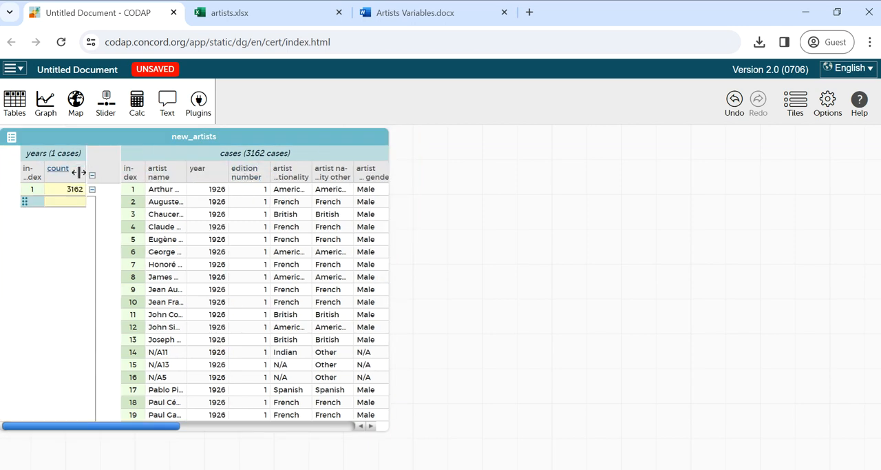
pyautogui.moveTo(66, 171)
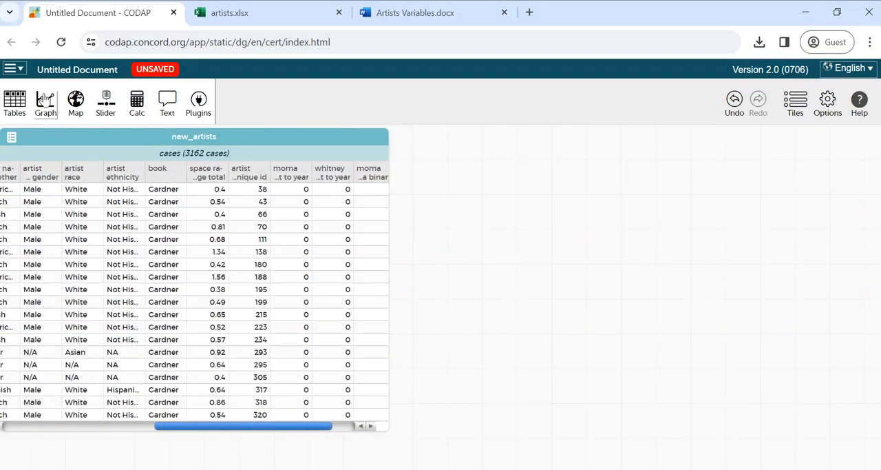
# - Add a new graph of space_ratio_per_page_total and enlarge it
pyautogui.click(44, 102)
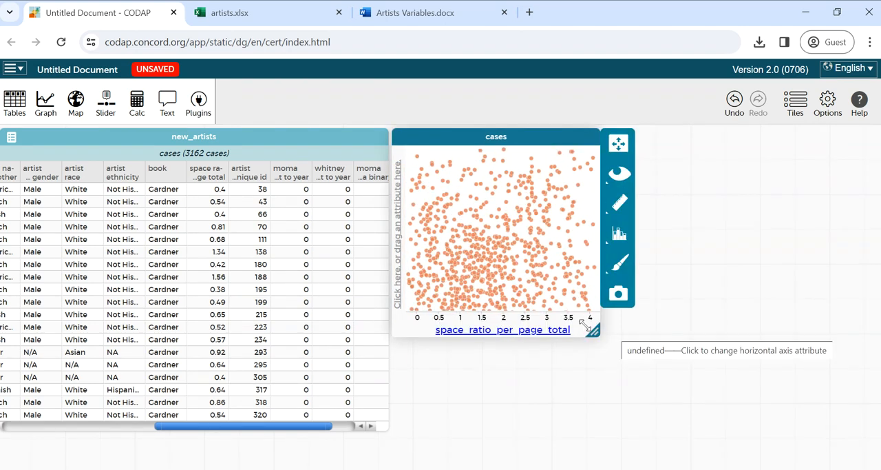
pyautogui.moveTo(591, 328); pyautogui.dragTo(641, 369)
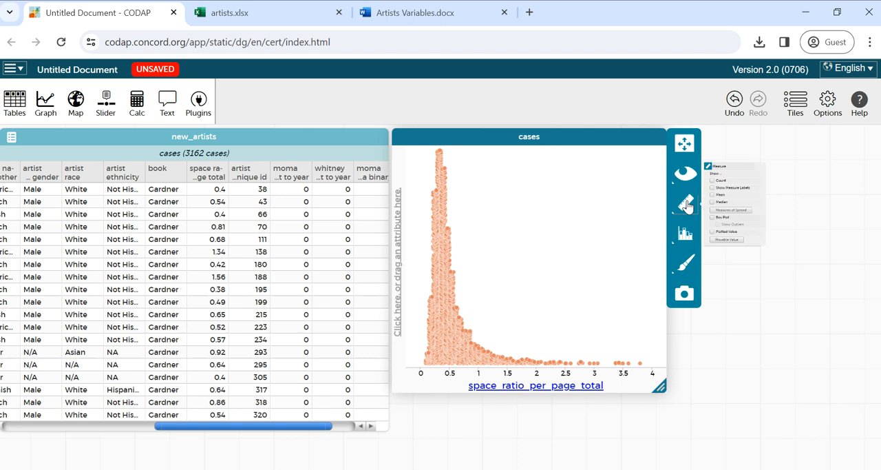
# - Show labelled mean (0.52) and median (0.41) lines on the dot plot
pyautogui.click(724, 182)
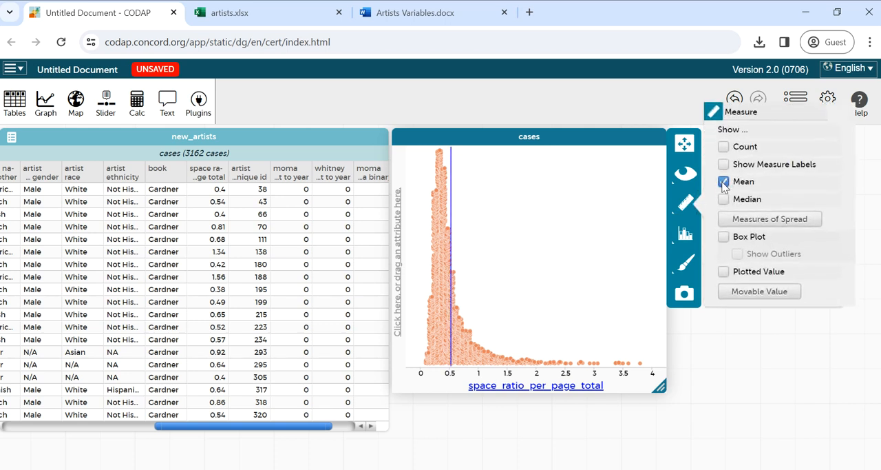
pyautogui.click(724, 199)
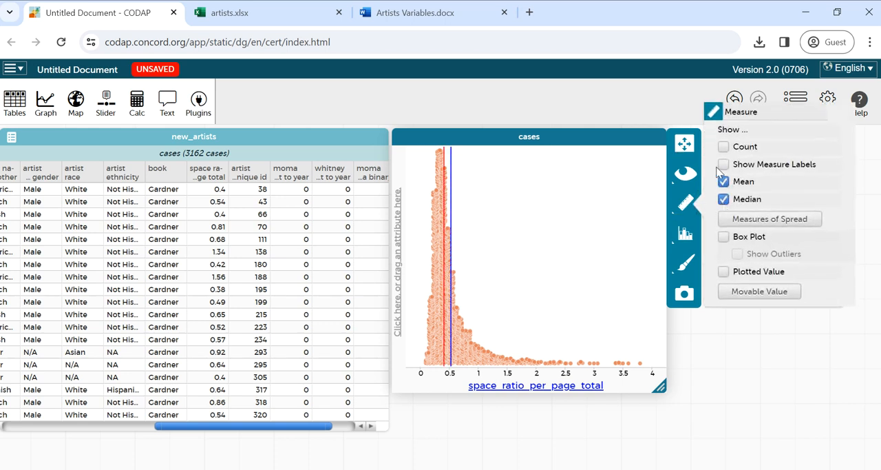
pyautogui.click(725, 164)
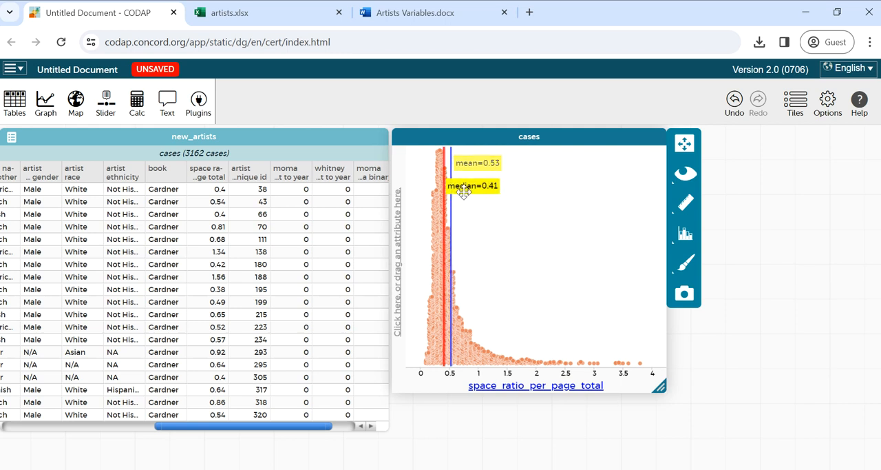
pyautogui.moveTo(640, 366)
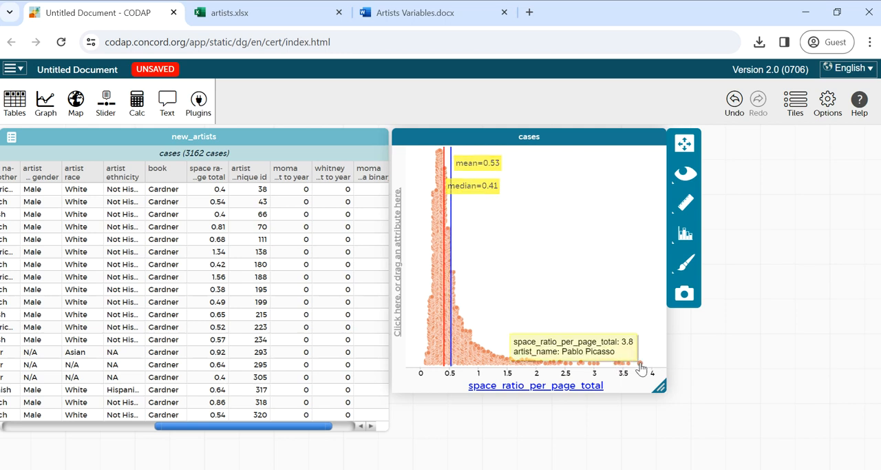
pyautogui.moveTo(631, 365)
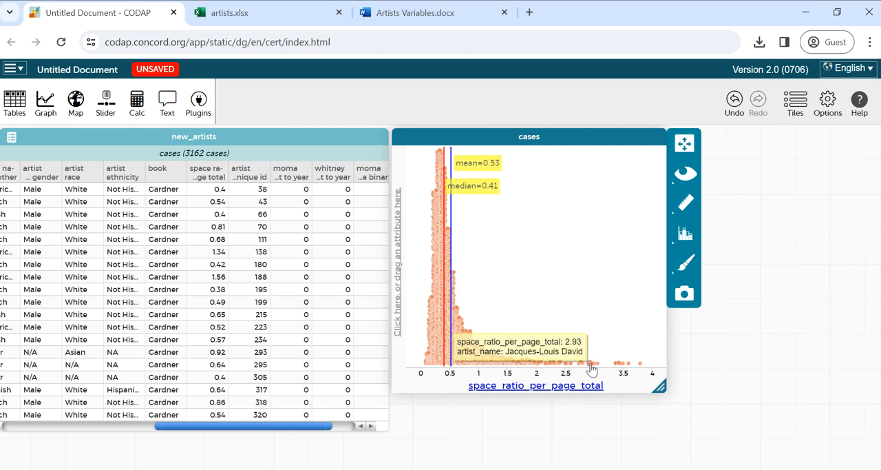
pyautogui.moveTo(593, 359)
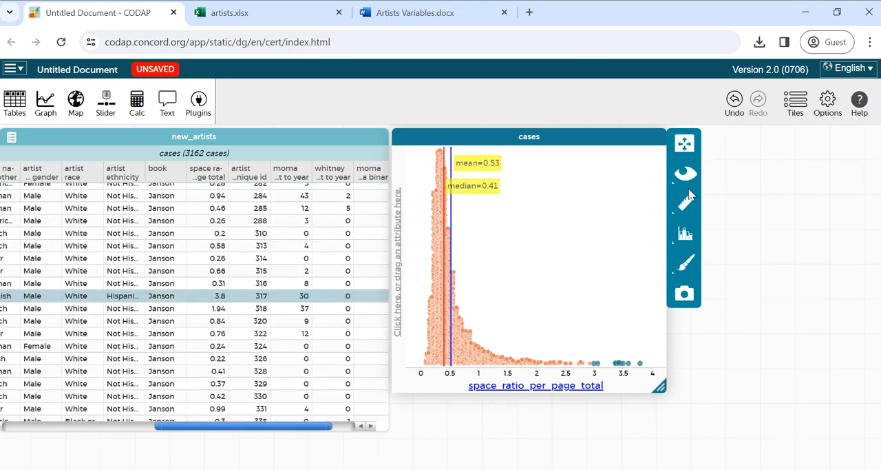
pyautogui.click(684, 173)
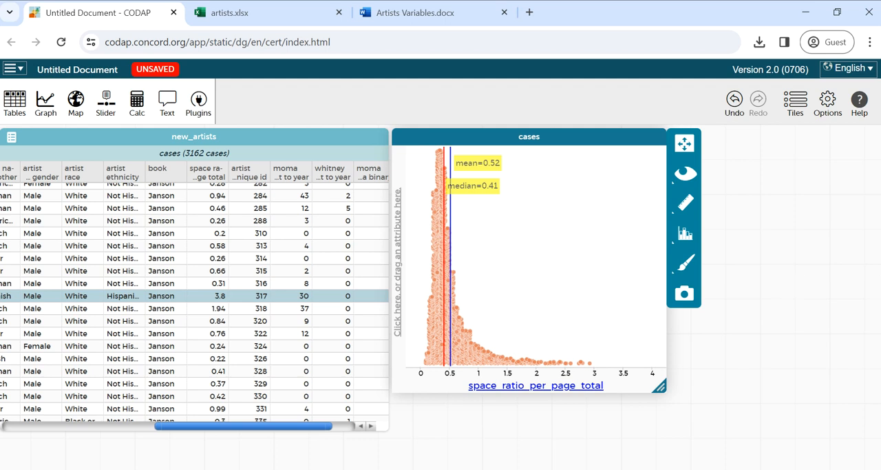
pyautogui.moveTo(435, 282)
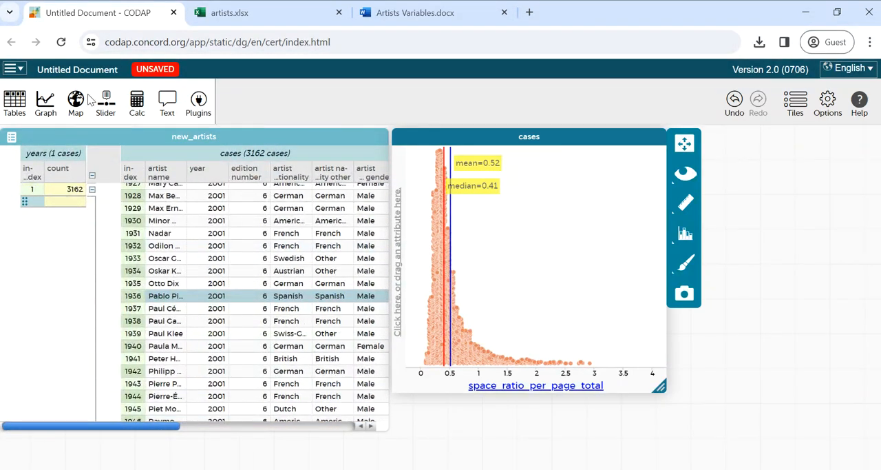
# - Rename the document to 'Artists Data'
pyautogui.click(77, 69)
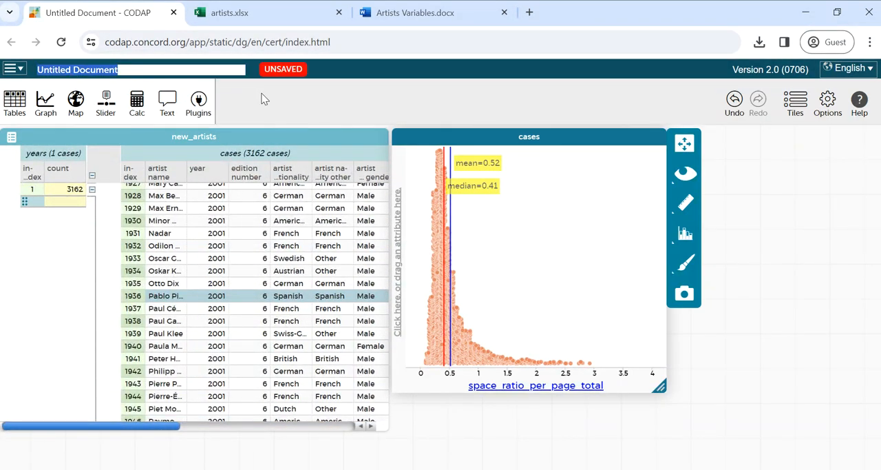
pyautogui.write('Artists Data')
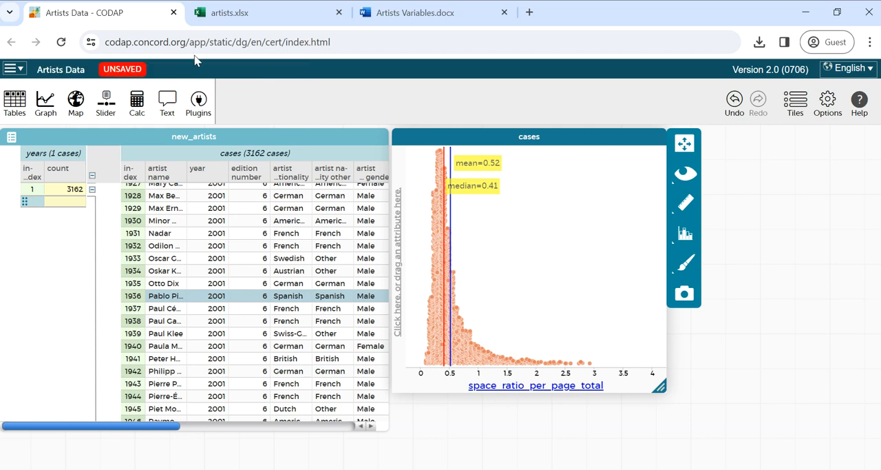
# - Save the document as a local file and bring up its sharing options
pyautogui.click(14, 69)
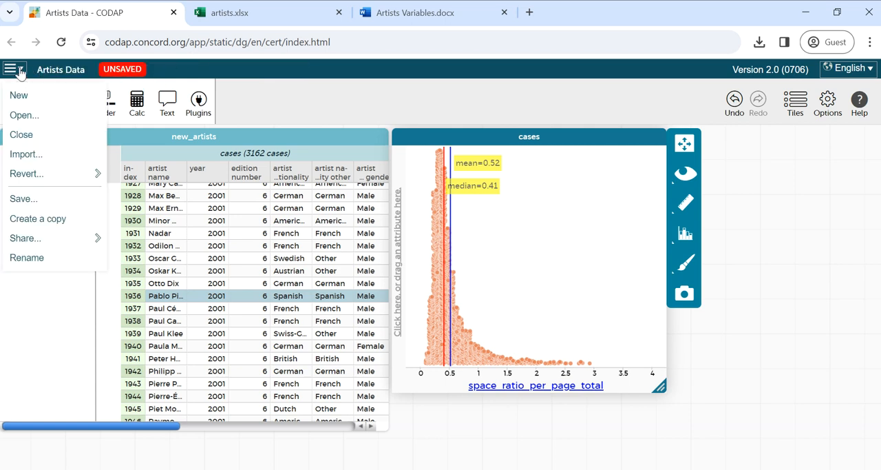
pyautogui.click(22, 198)
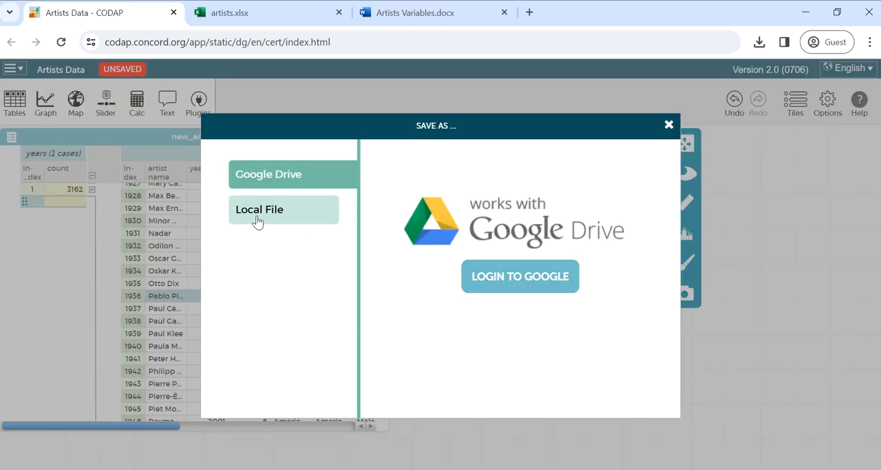
pyautogui.click(259, 209)
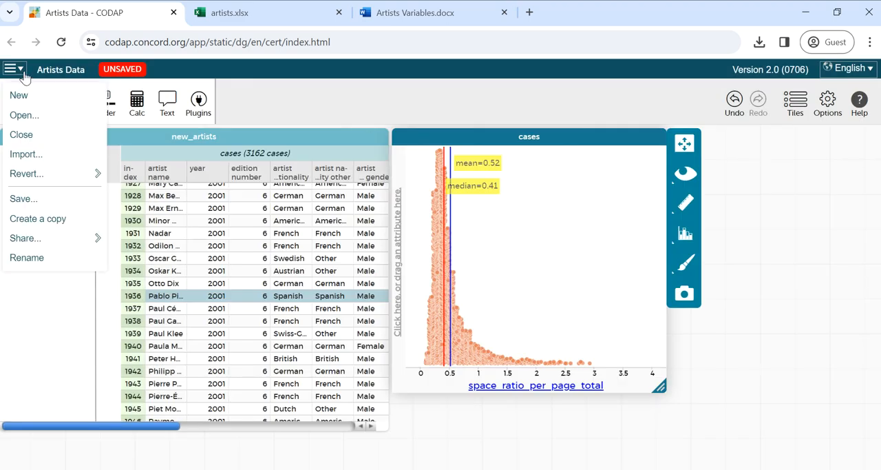
pyautogui.click(25, 236)
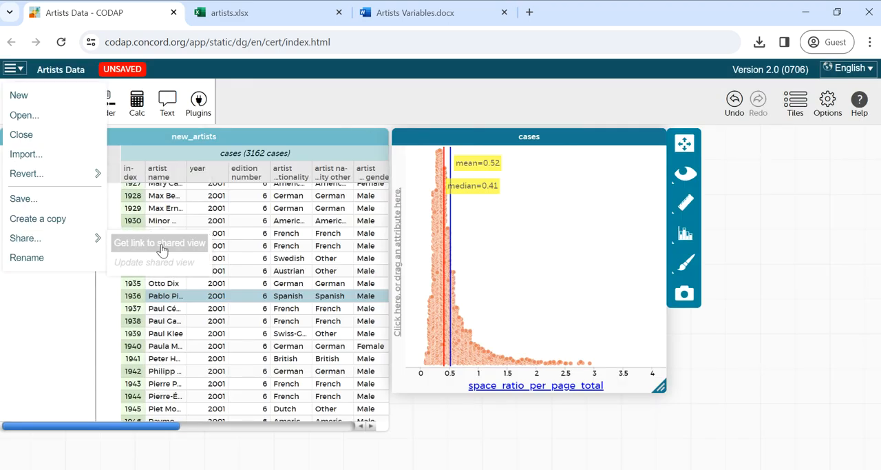
# - Enable a shared view of the document and get its copyable link
pyautogui.click(159, 243)
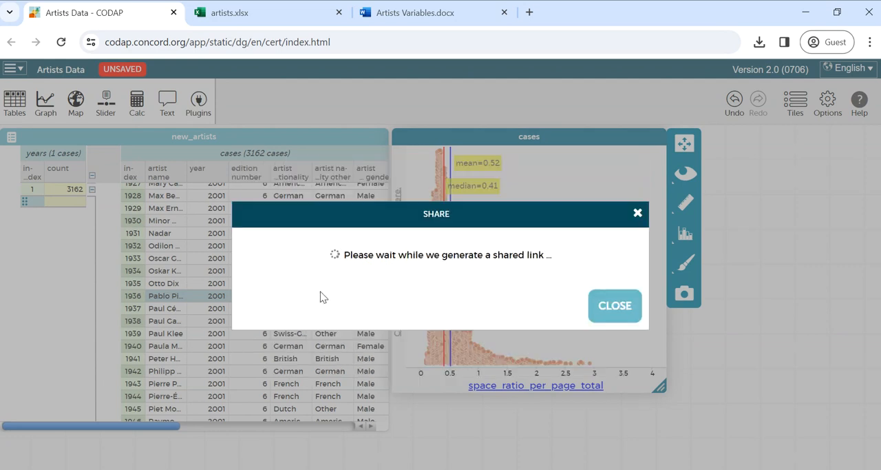
pyautogui.moveTo(329, 289)
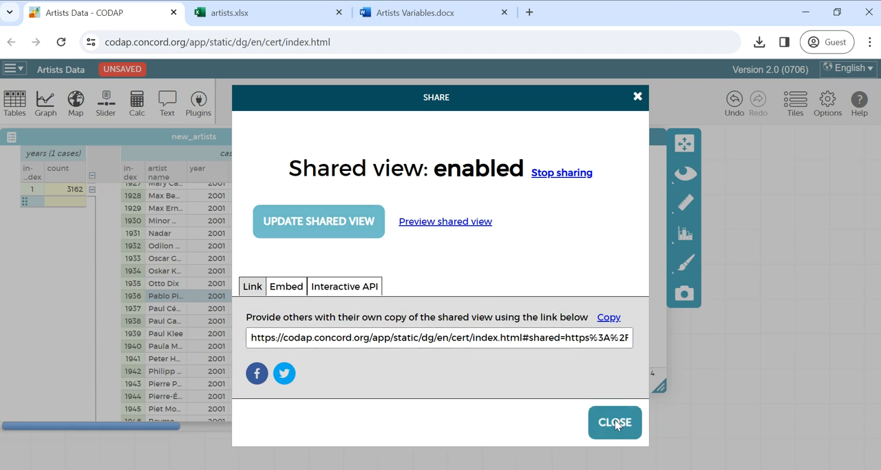
pyautogui.click(14, 69)
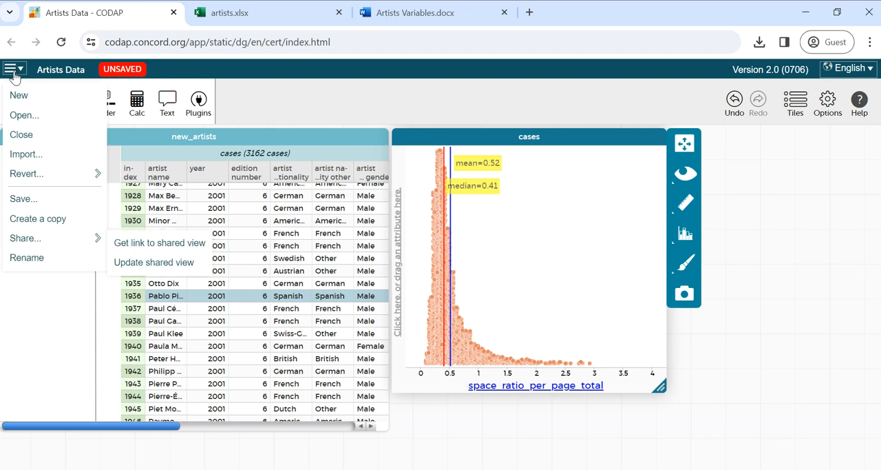
# - Download the document as 'Artists Data.codap' to Downloads with sharing information included
pyautogui.click(23, 199)
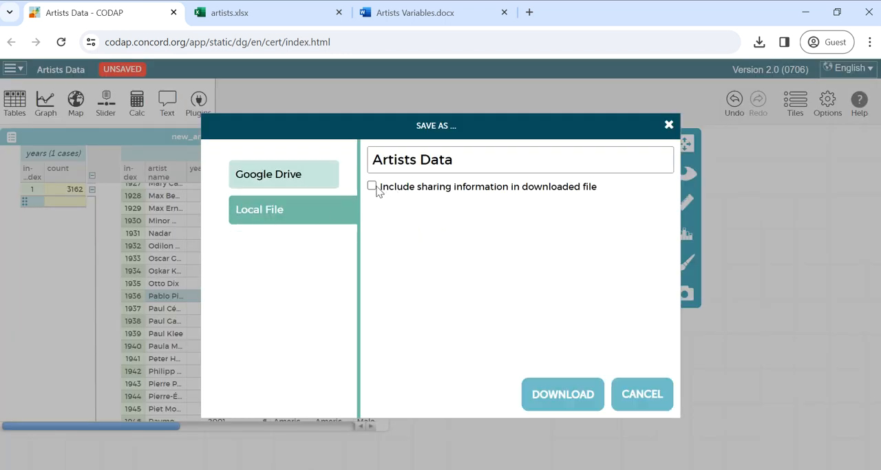
pyautogui.click(372, 186)
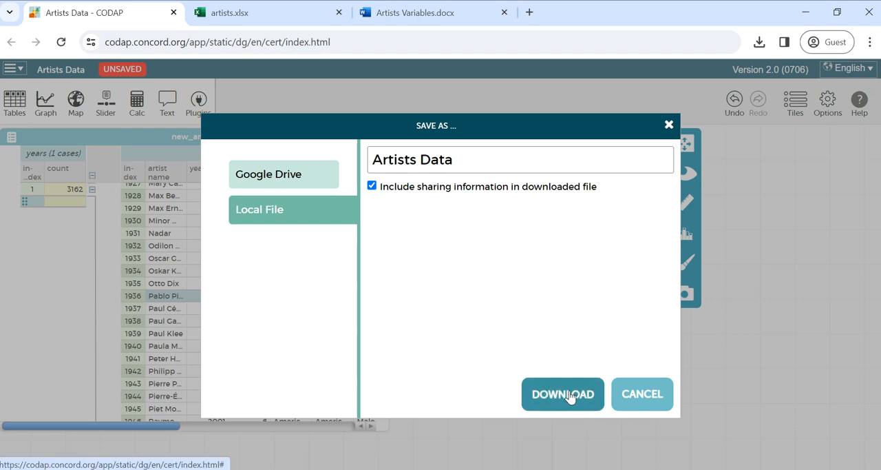
pyautogui.click(562, 394)
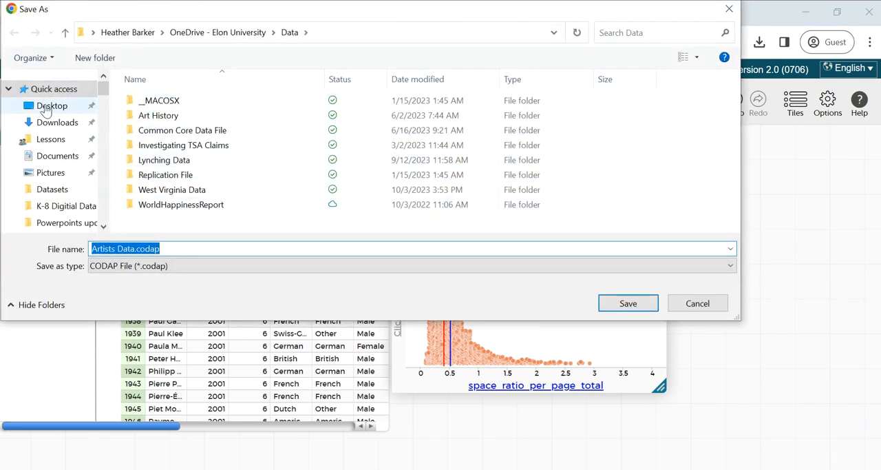
pyautogui.click(58, 121)
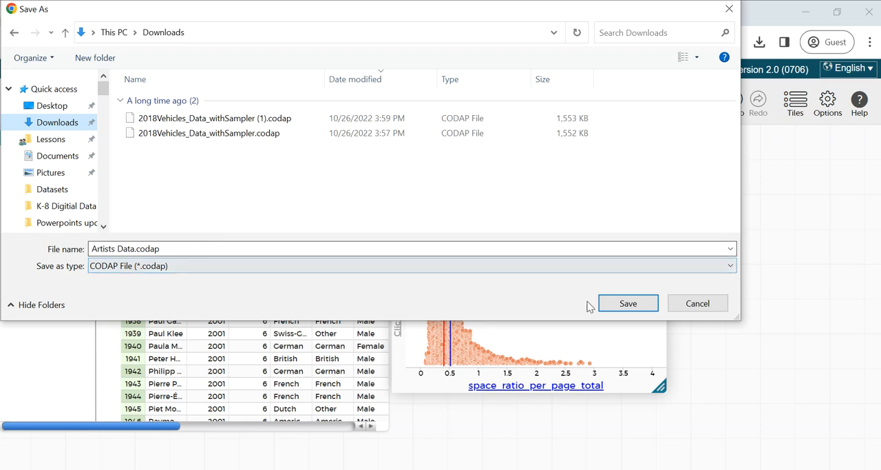
pyautogui.click(628, 303)
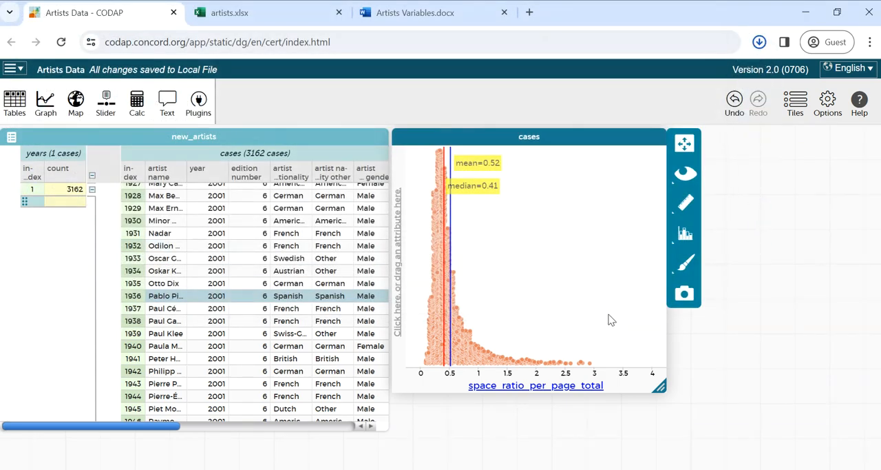
pyautogui.moveTo(404, 128)
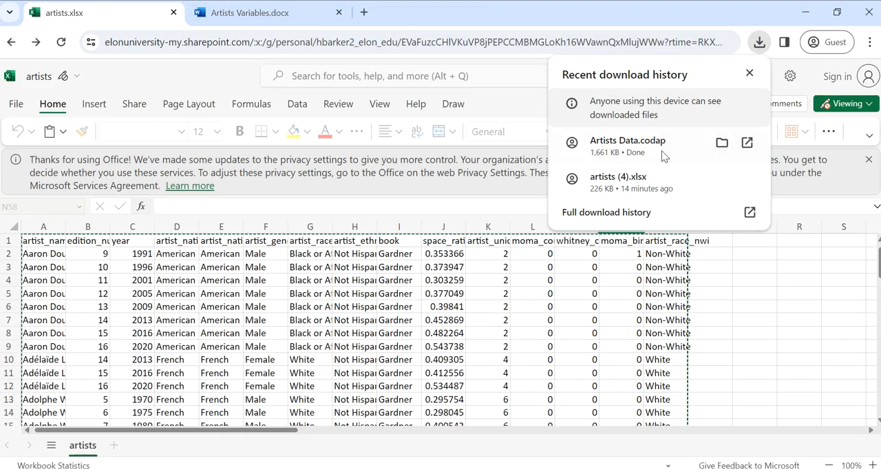
# - Try the downloaded .codap file, then go to codap.concord.org in a new tab
pyautogui.click(628, 140)
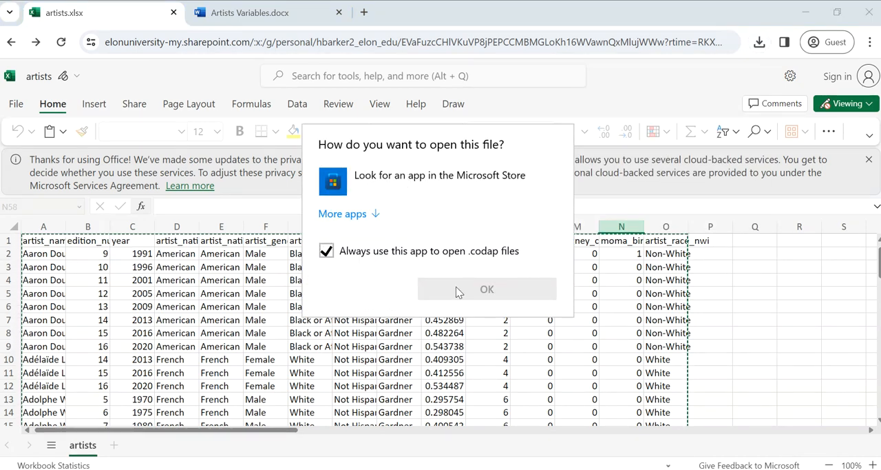
pyautogui.click(488, 289)
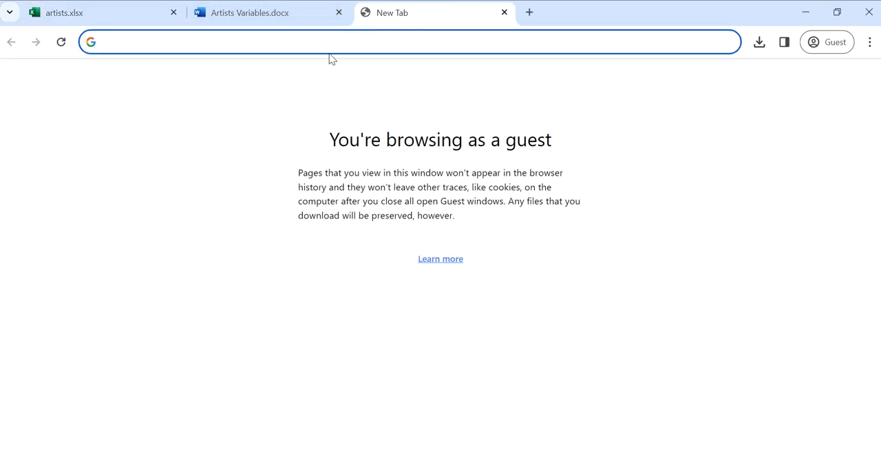
pyautogui.write('c')
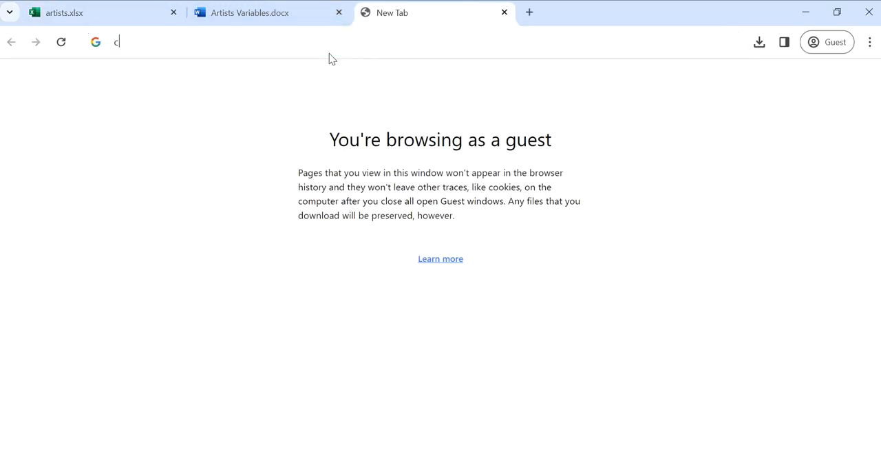
pyautogui.write('odap.concord.org/app/static/dg/en/cert/index.html')
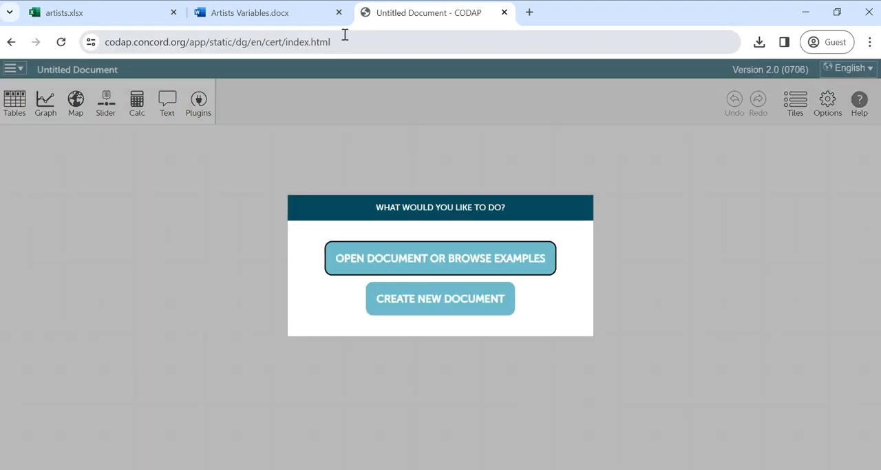
pyautogui.moveTo(688, 133)
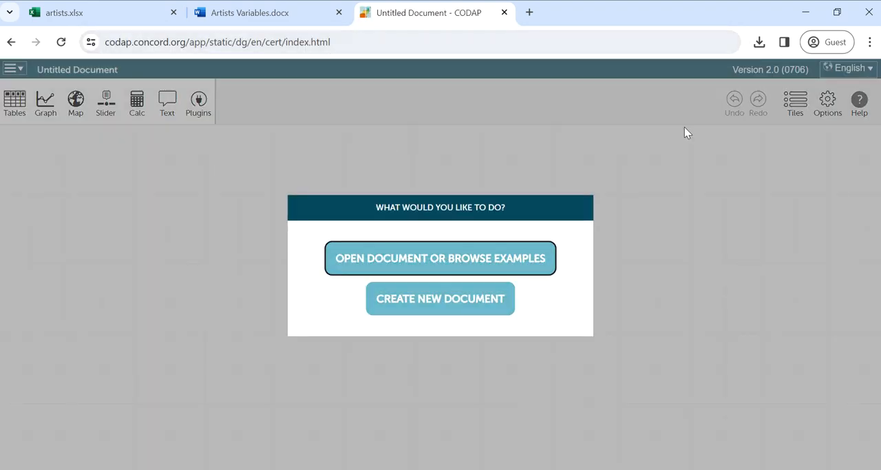
# - Reopen Artists Data.codap in the fresh CODAP page and dismiss the downloads list
pyautogui.click(761, 41)
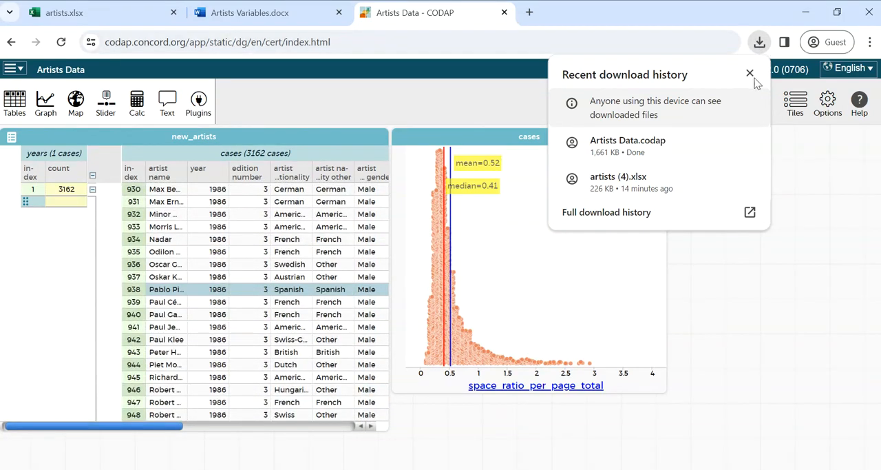
pyautogui.click(750, 73)
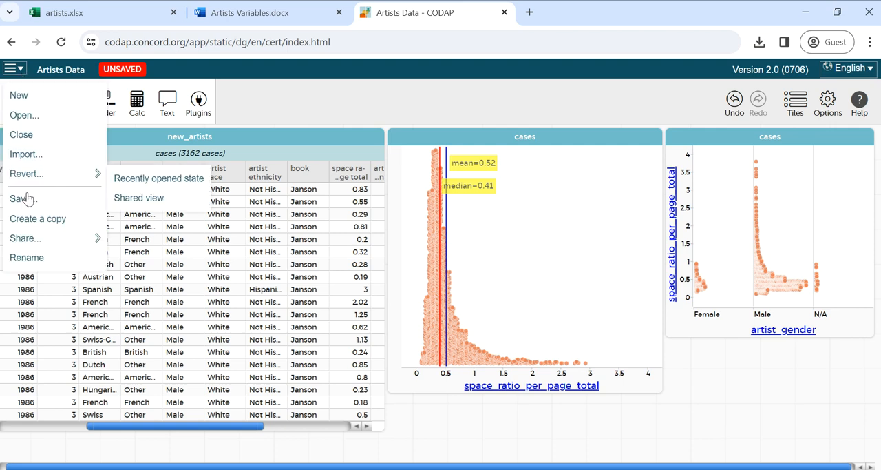
pyautogui.click(22, 198)
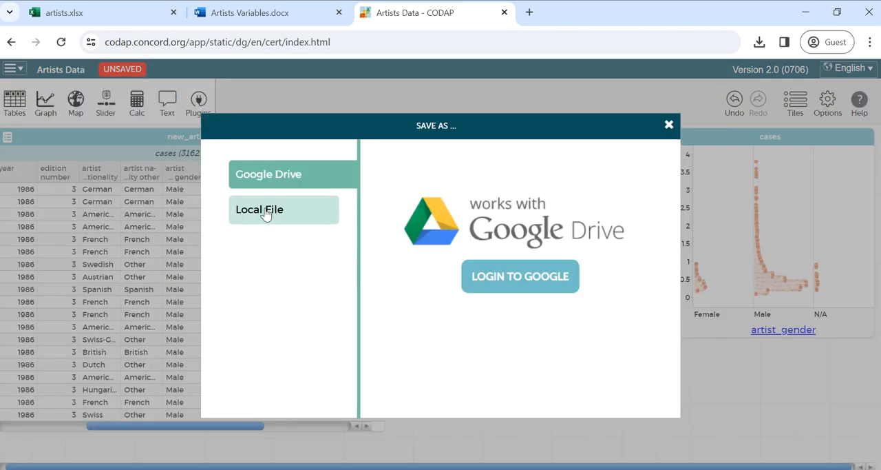
pyautogui.click(259, 210)
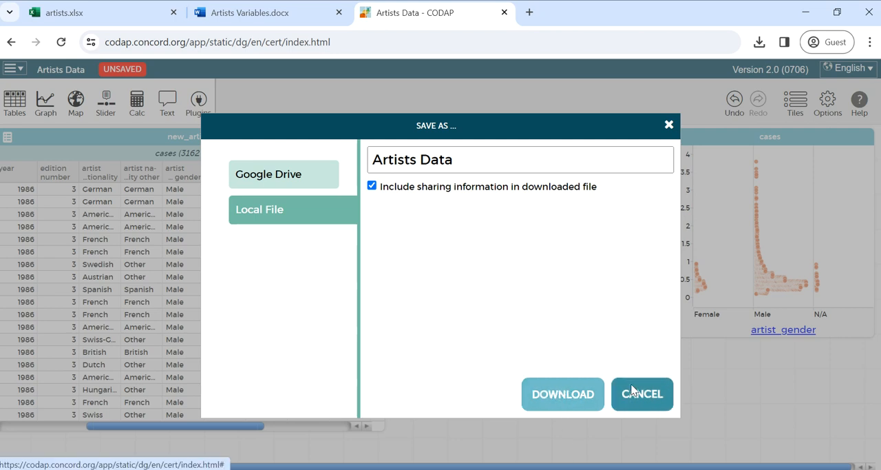
pyautogui.click(642, 394)
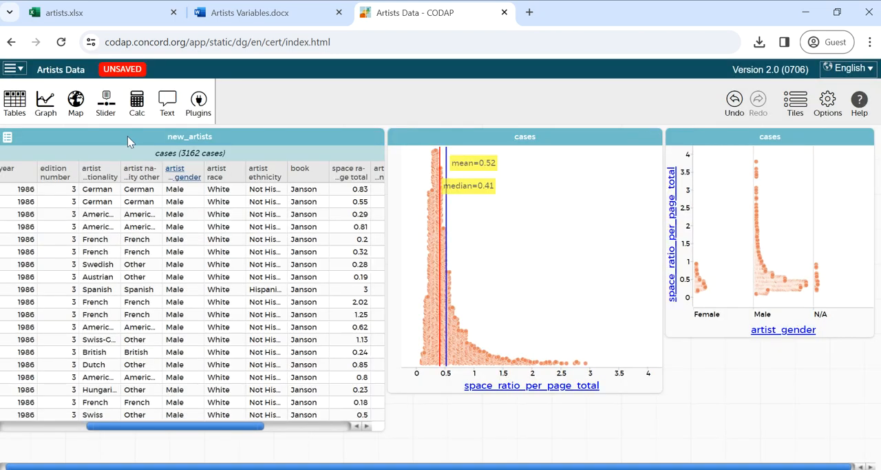
pyautogui.click(14, 69)
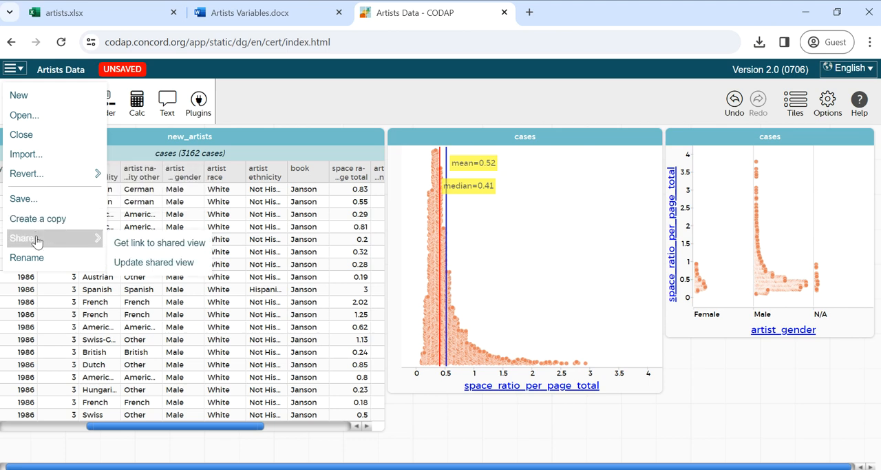
pyautogui.moveTo(159, 262)
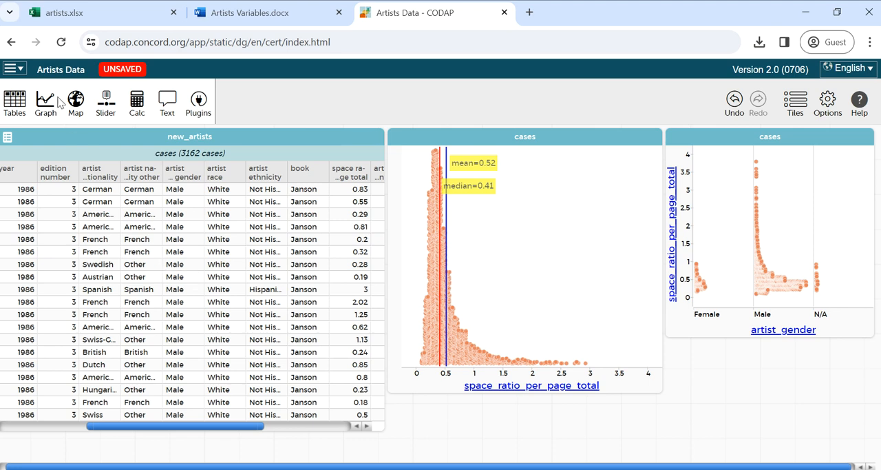
pyautogui.click(14, 69)
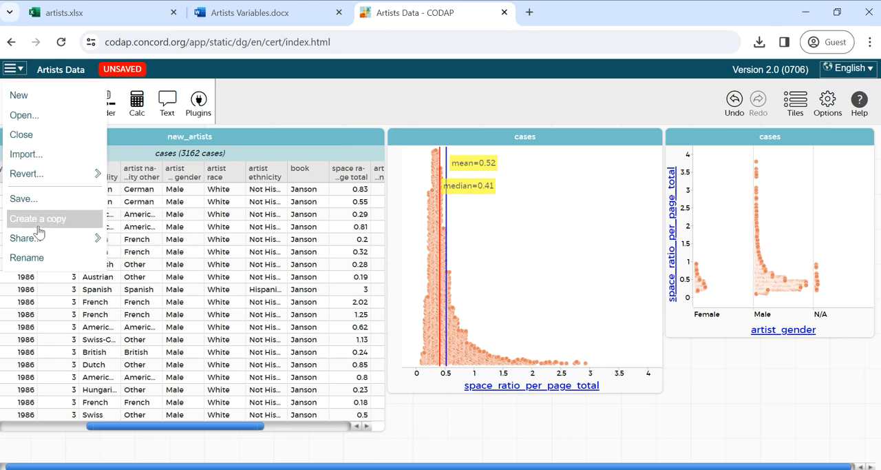
pyautogui.click(154, 262)
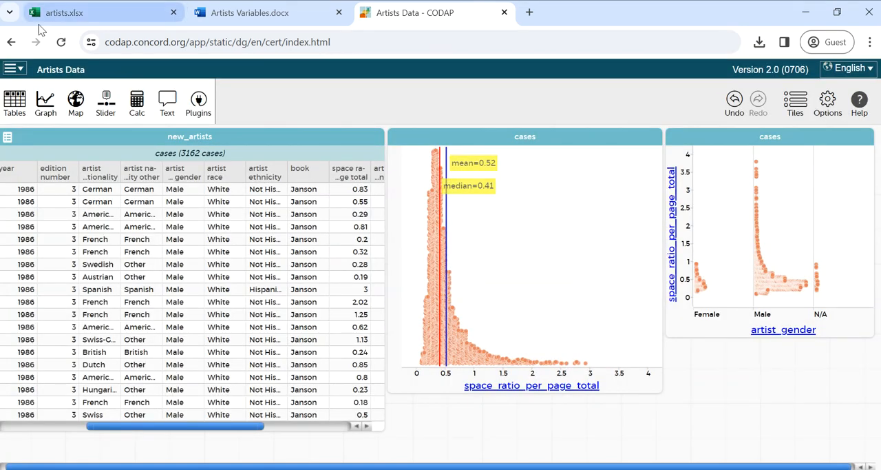
pyautogui.click(14, 69)
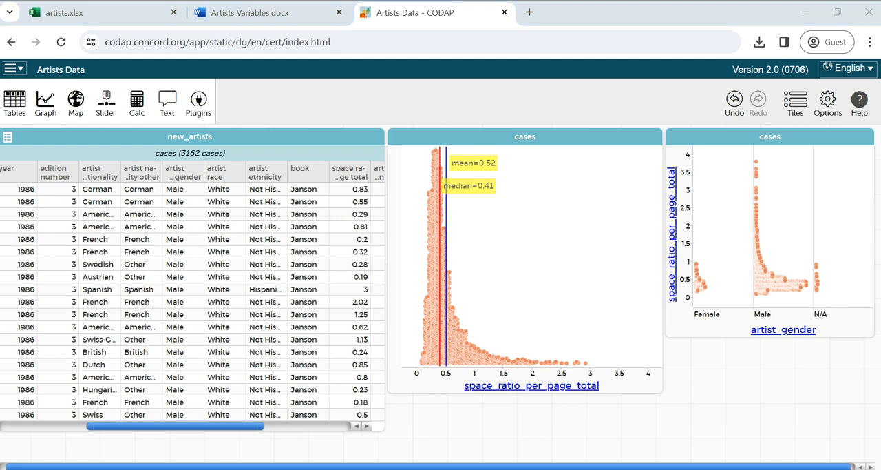
pyautogui.moveTo(743, 270)
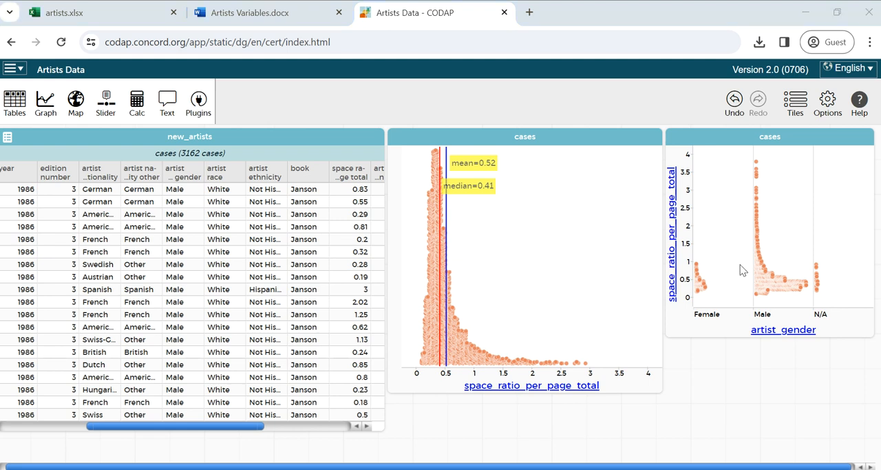
# - Visit codap.xyz/awash/ in a new tab and read the Awash in Data book
pyautogui.click(694, 13)
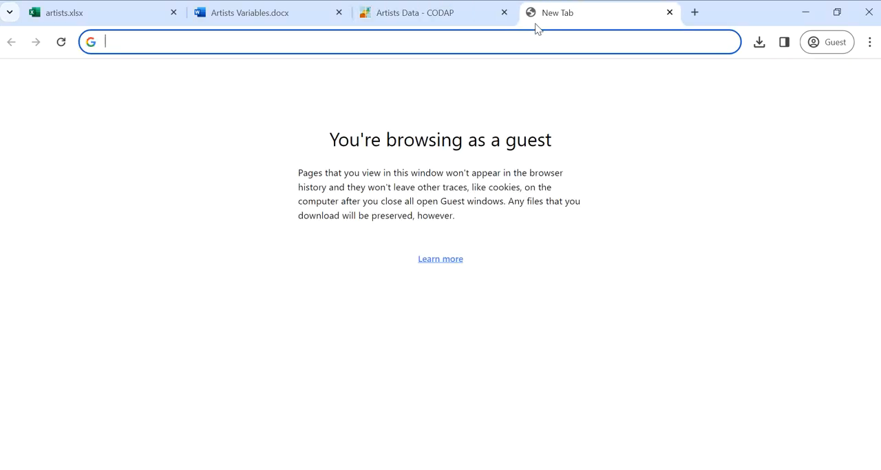
pyautogui.write('codap.xyz/awash/')
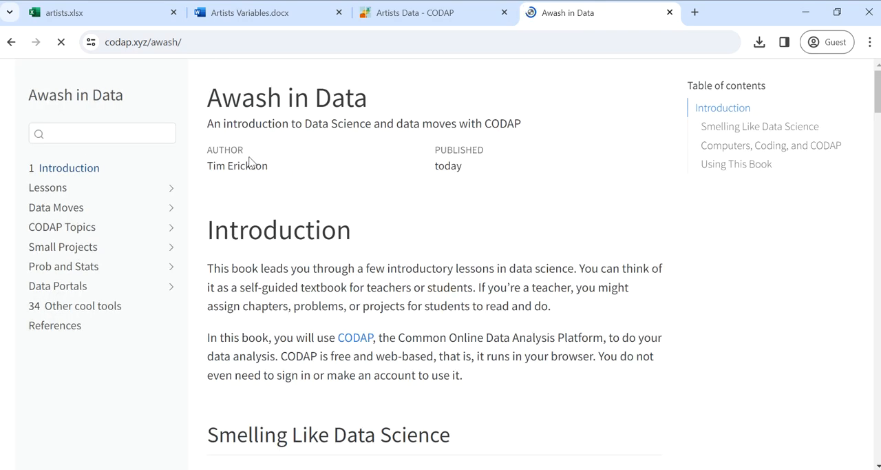
pyautogui.moveTo(328, 182)
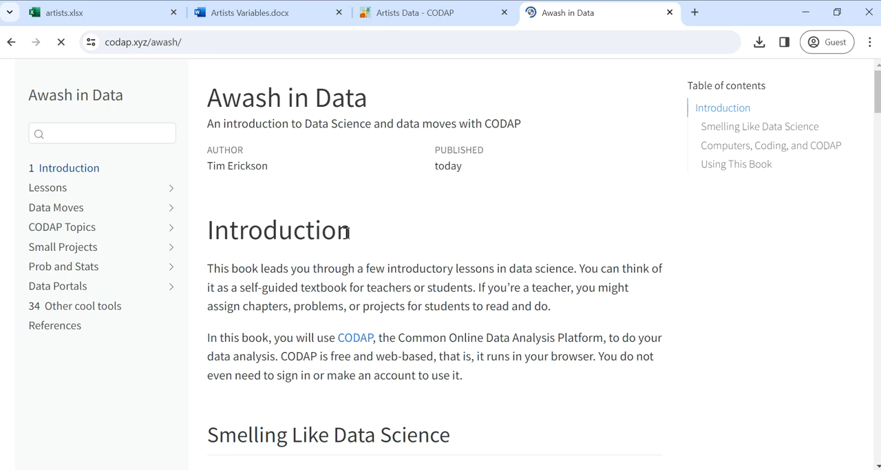
pyautogui.scroll(-3)
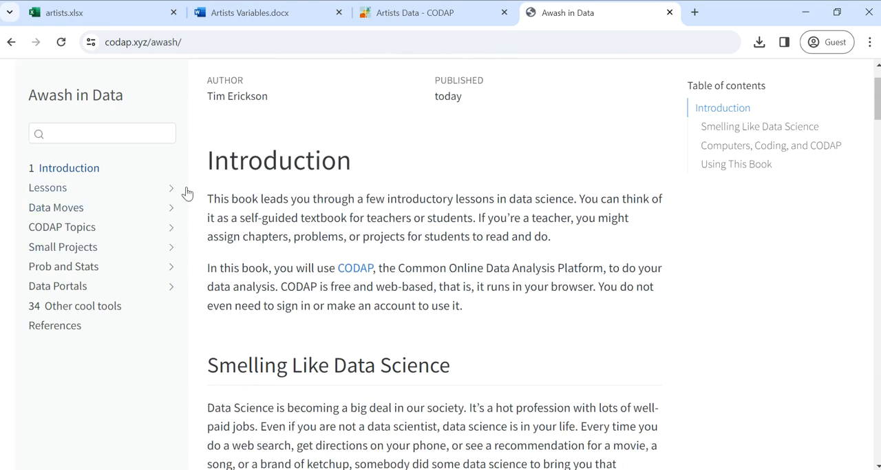
pyautogui.moveTo(81, 306)
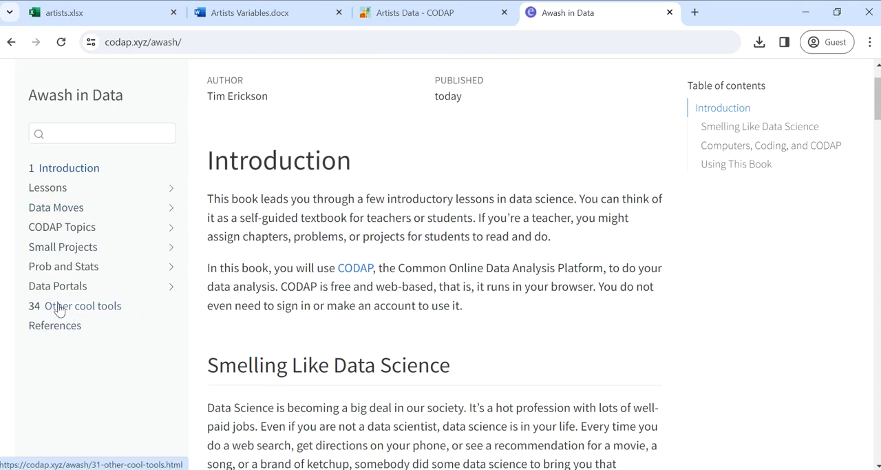
pyautogui.scroll(-3)
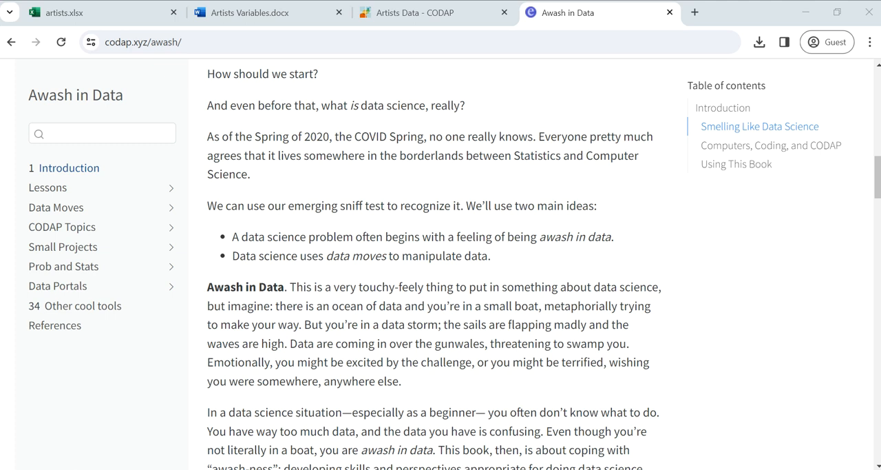
# - Visit tinyurl.com/codapESTEEM in another tab, then return to the Artists Data document
pyautogui.click(694, 12)
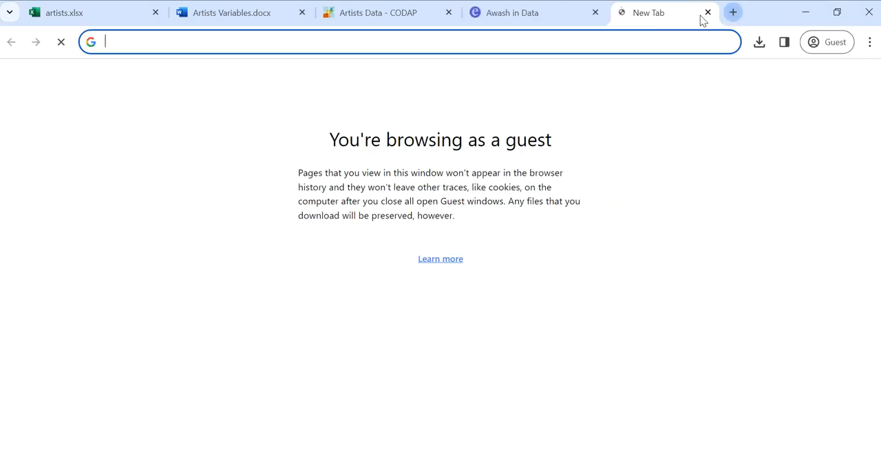
pyautogui.write('https://tinyurl.com/codapESTEEM')
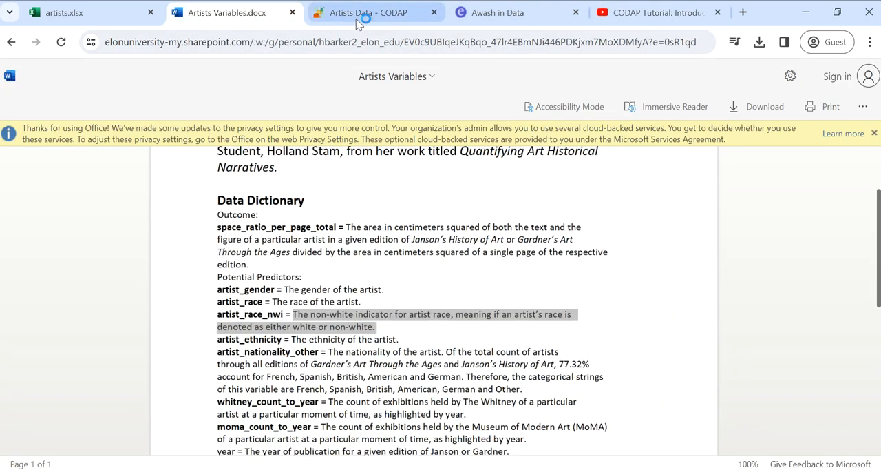
pyautogui.click(369, 12)
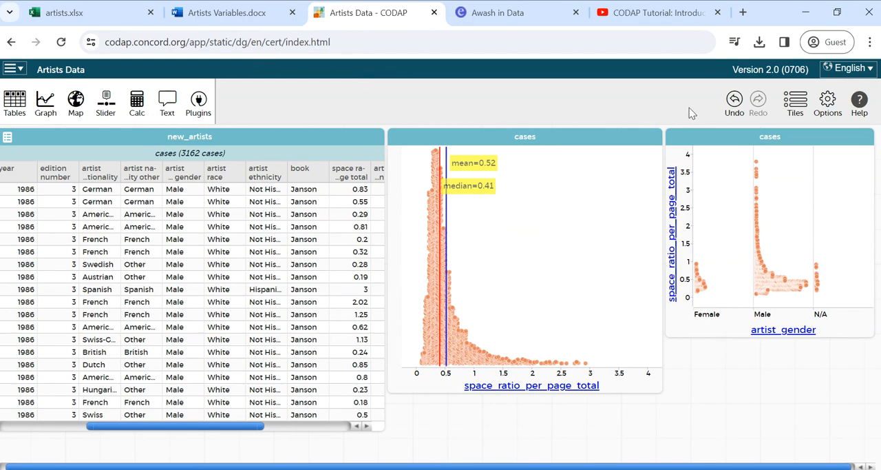